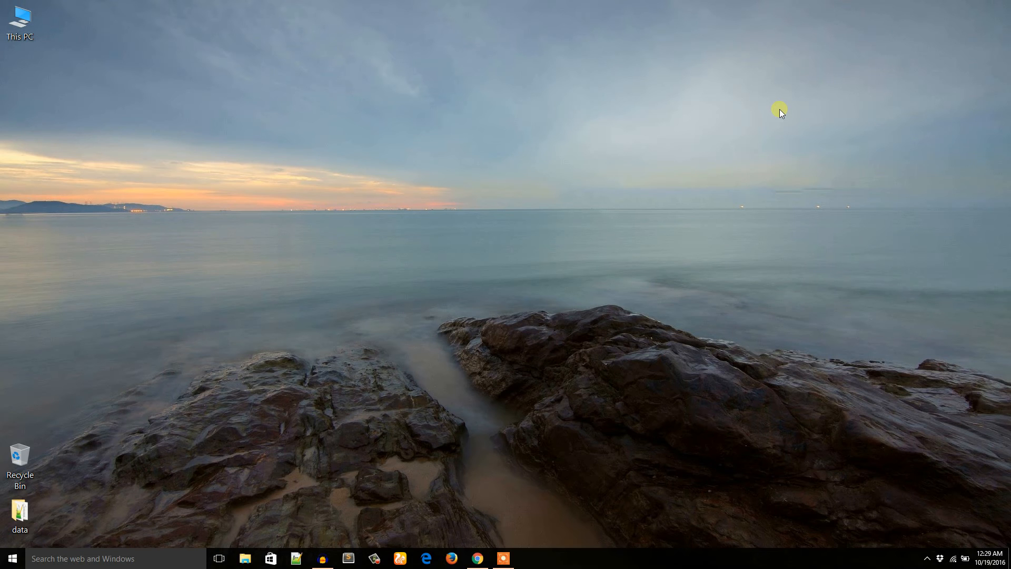
pyautogui.moveTo(415, 243)
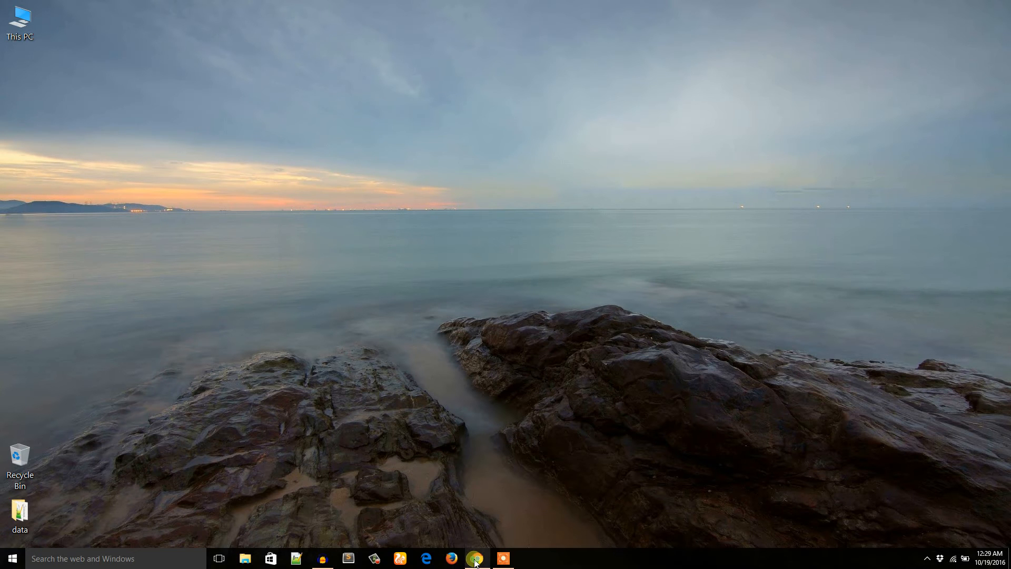
# Bring up the Chrome browser with the TC Pricing Table plugin page and WordPress dashboard tabs
pyautogui.click(475, 559)
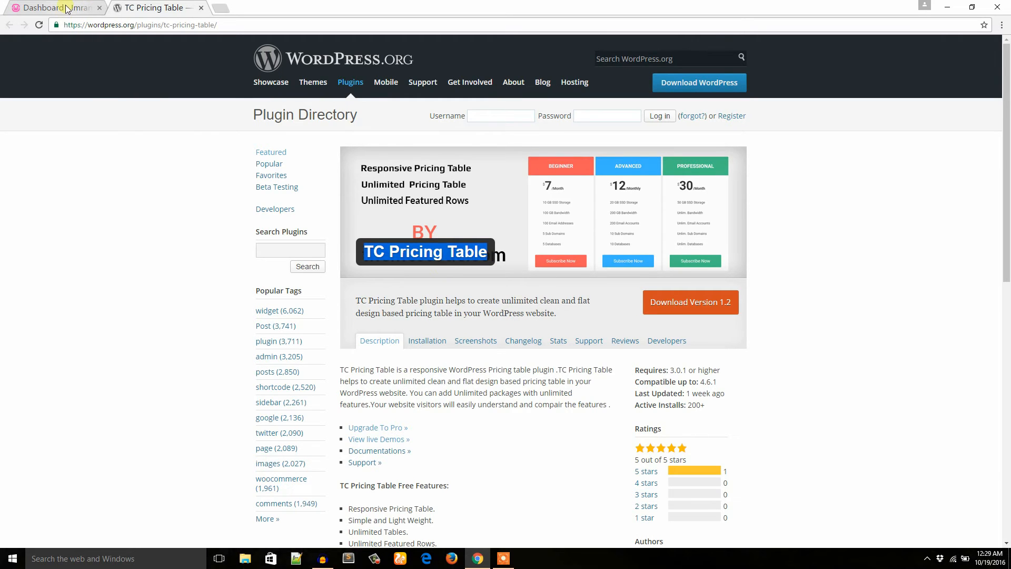
# Go to the WordPress dashboard's Plugins > Add New page
pyautogui.click(52, 7)
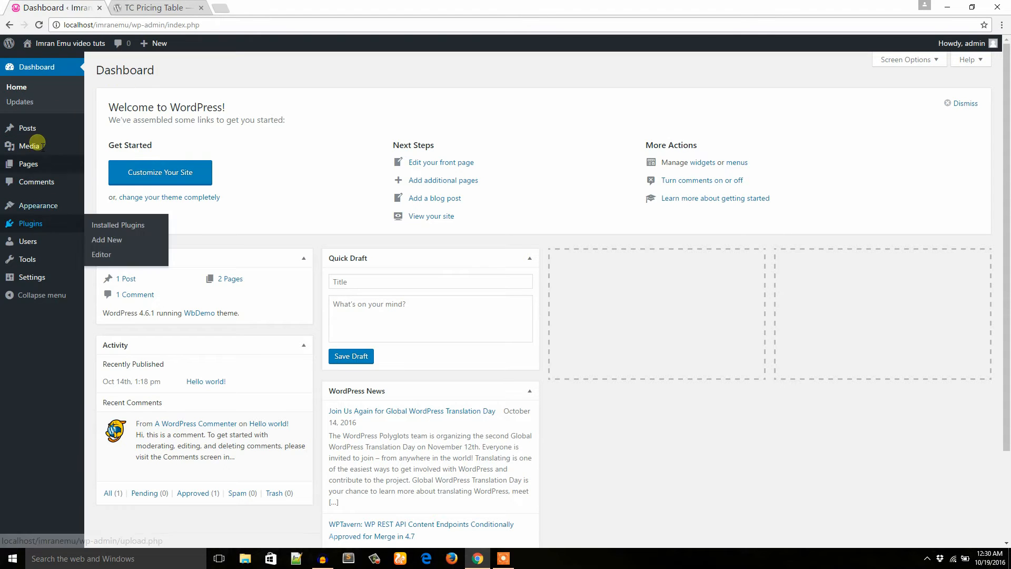
pyautogui.moveTo(36, 205)
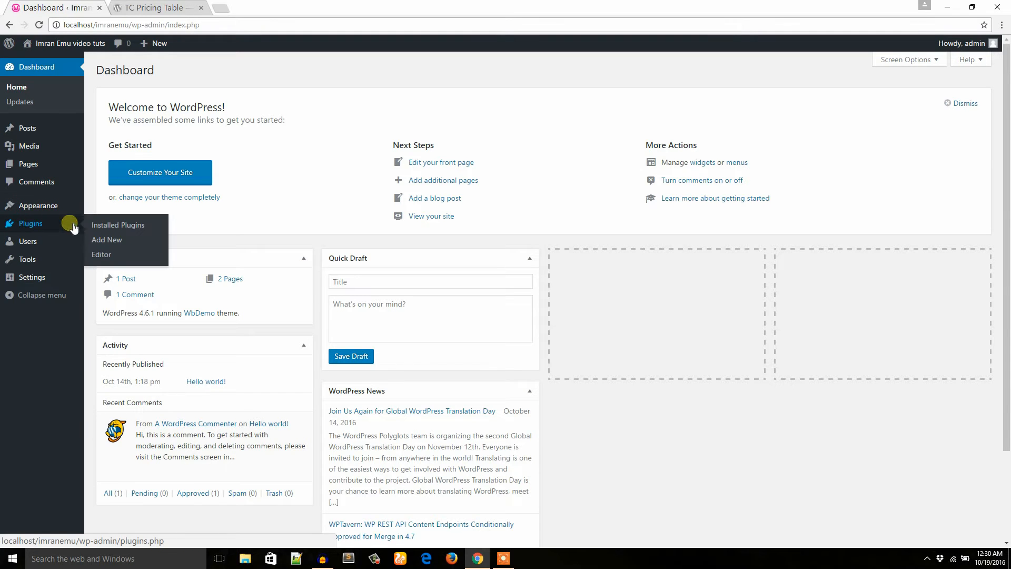
pyautogui.click(107, 239)
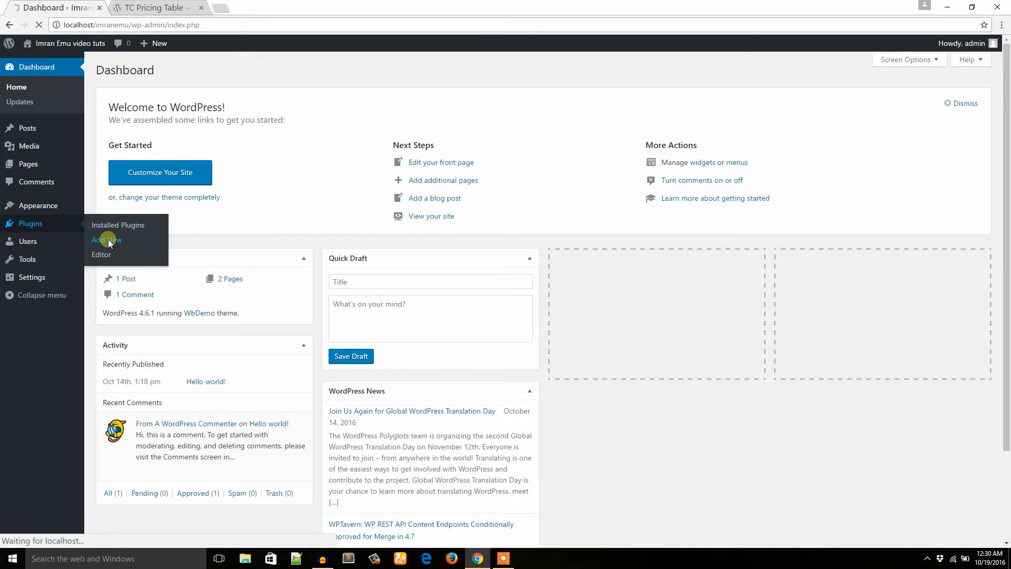
pyautogui.click(106, 241)
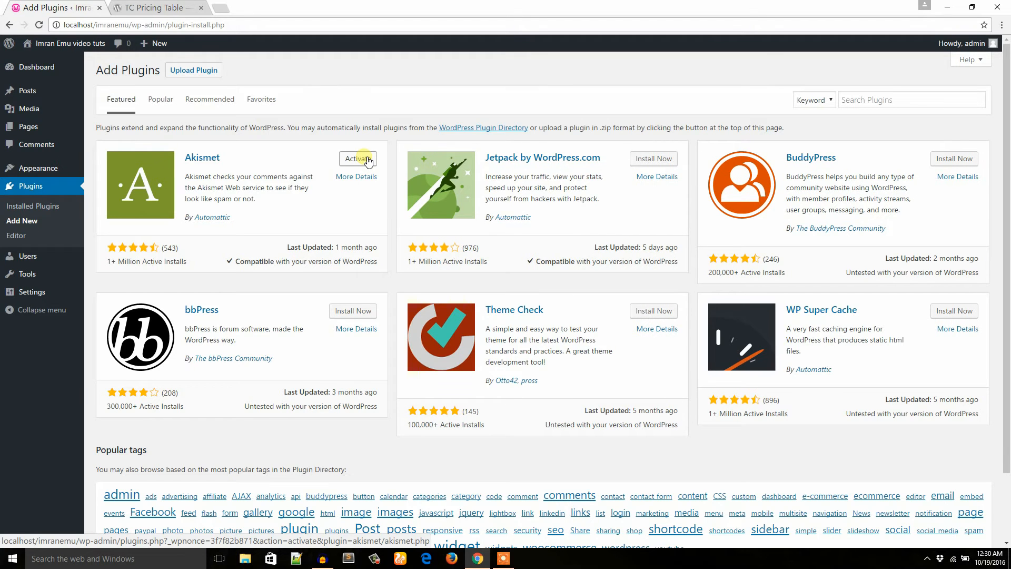
pyautogui.moveTo(845, 88)
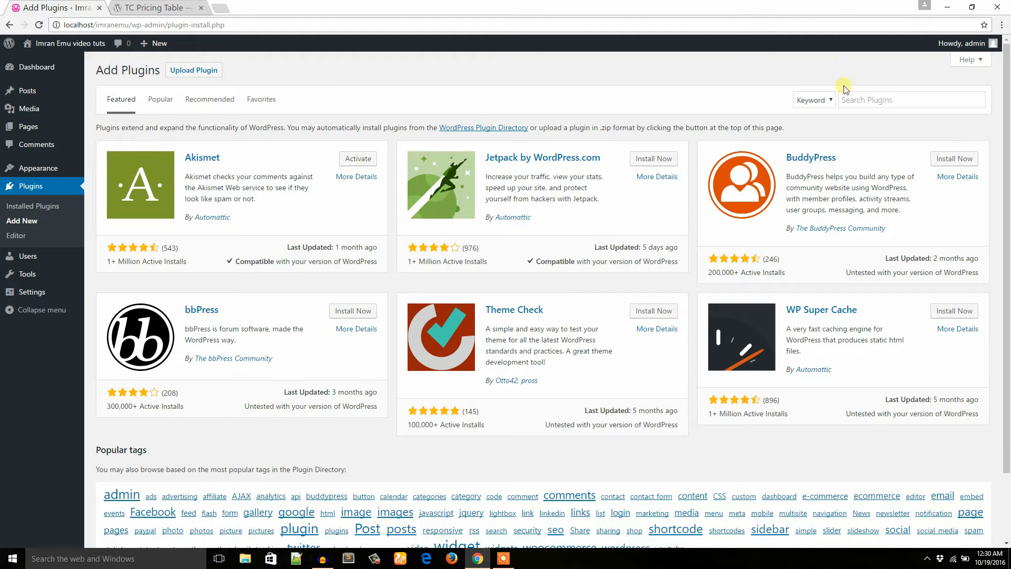
# Search for 'tc pricing', then install and activate the TC Pricing Table plugin
pyautogui.click(910, 99)
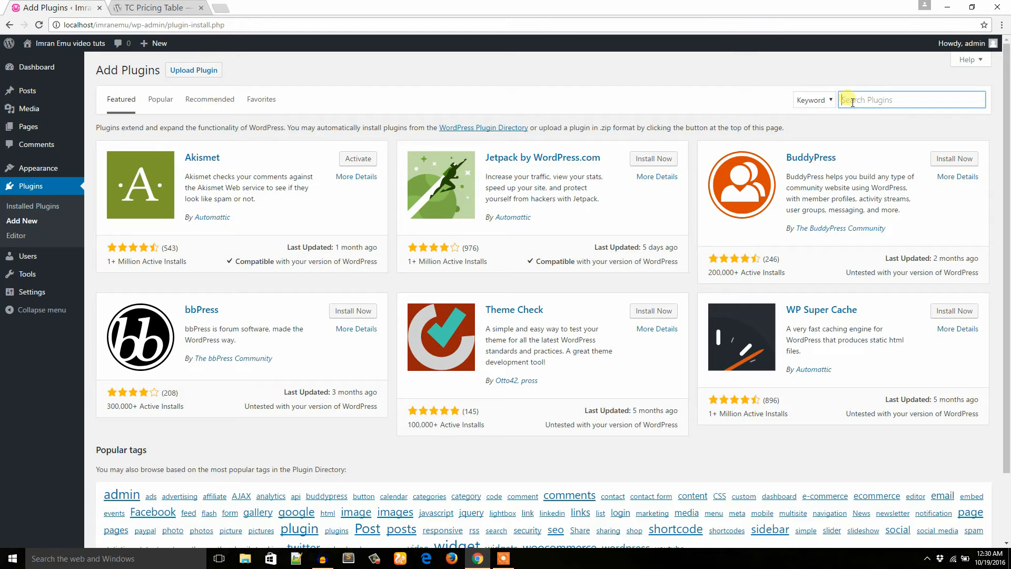
pyautogui.write('t')
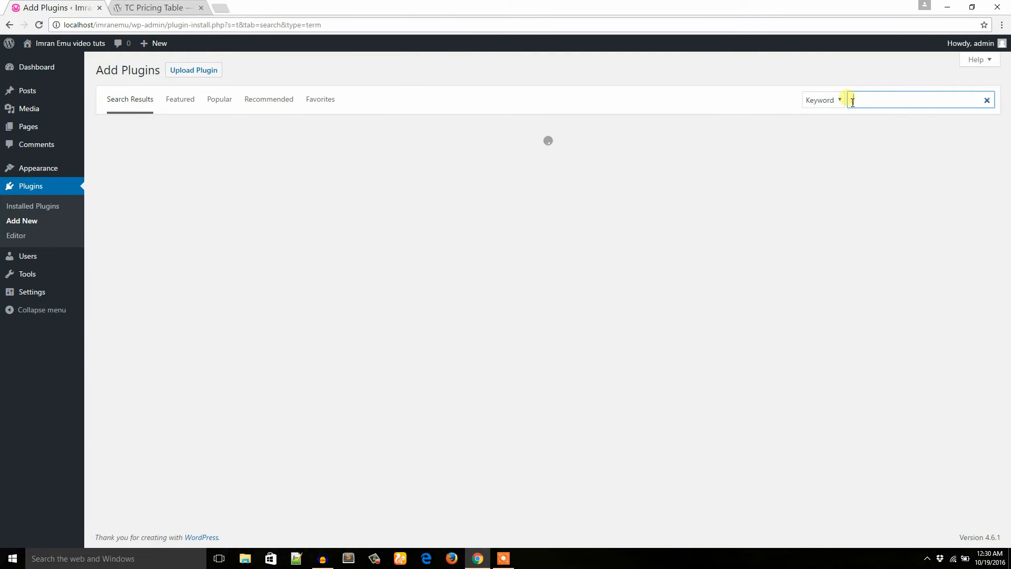
pyautogui.write('P')
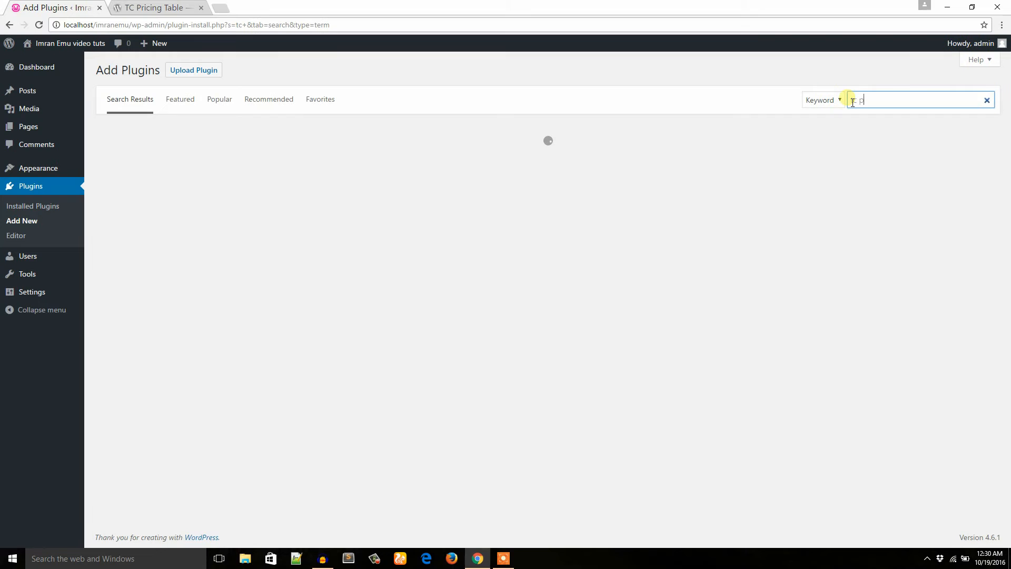
pyautogui.write('ricing')
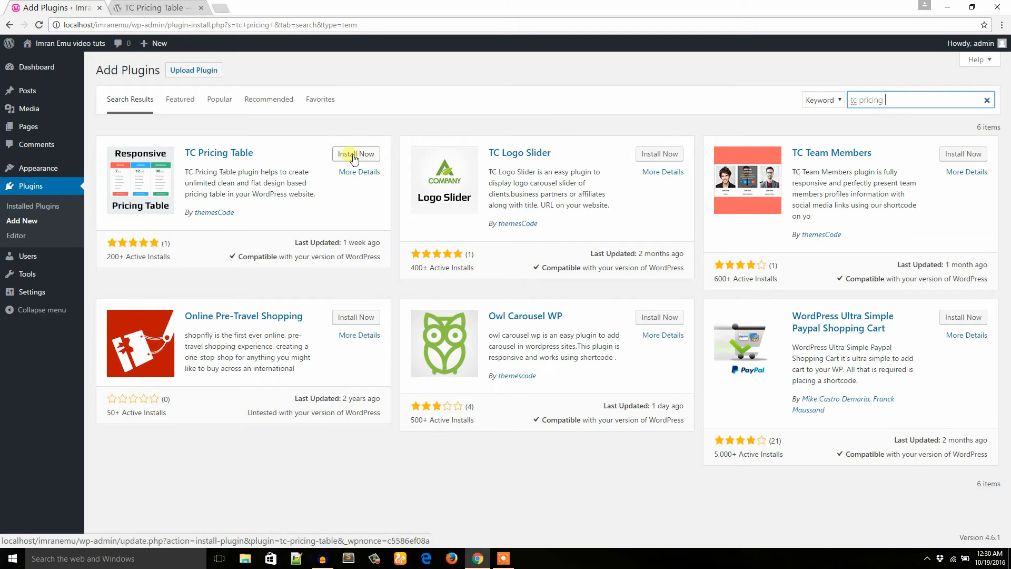
pyautogui.click(355, 154)
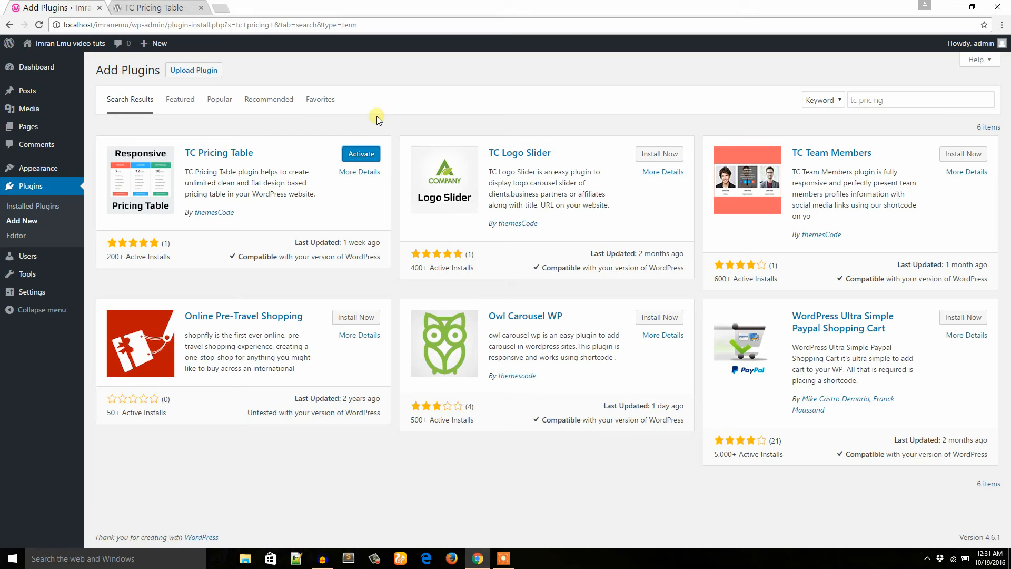
pyautogui.click(361, 154)
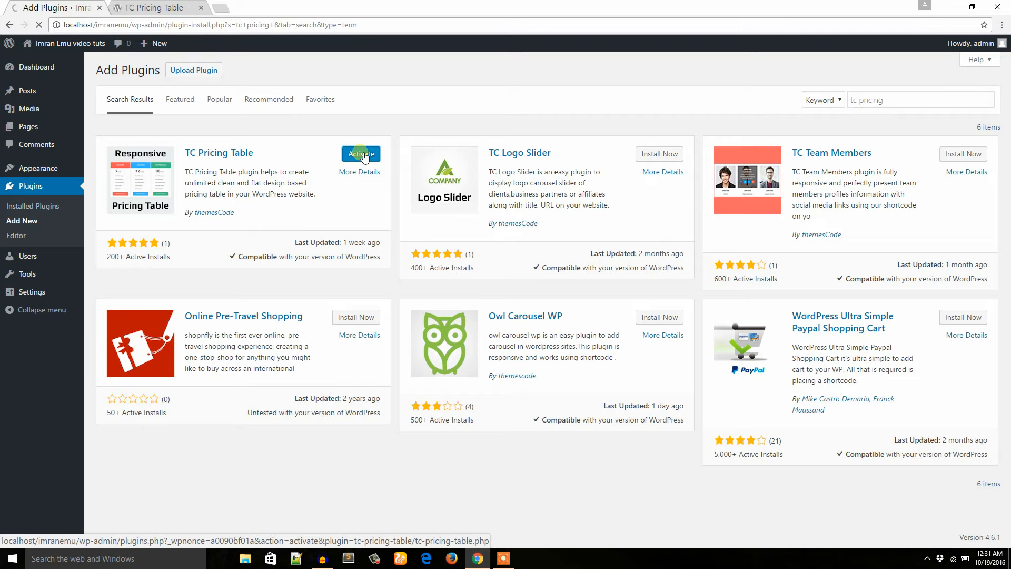
pyautogui.click(360, 154)
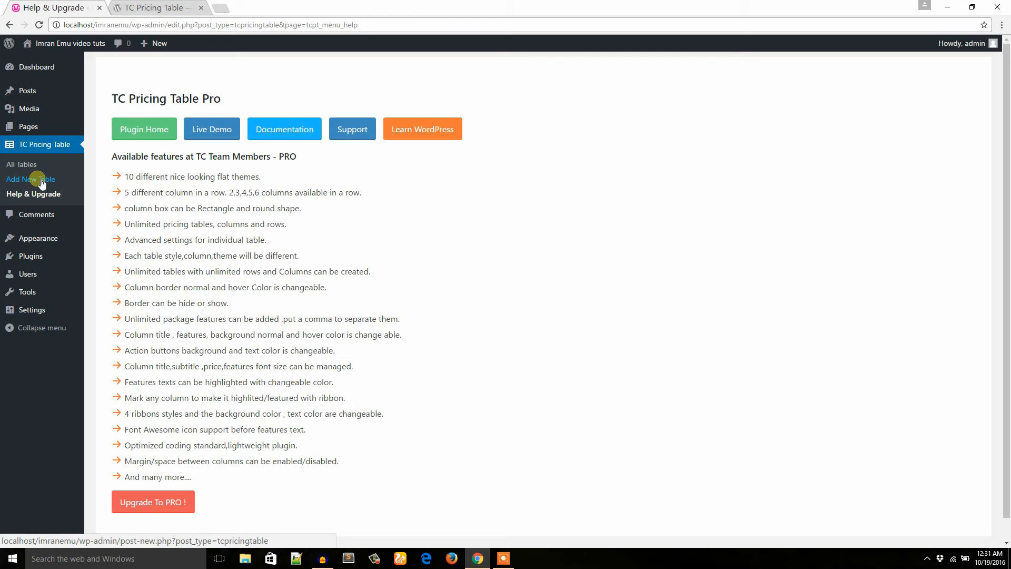
# Add a new TC pricing table titled 'New table' and publish it
pyautogui.click(30, 179)
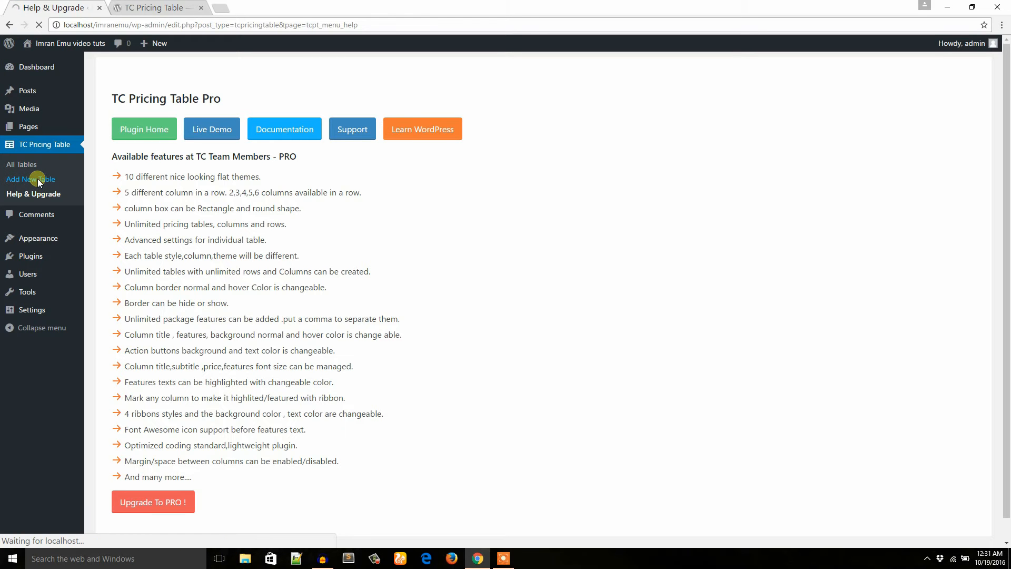
pyautogui.click(30, 179)
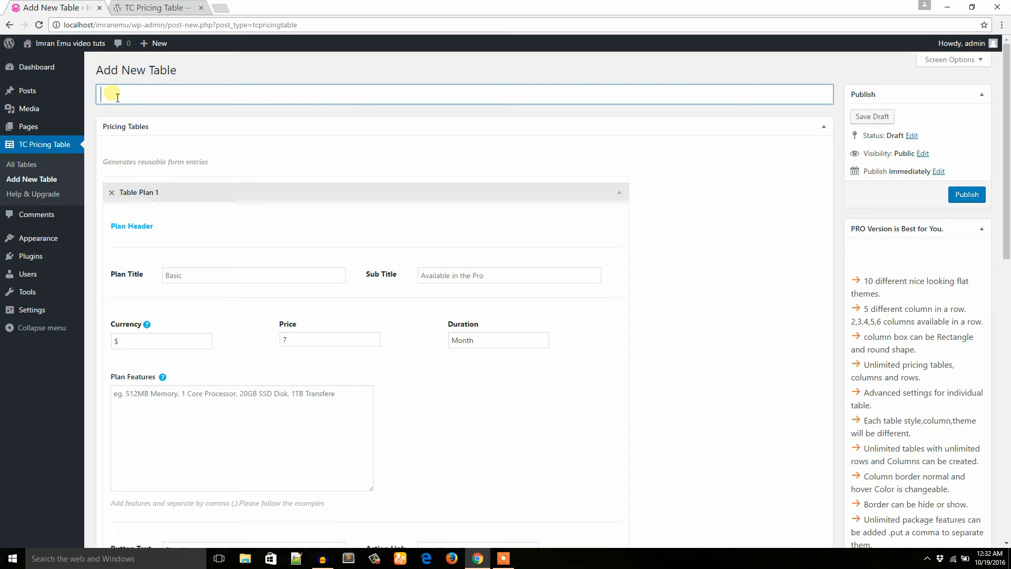
pyautogui.write('New')
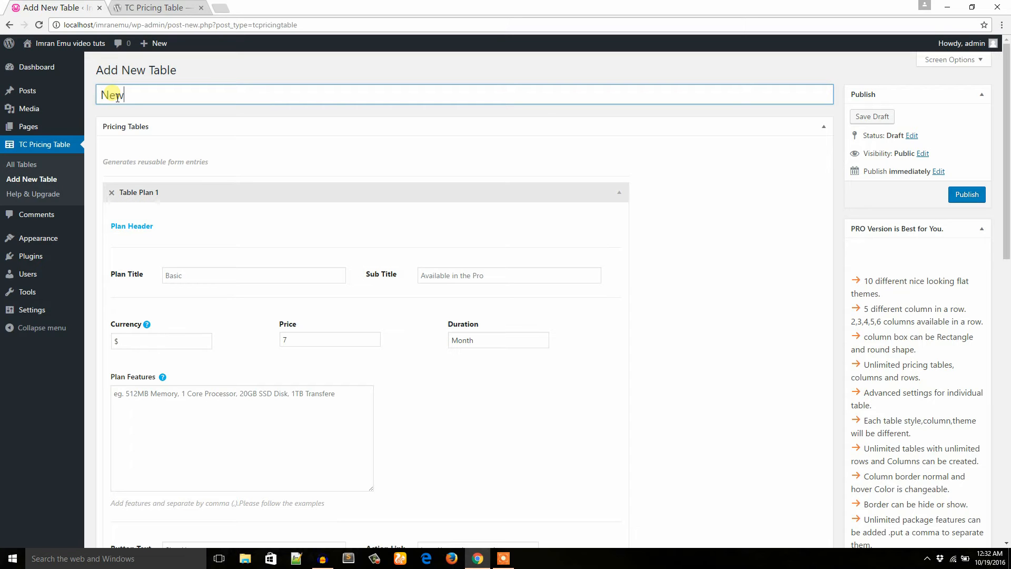
pyautogui.write('table')
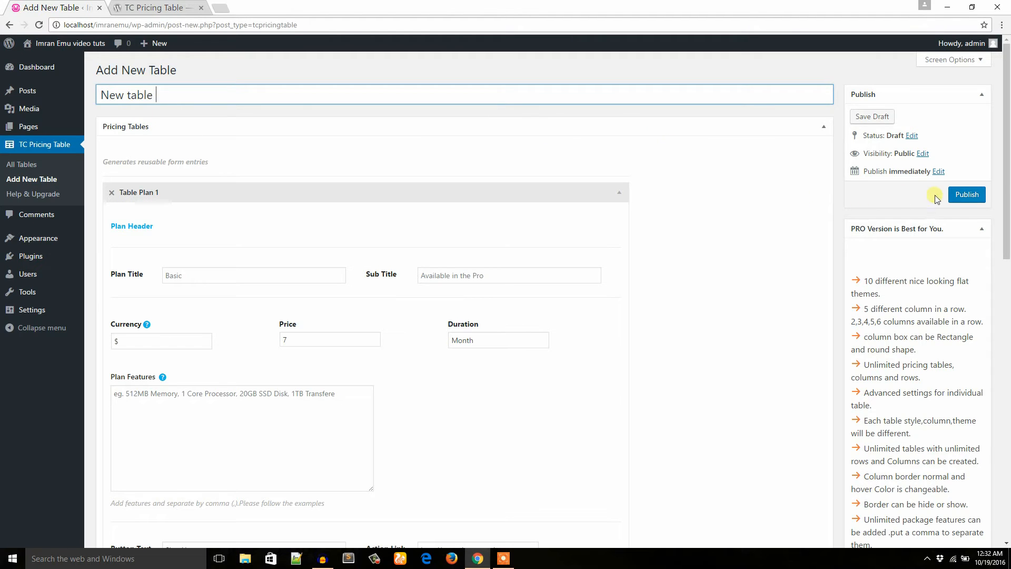
pyautogui.click(967, 194)
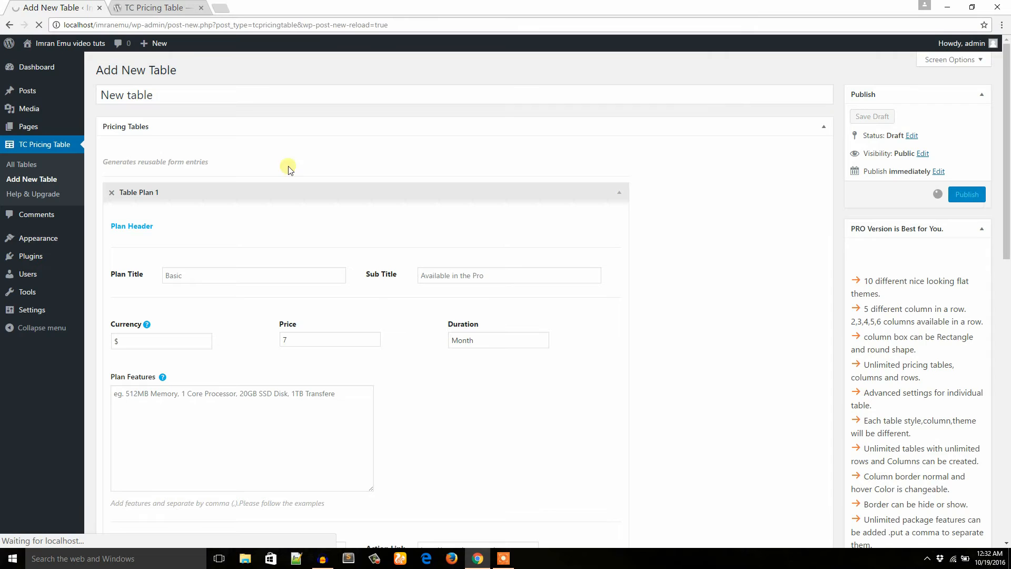
pyautogui.click(966, 193)
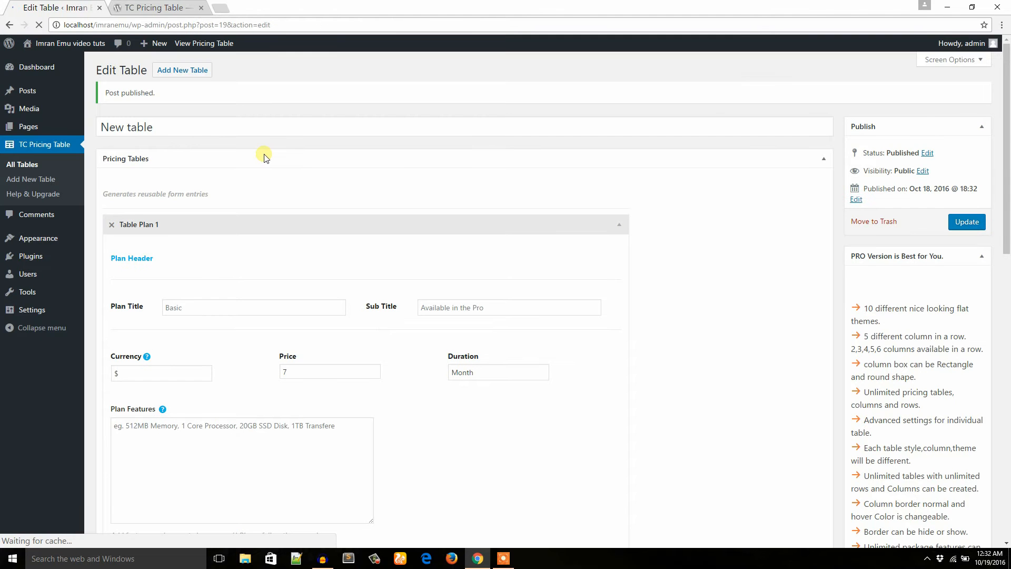
# From the plugin's WordPress.org page, view the live demo's Free Version table and select the Beginner plan title
pyautogui.click(155, 7)
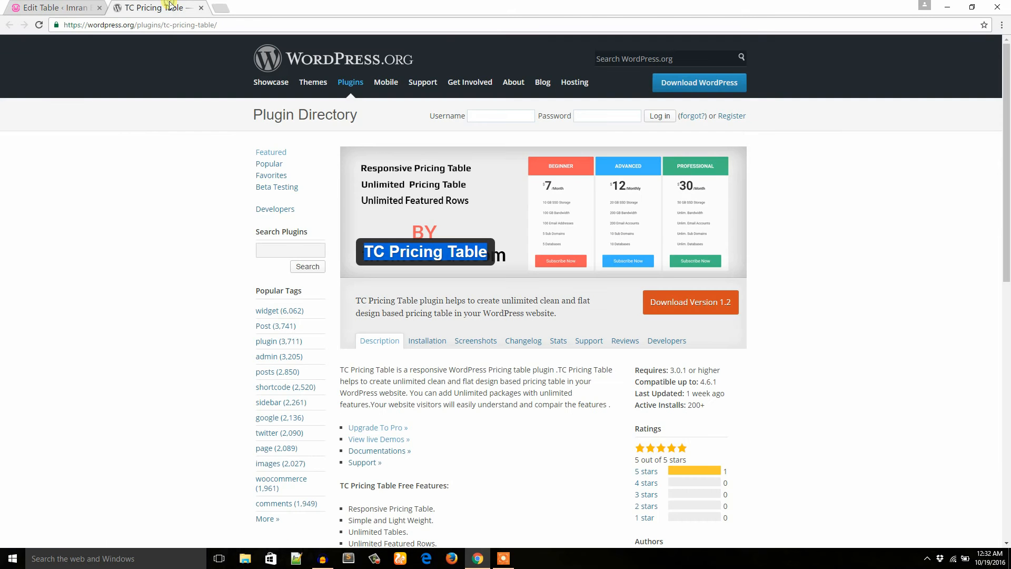
pyautogui.click(54, 7)
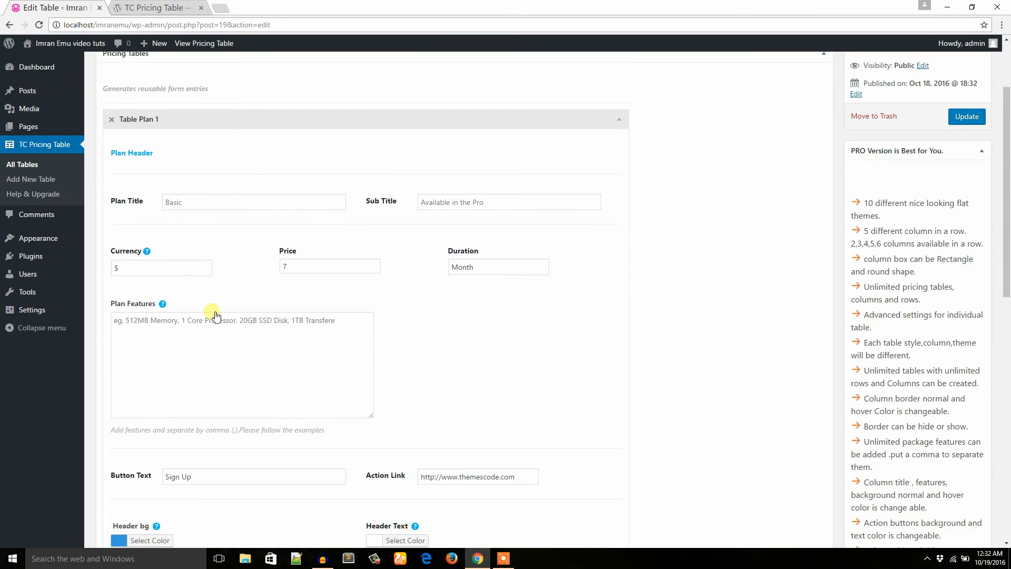
pyautogui.scroll(-3)
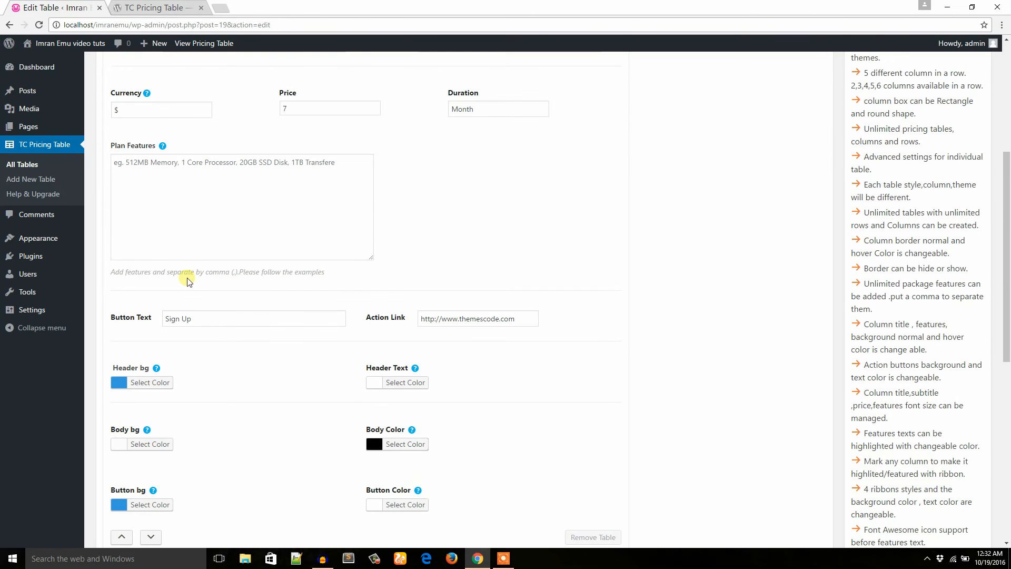
pyautogui.click(155, 8)
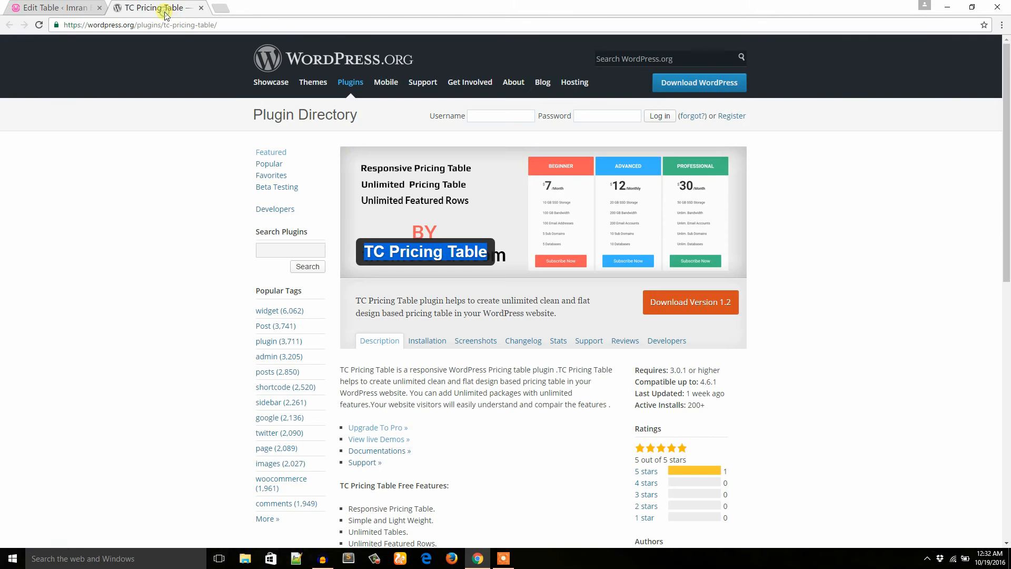
pyautogui.scroll(-3)
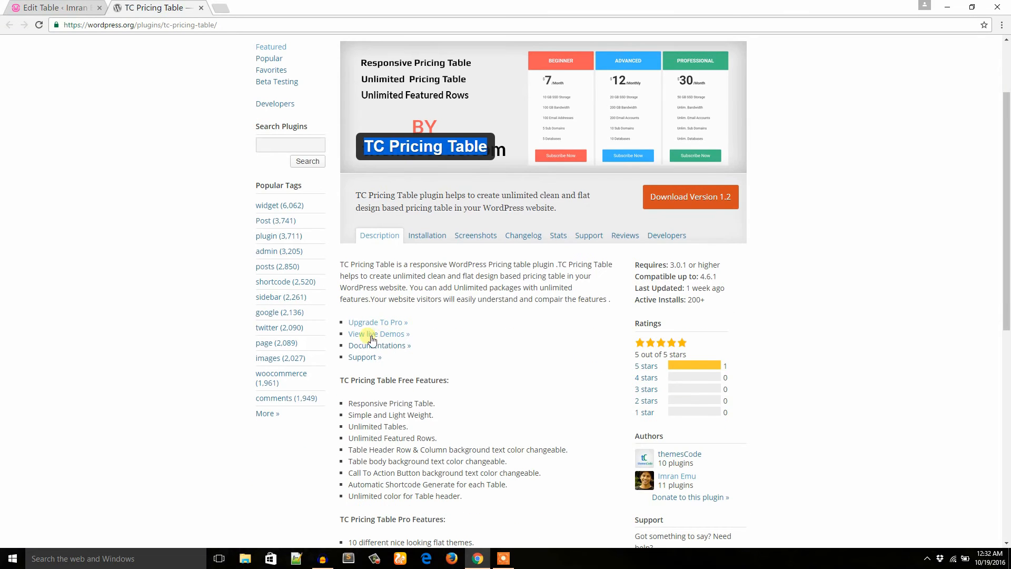
pyautogui.rightClick(373, 334)
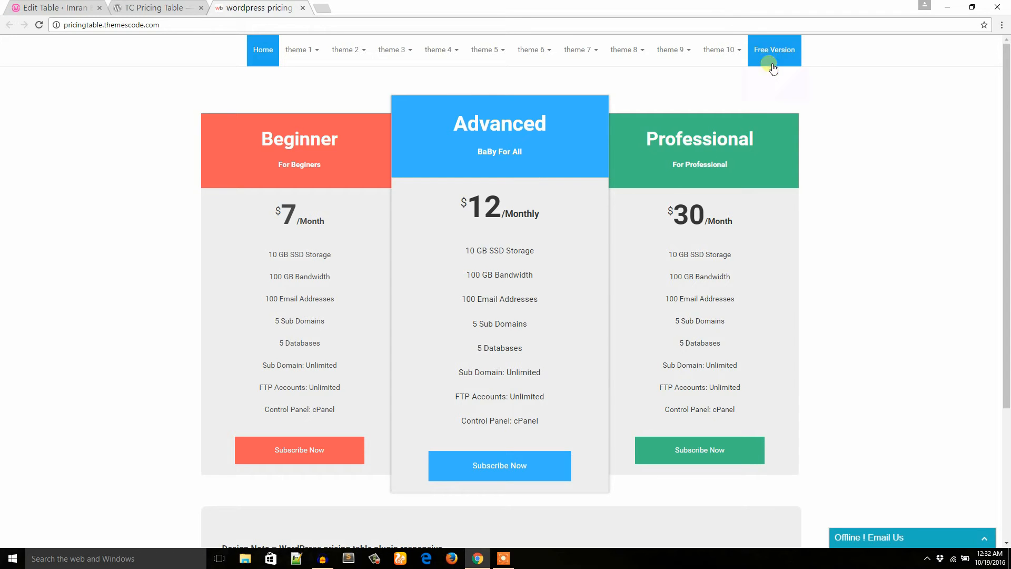
pyautogui.click(775, 49)
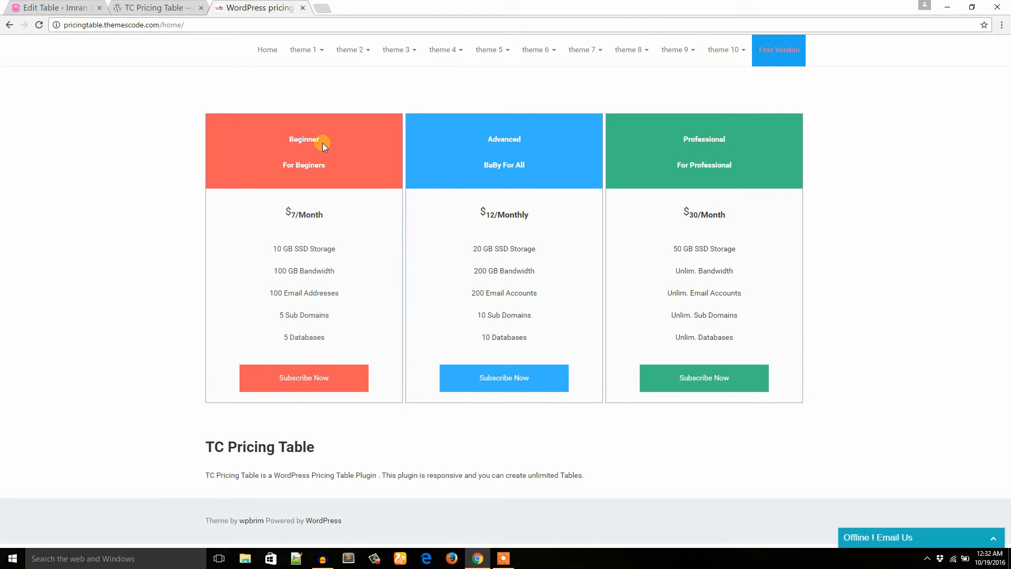
pyautogui.doubleClick(304, 139)
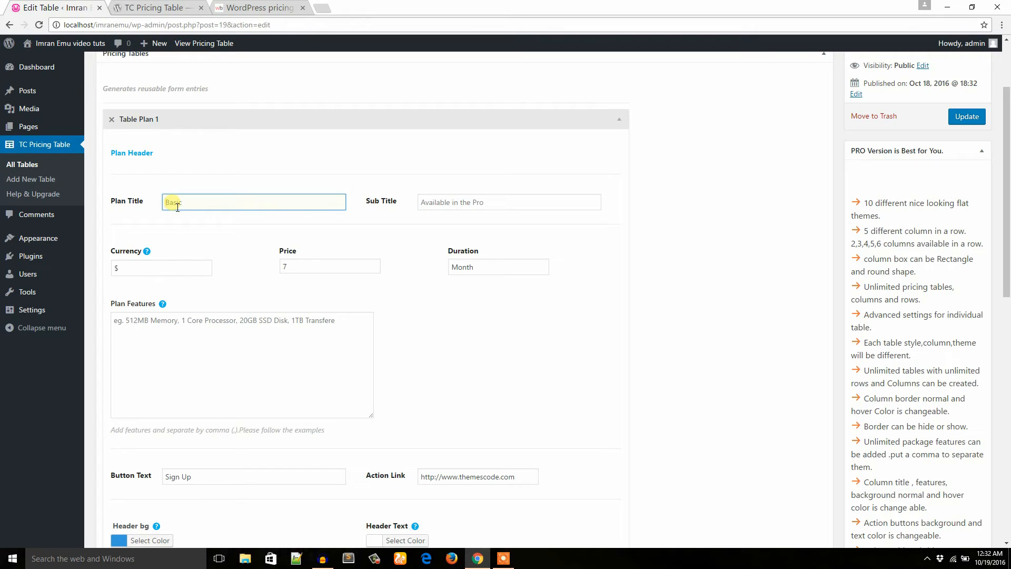
# Enter Plan 1 as Beginner with $ currency, price 5 and Month duration
pyautogui.write('Beginner')
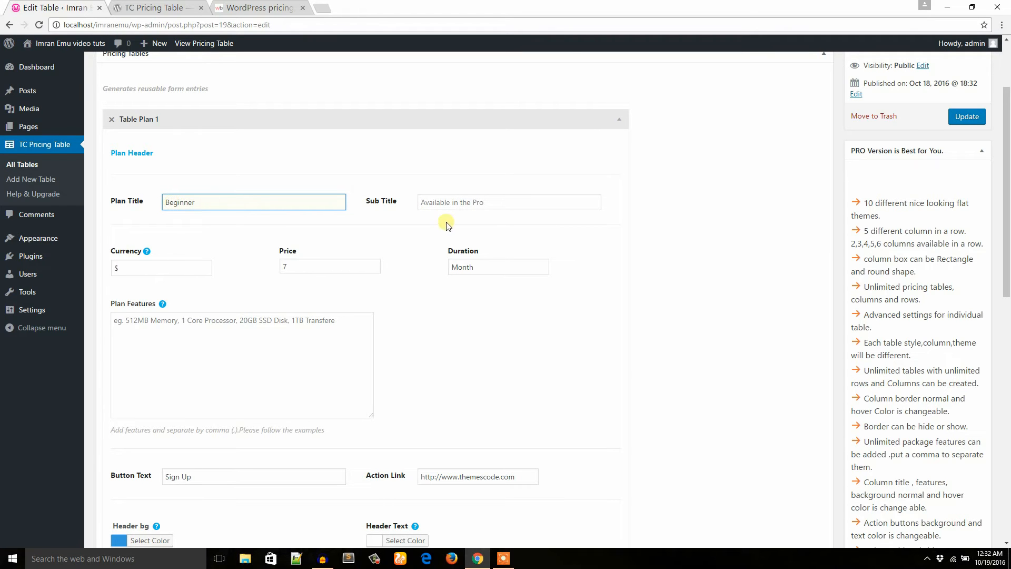
pyautogui.click(507, 203)
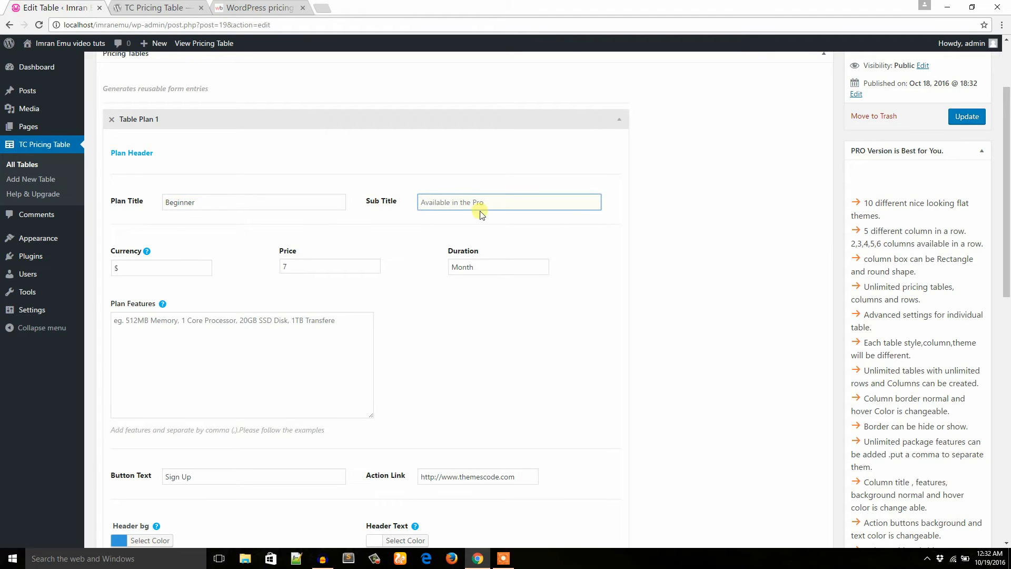
pyautogui.click(160, 268)
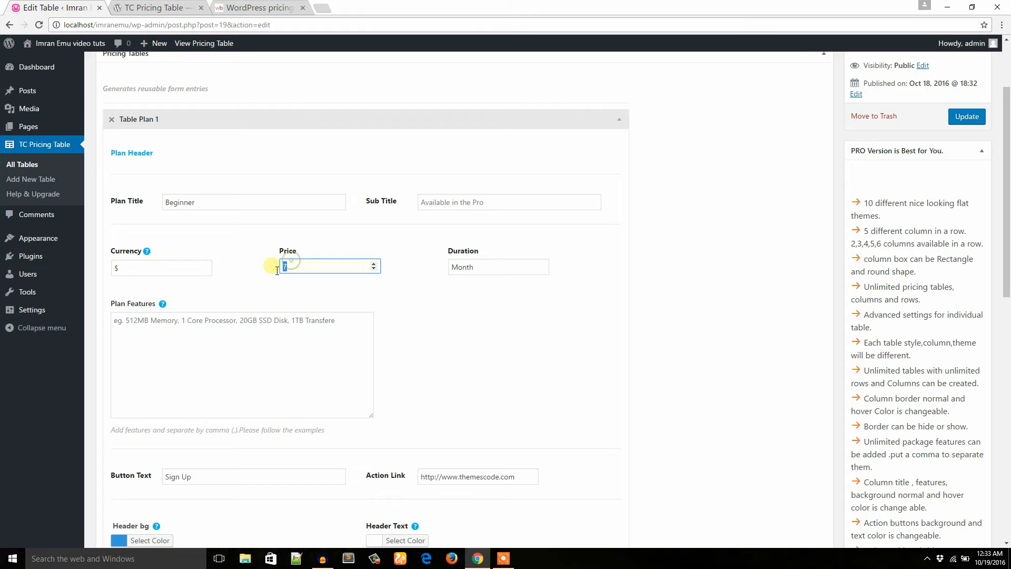
pyautogui.write('5')
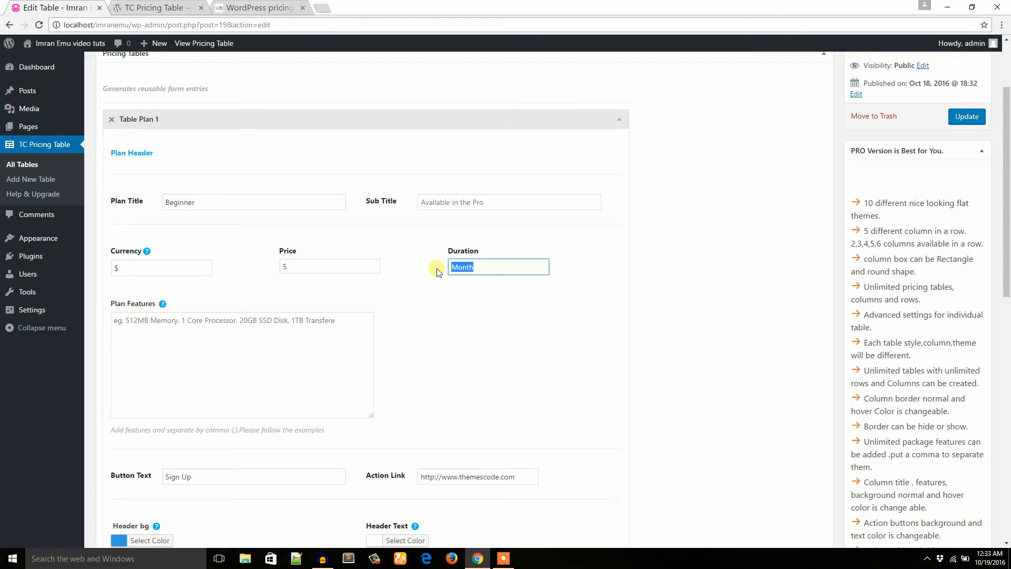
pyautogui.click(498, 267)
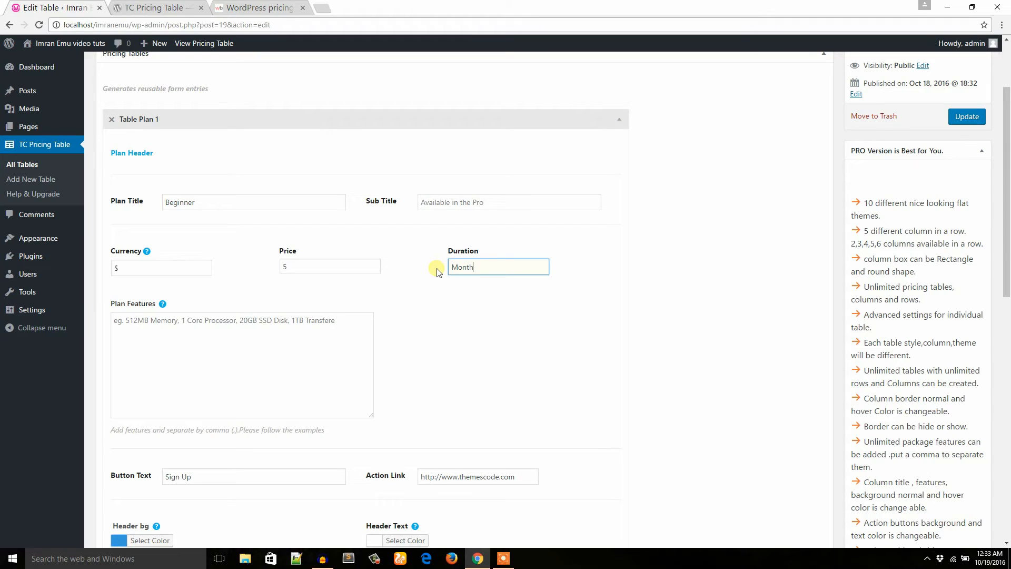
pyautogui.moveTo(234, 340)
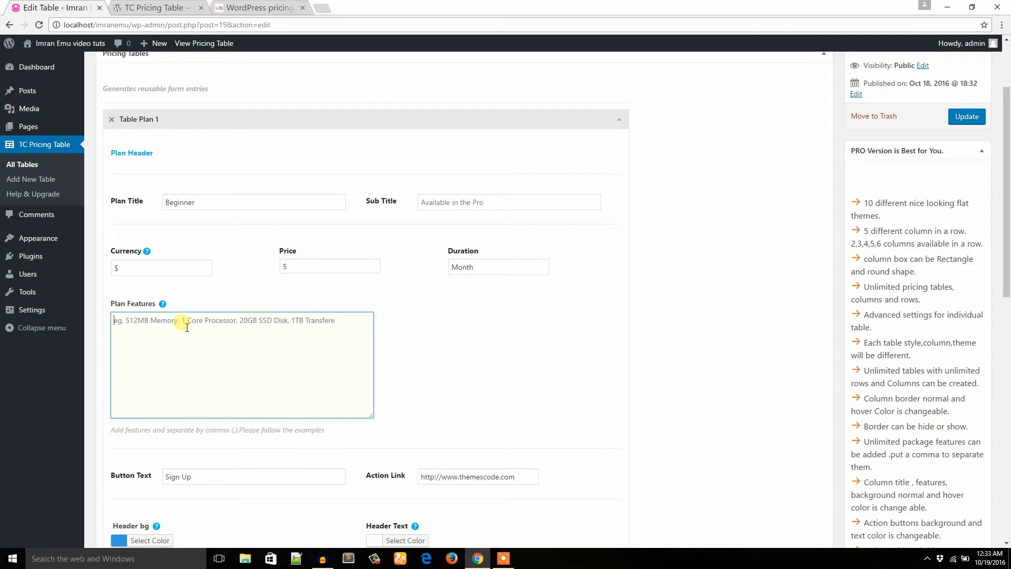
# Copy 10 GB SSD Storage and 100 GB Bandwidth from the demo into the Plan Features field
pyautogui.click(258, 8)
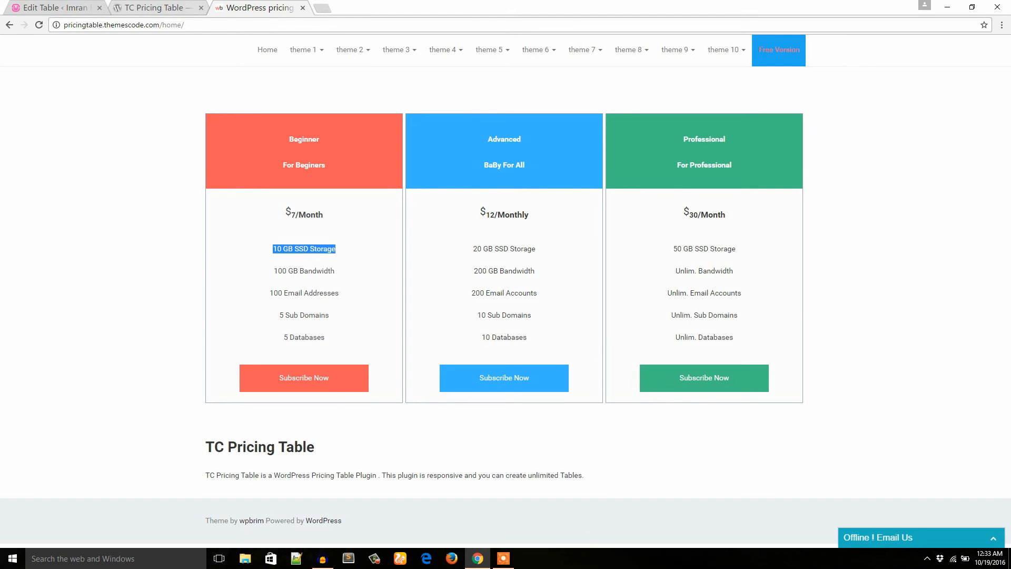
pyautogui.click(55, 8)
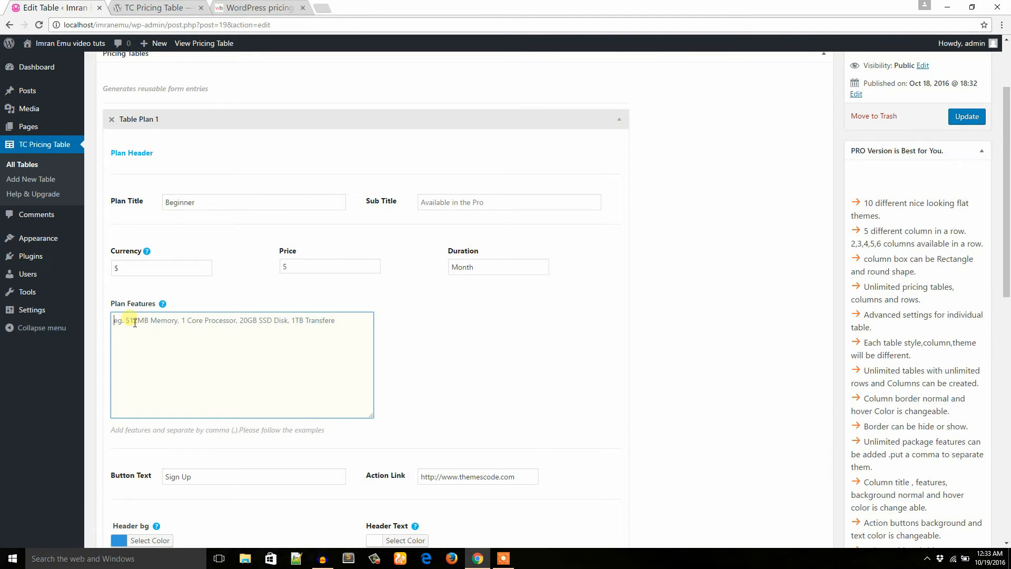
pyautogui.write('10 GB SSD Storage')
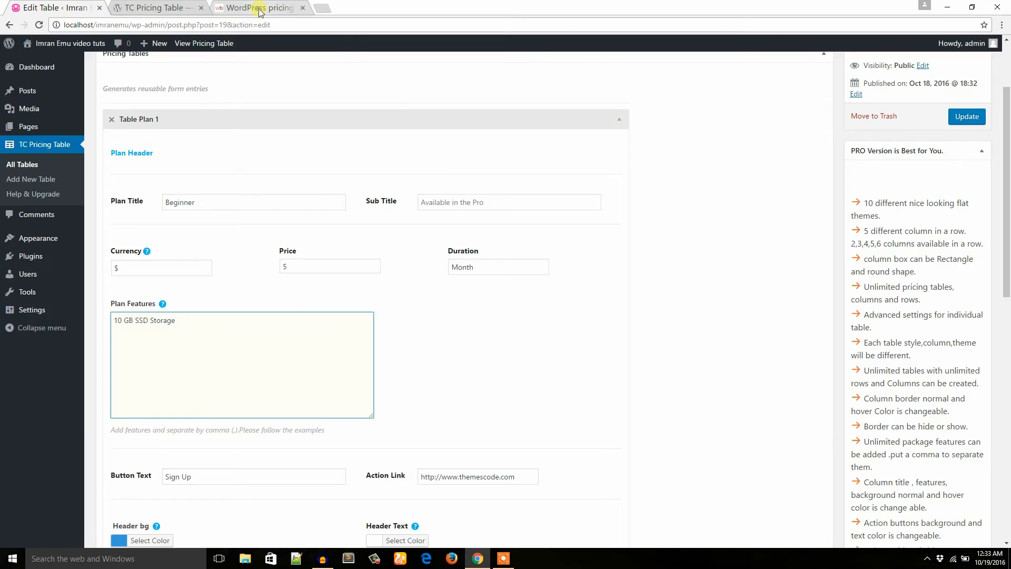
pyautogui.click(258, 8)
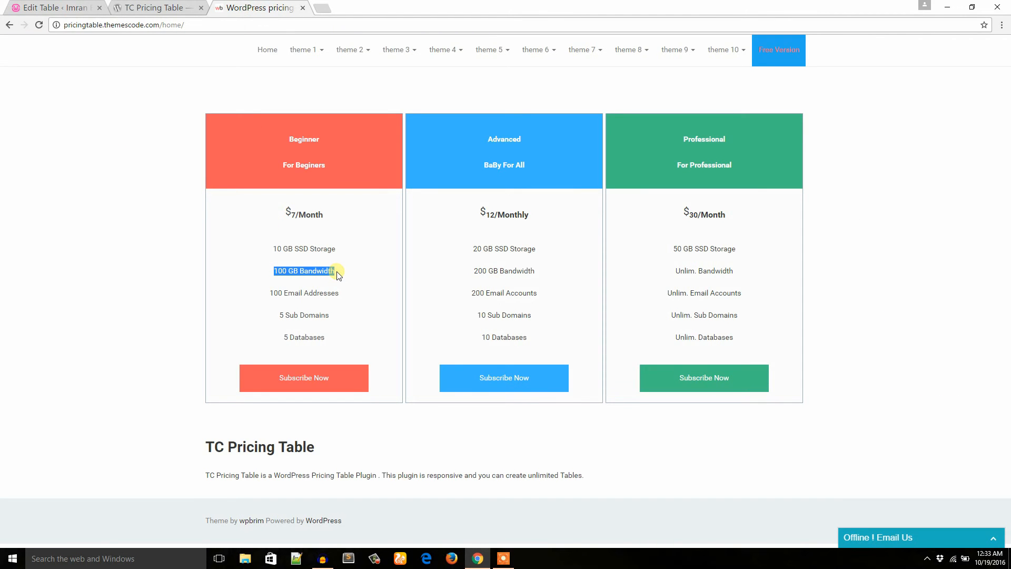
pyautogui.click(55, 7)
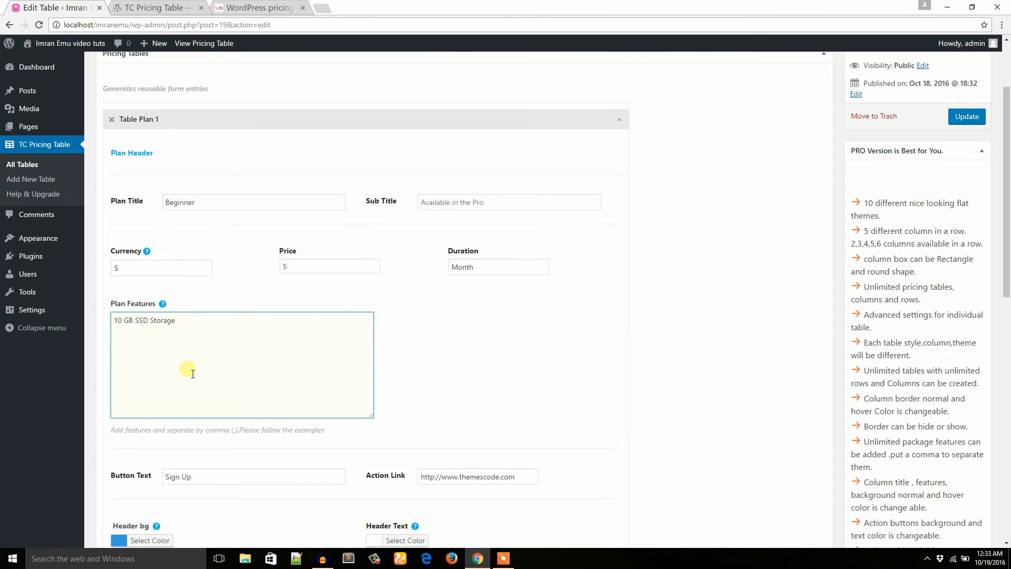
pyautogui.write('100 GB Bandwidth')
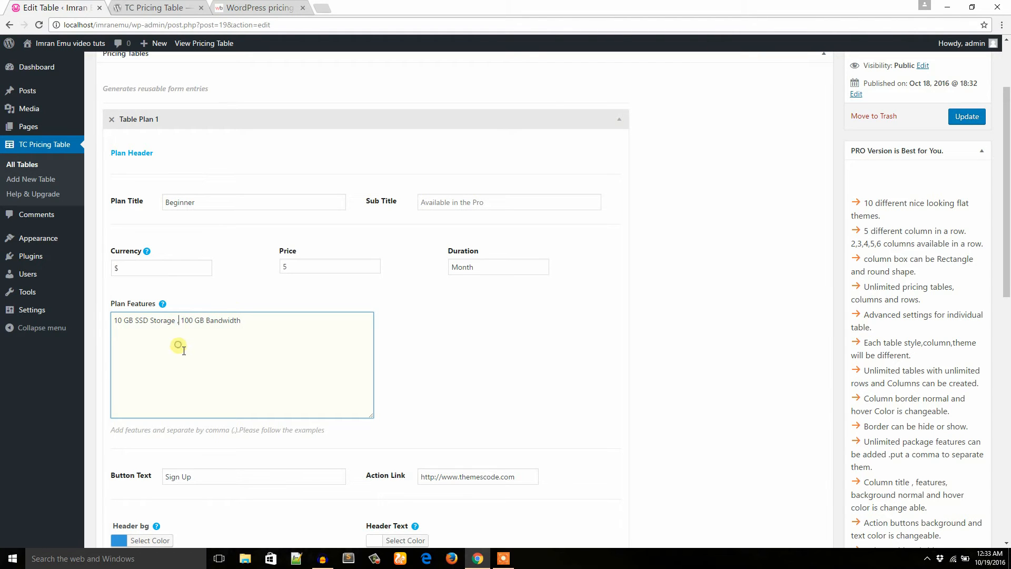
# Add 100 Email Addresses, 5 Sub Domains and 5 Databases as comma-separated features from the demo
pyautogui.click(260, 7)
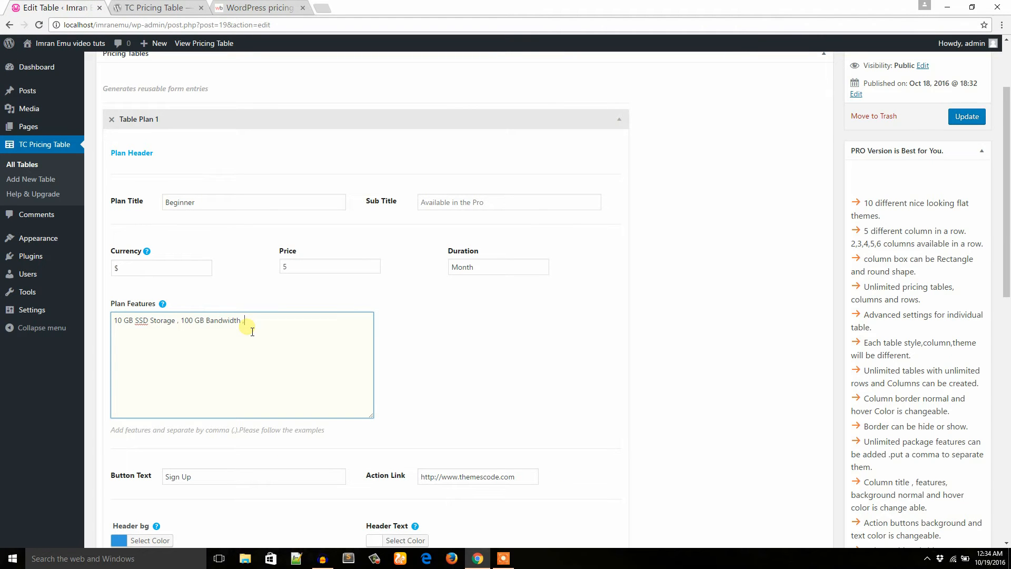
pyautogui.write(', 100 Email Addresses')
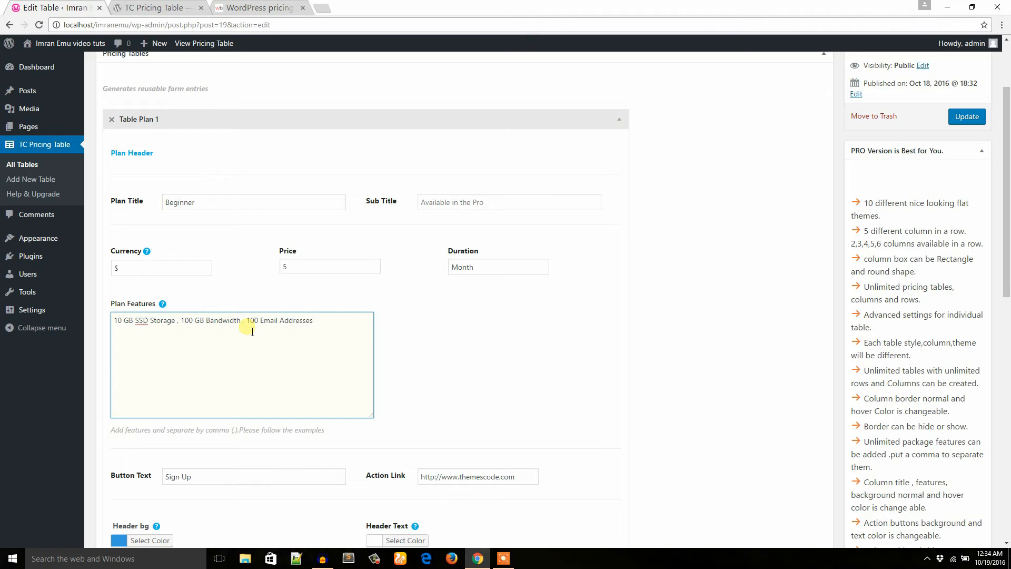
pyautogui.write(',')
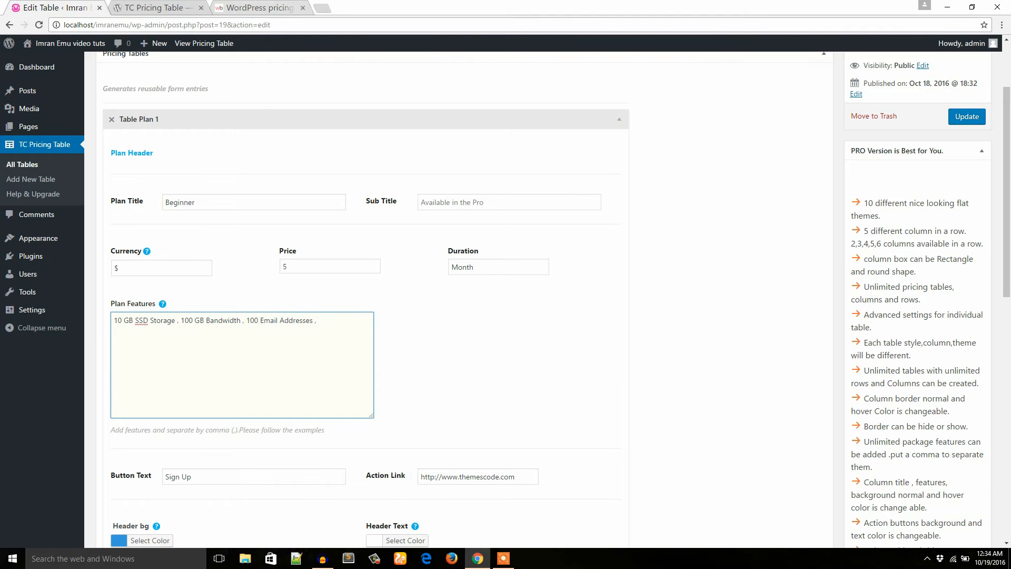
pyautogui.click(258, 7)
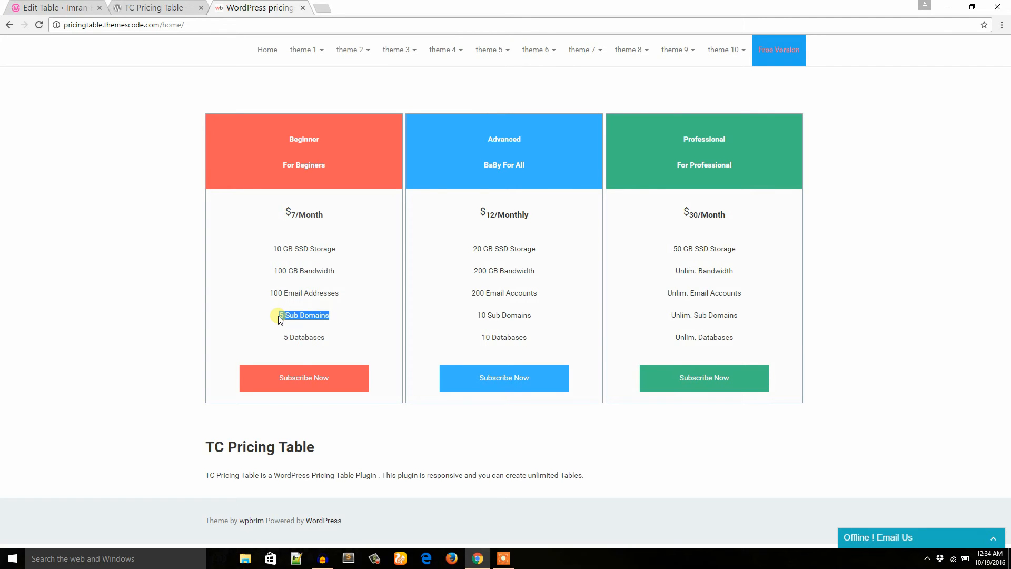
pyautogui.click(55, 8)
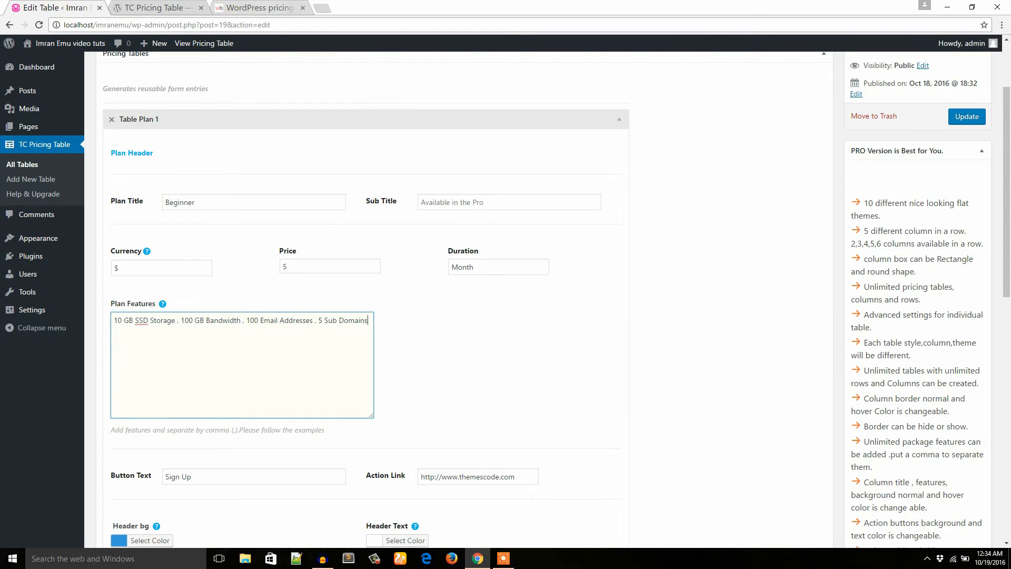
pyautogui.click(258, 7)
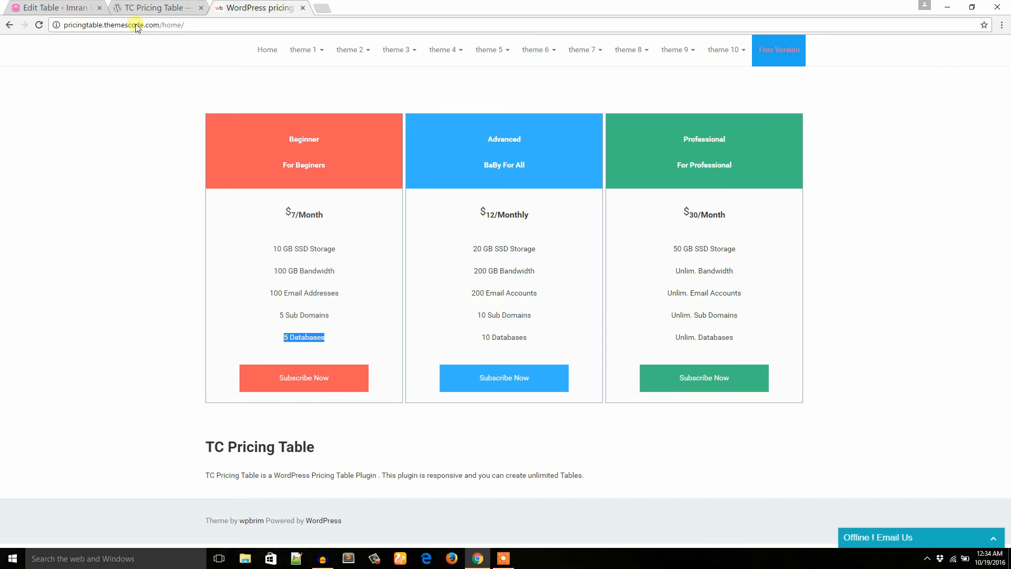
pyautogui.click(55, 7)
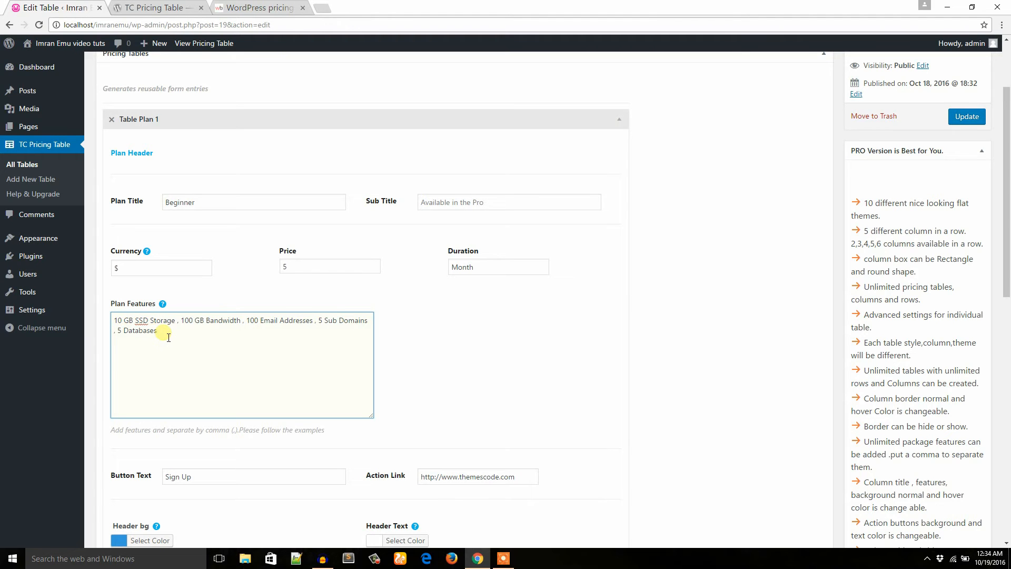
# Set the Beginner plan's Button Text to Purchase, matching the demo
pyautogui.scroll(-3)
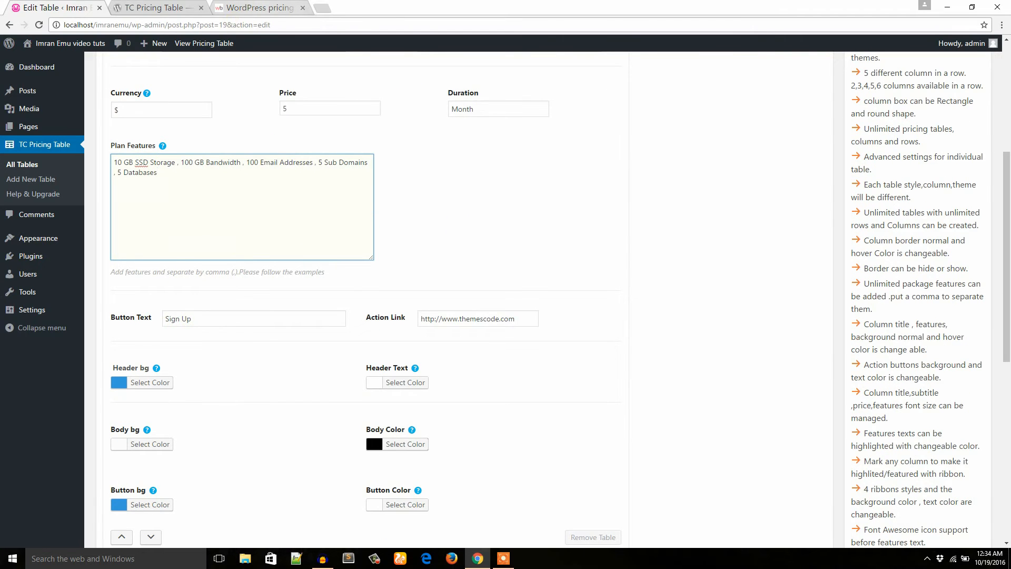
pyautogui.click(258, 7)
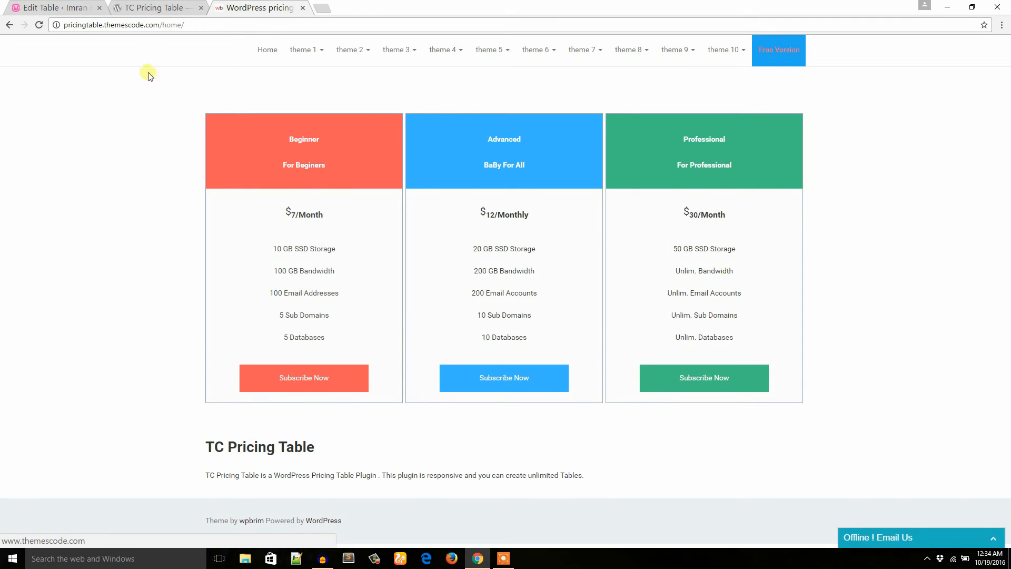
pyautogui.click(55, 7)
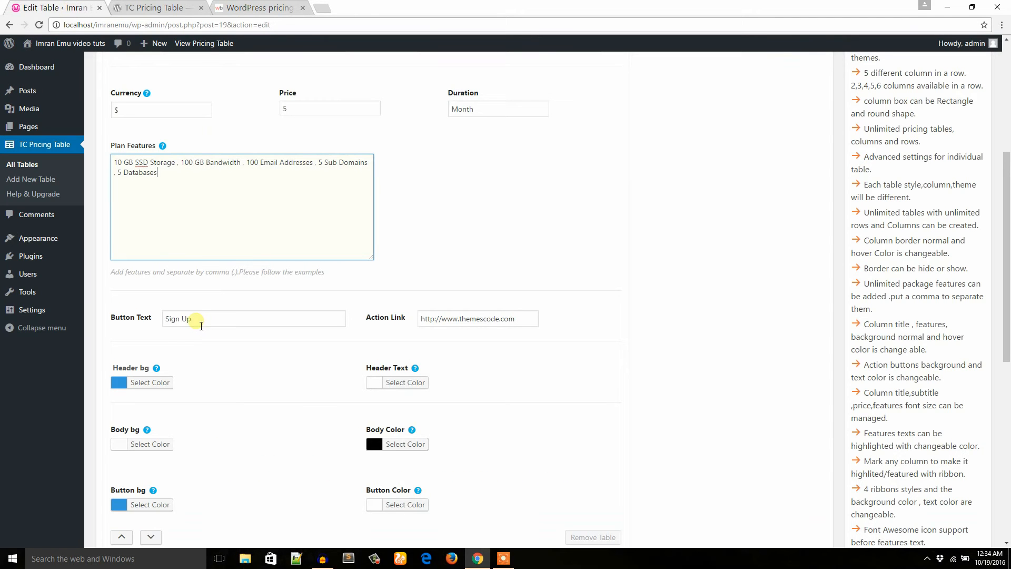
pyautogui.click(253, 318)
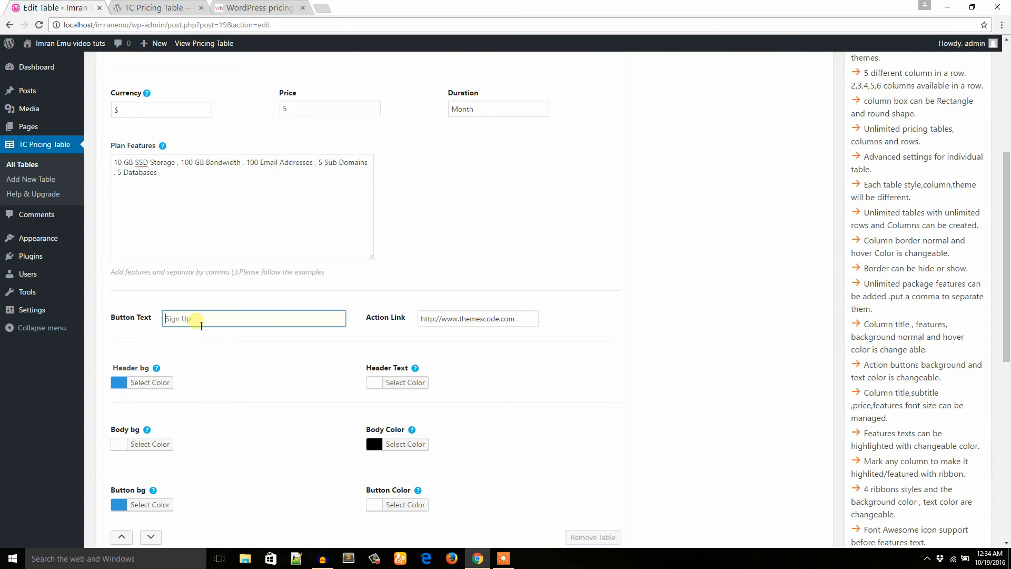
pyautogui.write('Pur')
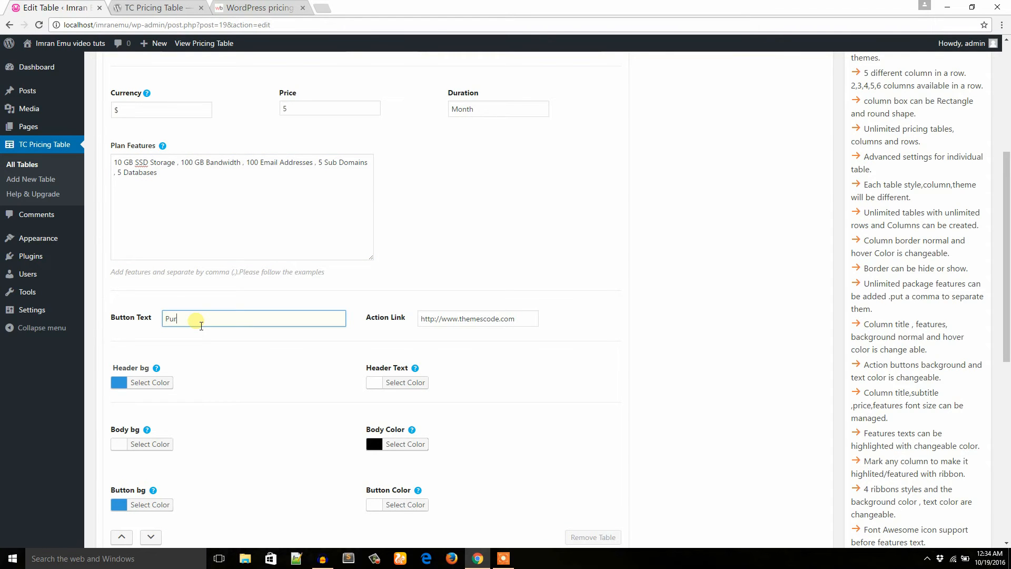
pyautogui.write('chase')
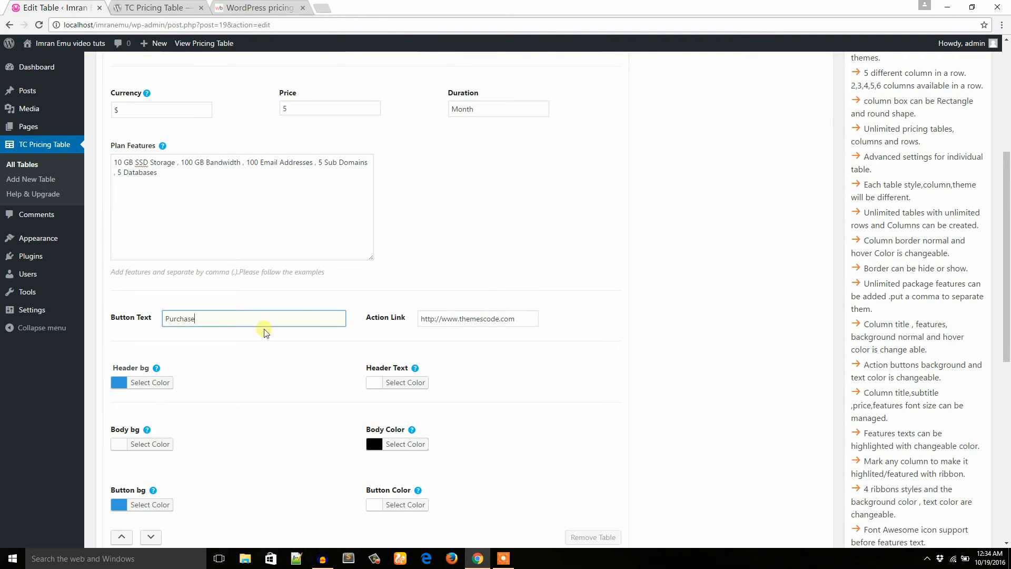
# Copy the pricingtable.themescode.com demo URL into the plan's Action Link
pyautogui.click(258, 7)
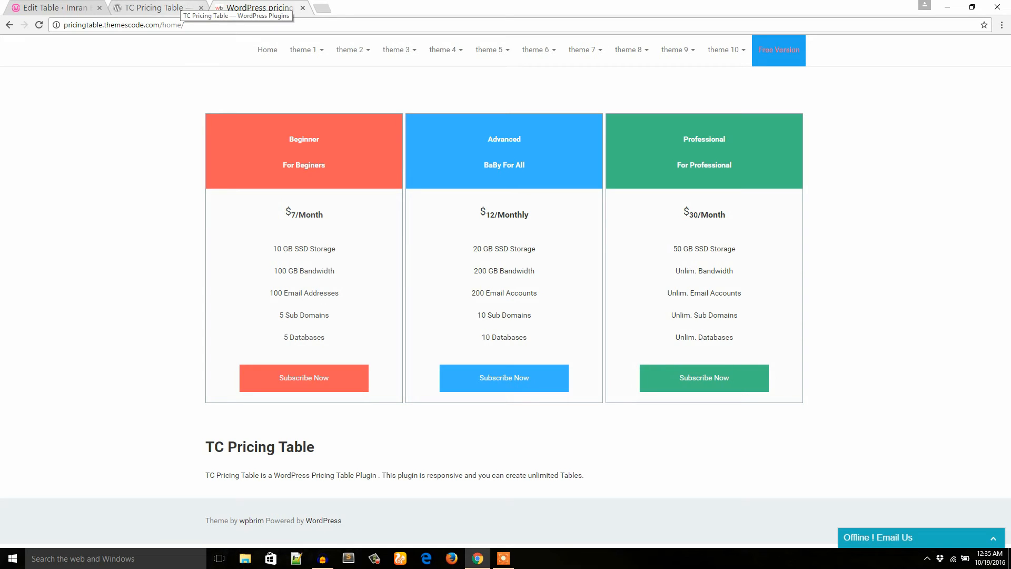
pyautogui.click(119, 24)
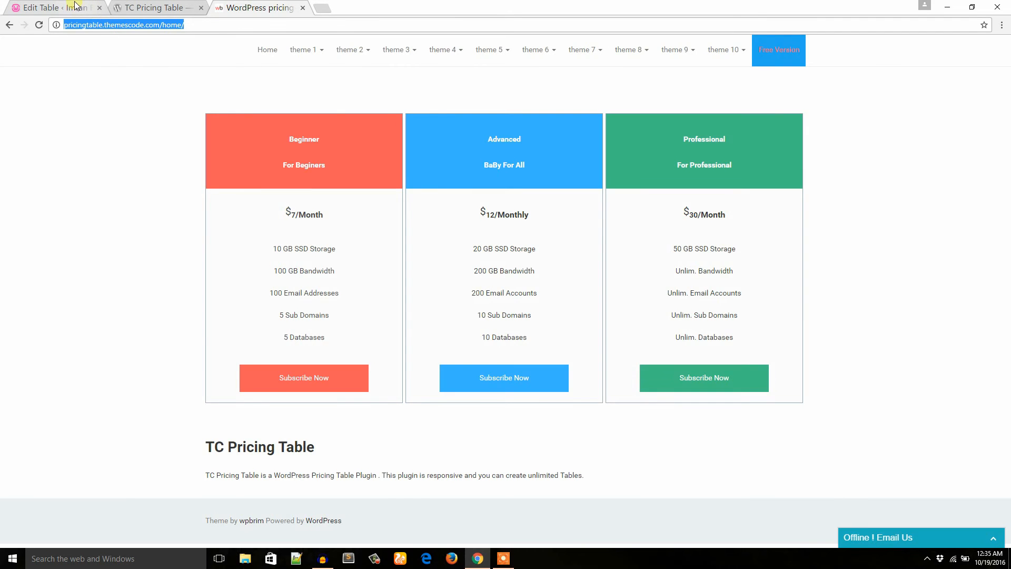
pyautogui.click(55, 7)
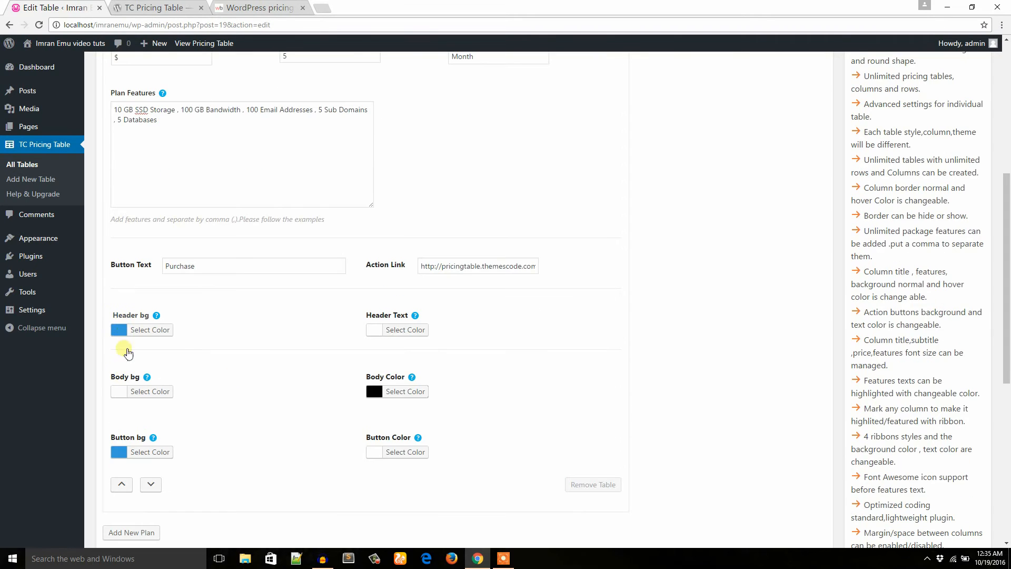
# Check the demo header colours, then browse flatcolors.net swatches for a header shade
pyautogui.click(258, 8)
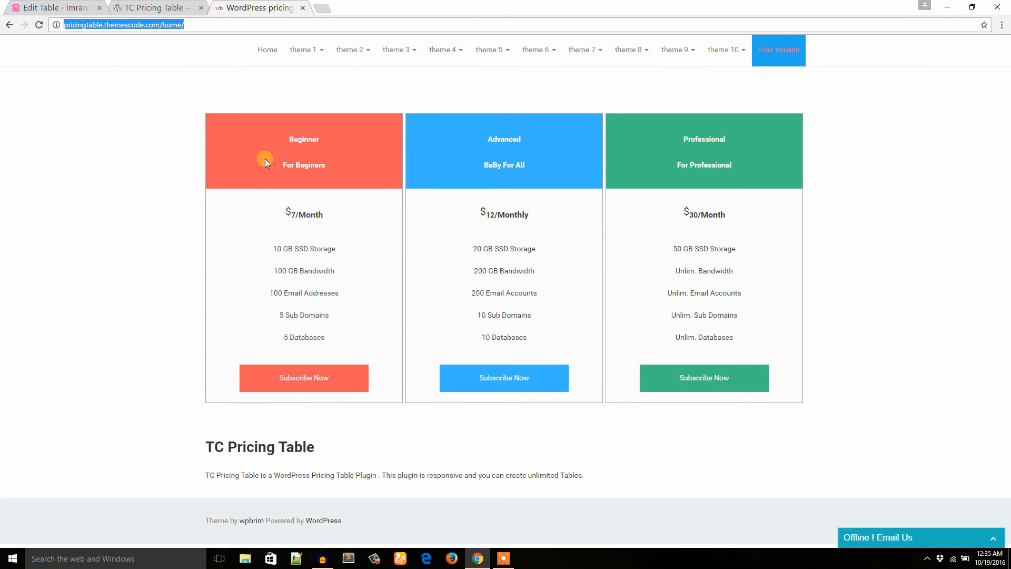
pyautogui.click(322, 8)
pyautogui.write('flatcolors.net')
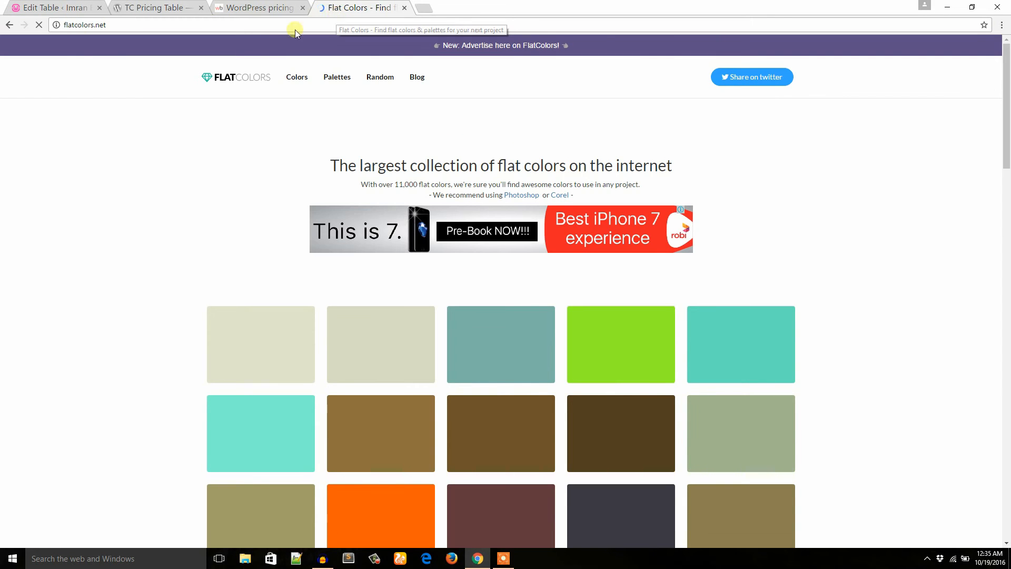
pyautogui.scroll(-3)
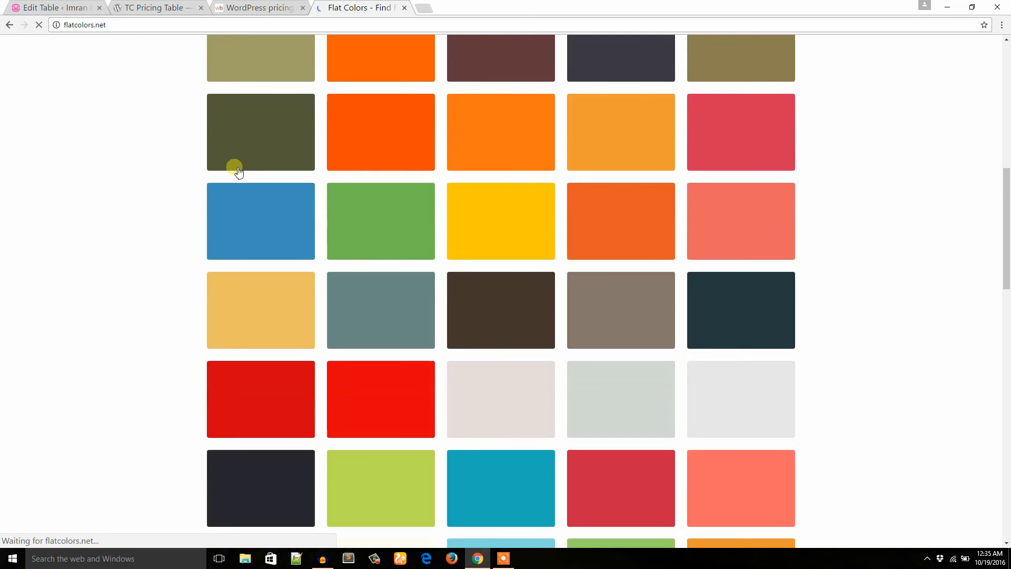
pyautogui.scroll(-3)
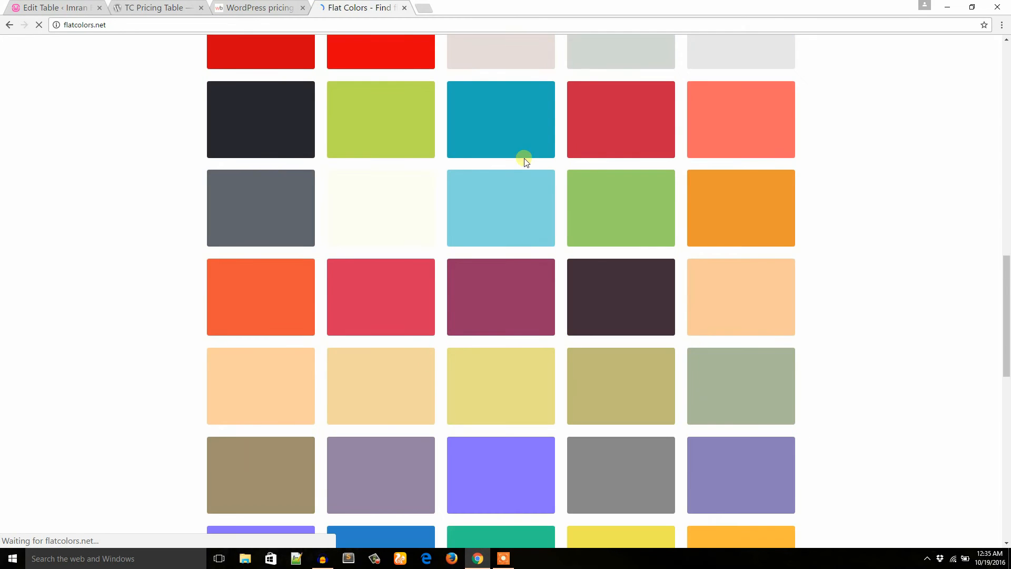
pyautogui.scroll(-3)
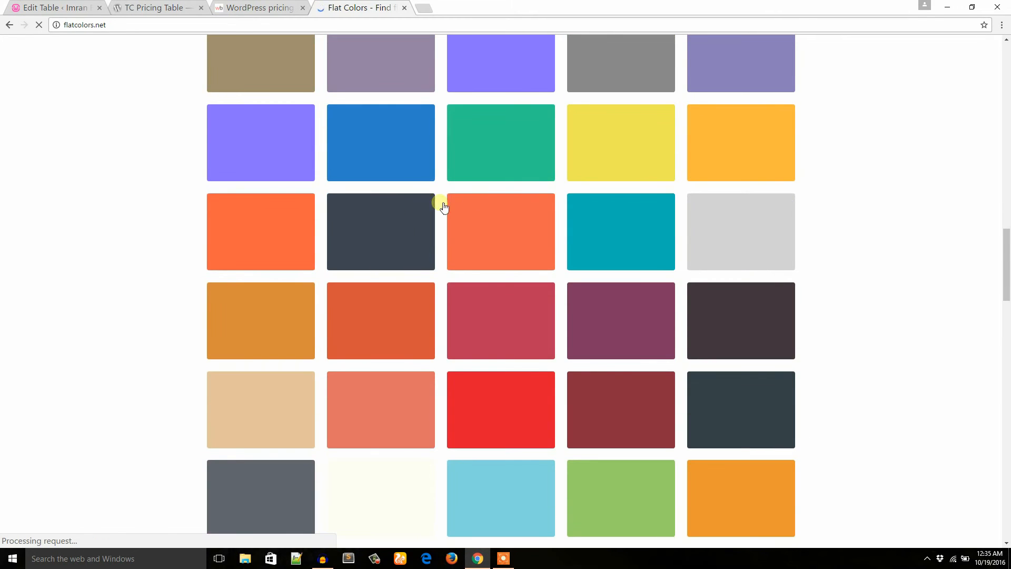
pyautogui.scroll(-3)
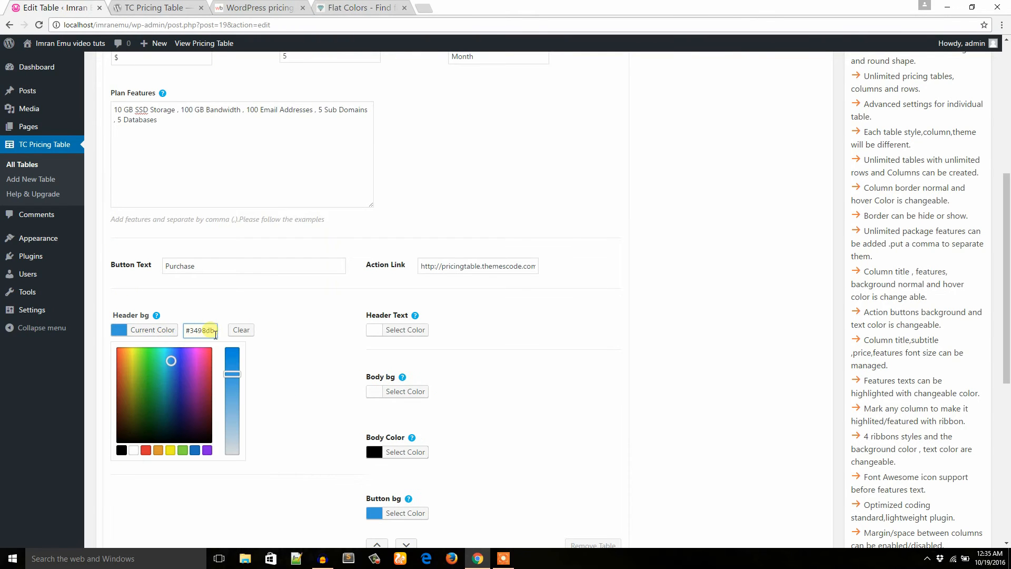
# Set the Beginner plan's Header bg and Button bg to coral #ff6766 and keep Button Color white
pyautogui.doubleClick(200, 330)
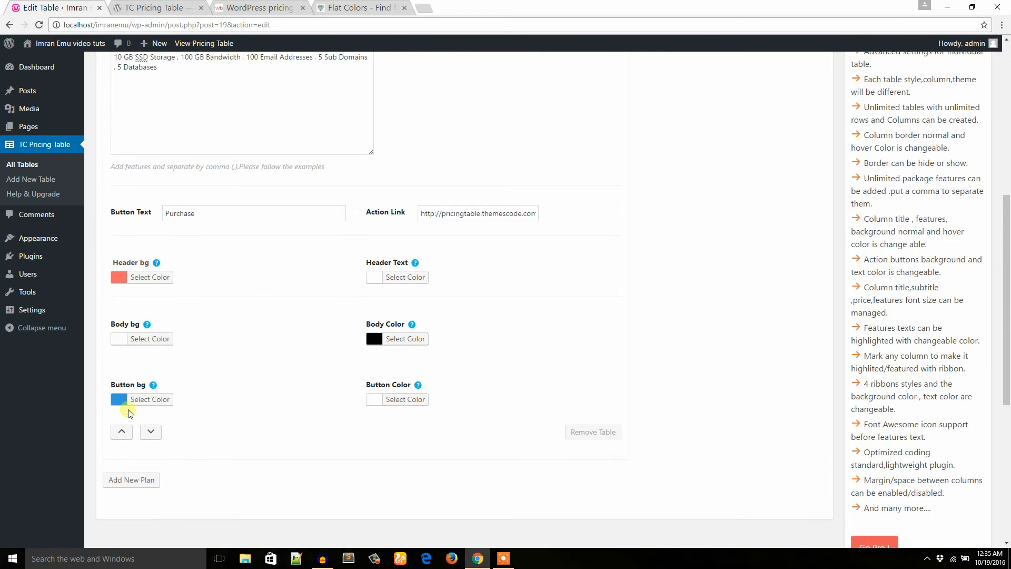
pyautogui.click(149, 398)
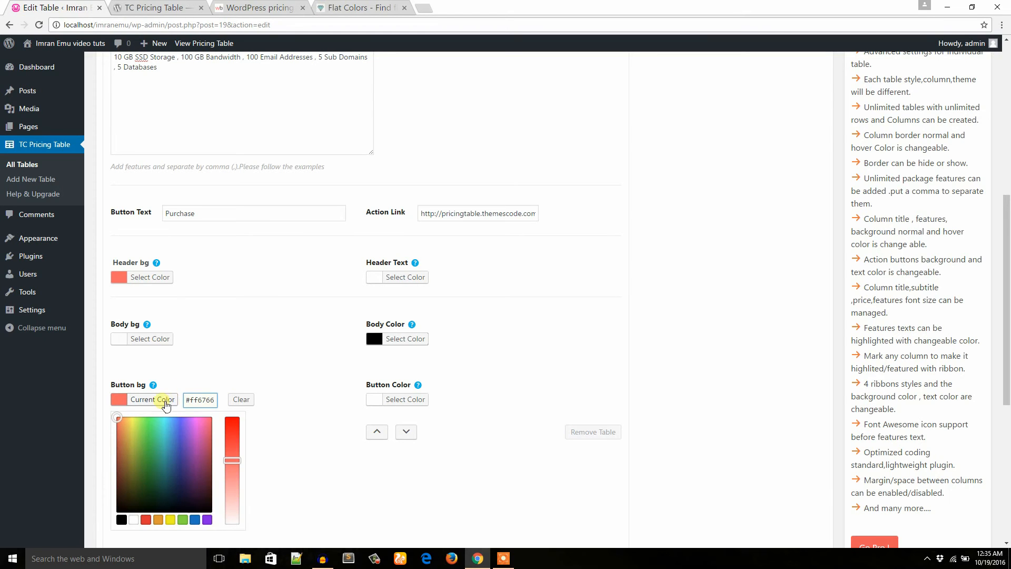
pyautogui.click(405, 277)
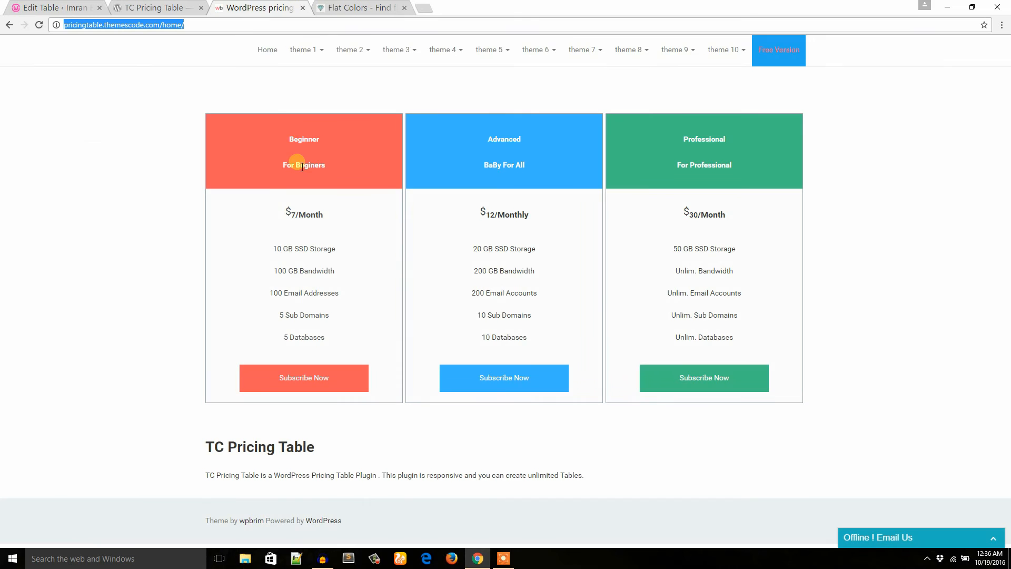
pyautogui.click(55, 7)
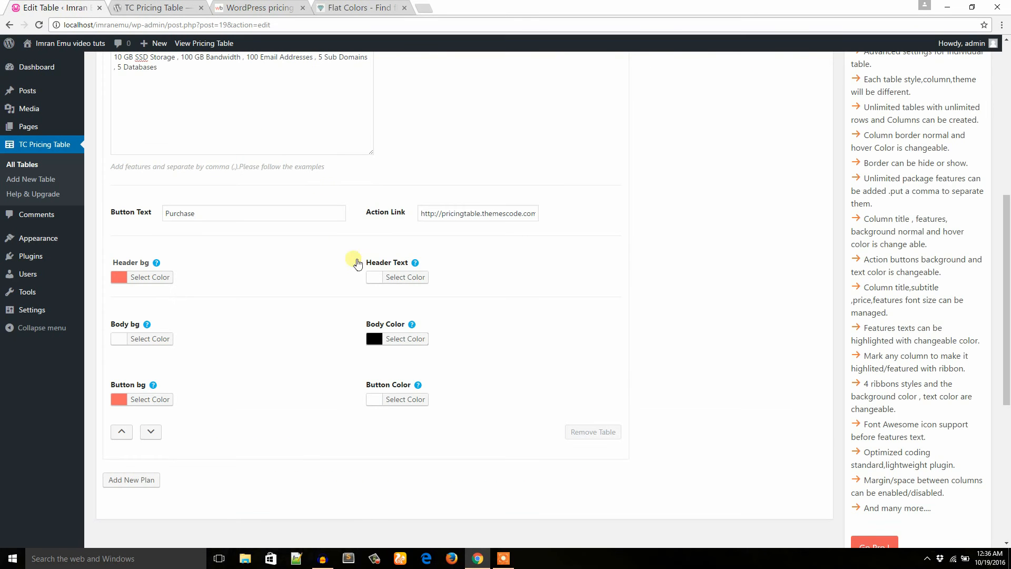
pyautogui.click(408, 277)
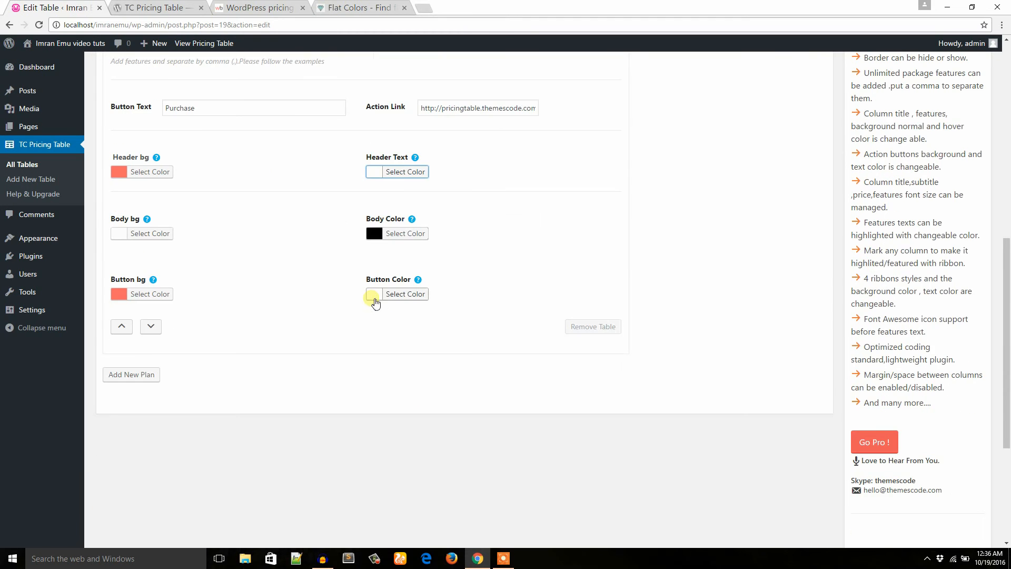
pyautogui.click(155, 8)
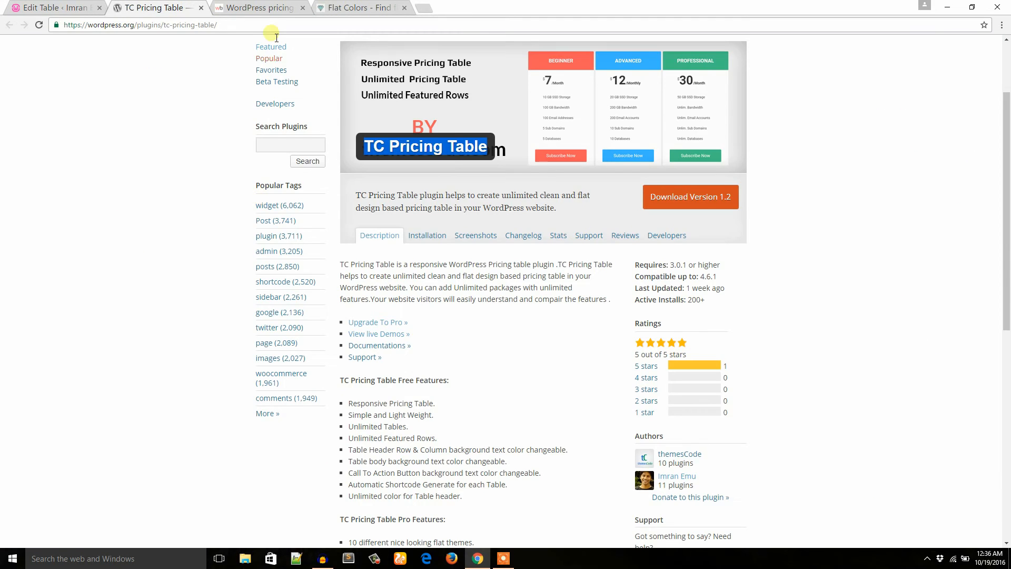
pyautogui.click(155, 8)
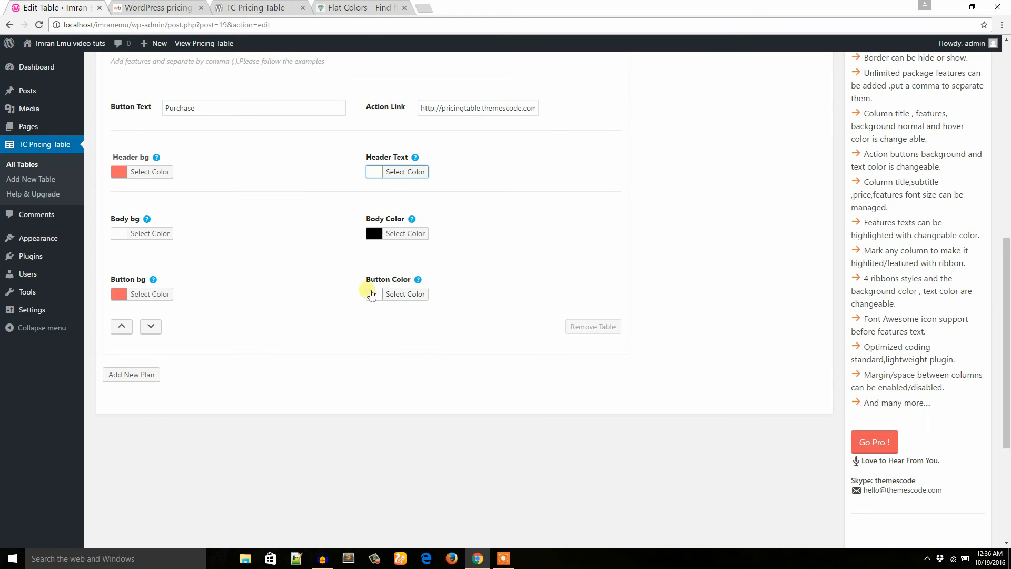
pyautogui.click(405, 294)
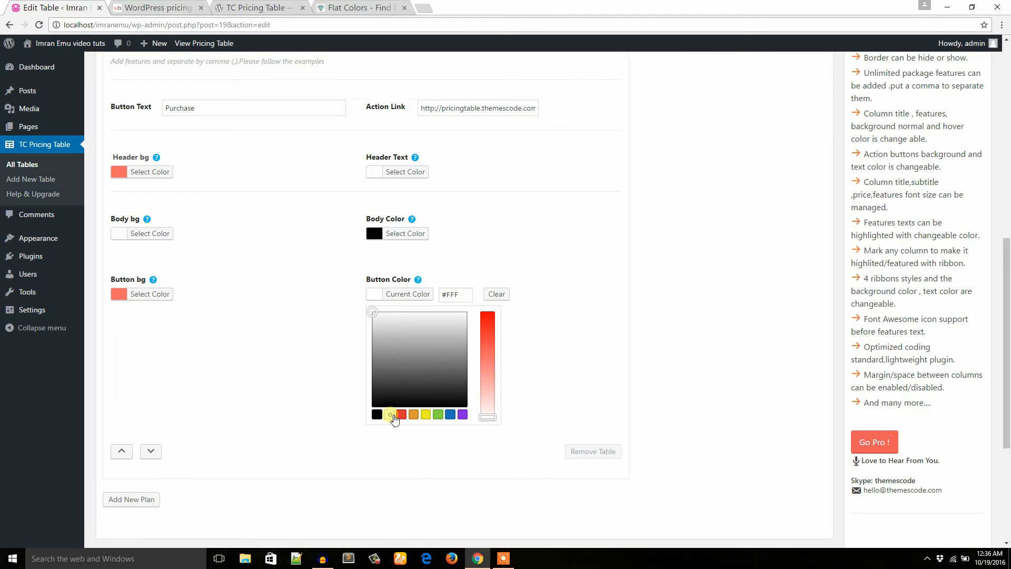
pyautogui.click(291, 297)
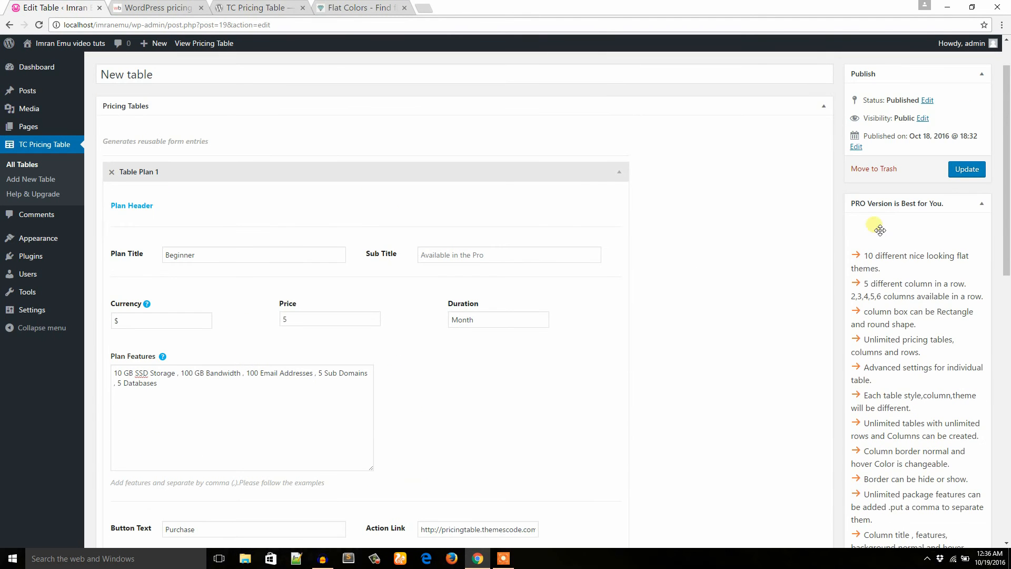
# Save the pricing table's changes and select its title 'New table'
pyautogui.click(967, 169)
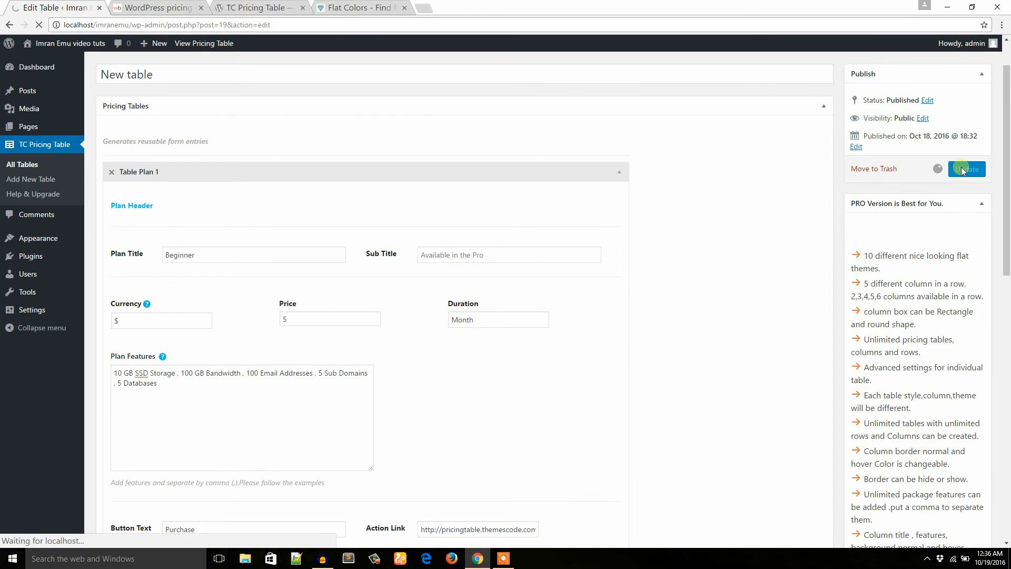
pyautogui.click(966, 168)
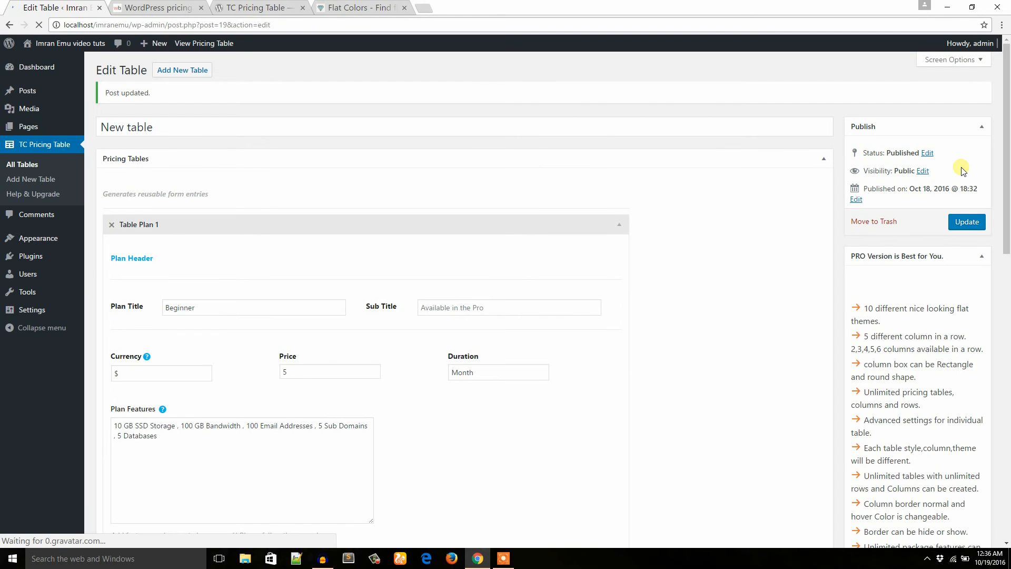
pyautogui.moveTo(165, 132)
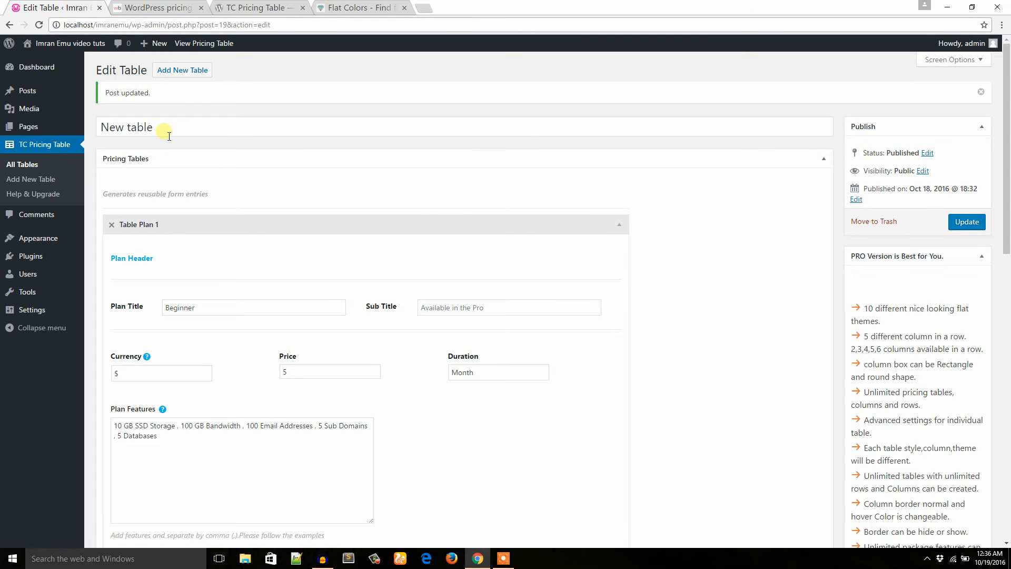
pyautogui.doubleClick(126, 127)
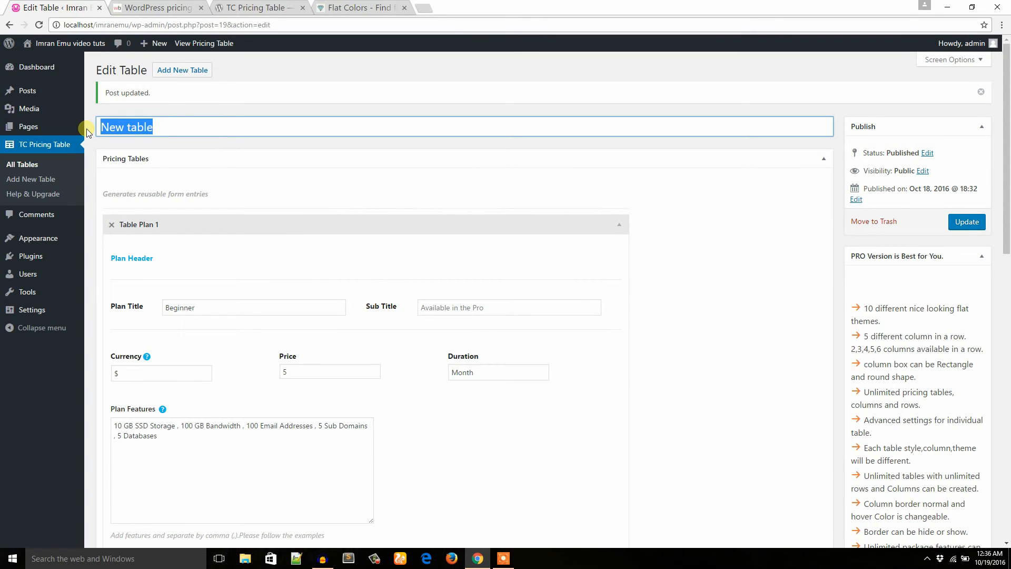
pyautogui.moveTo(28, 126)
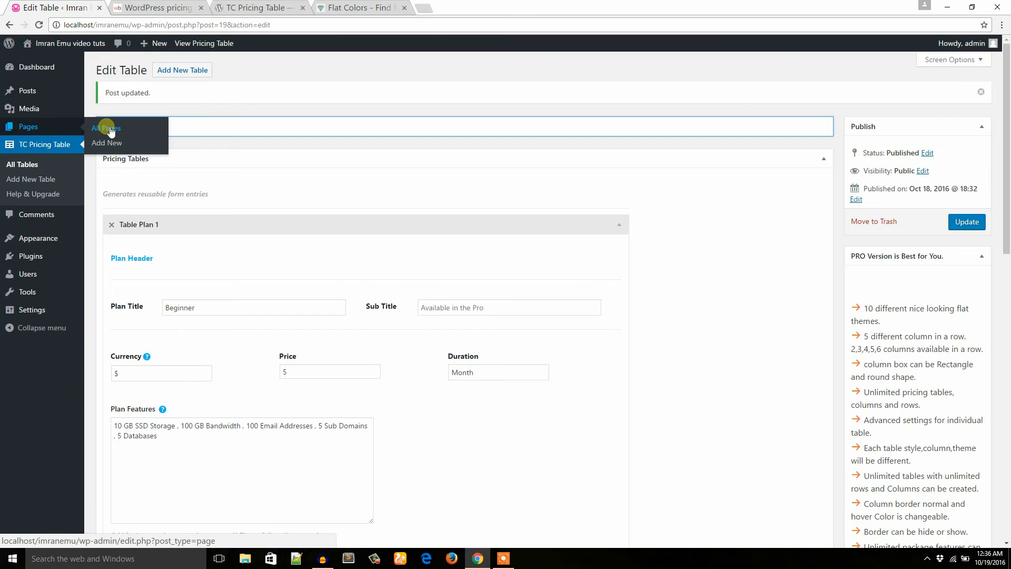
# Create and publish a new empty page titled 'New table page', then return to the table editor
pyautogui.click(105, 129)
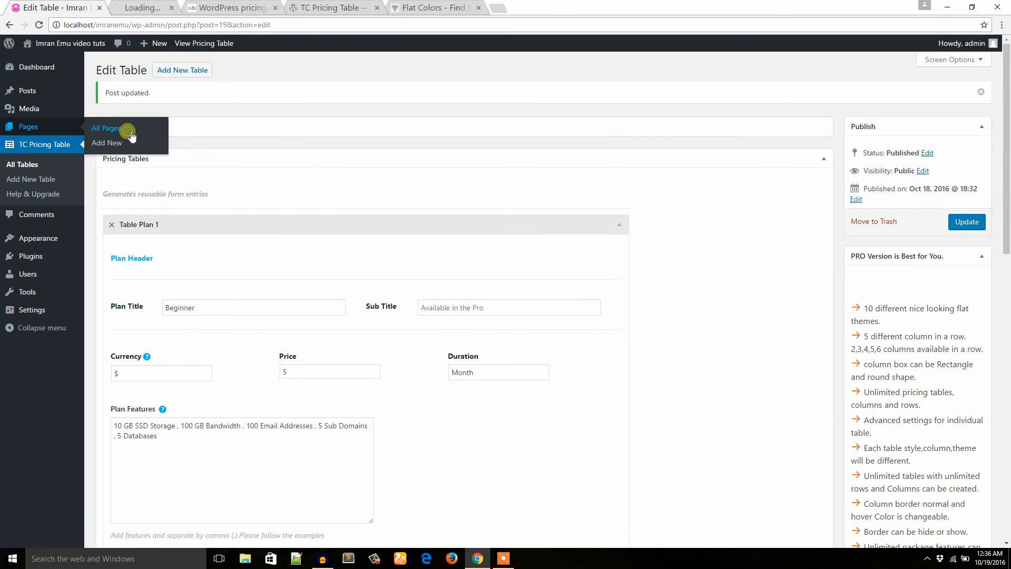
pyautogui.click(105, 127)
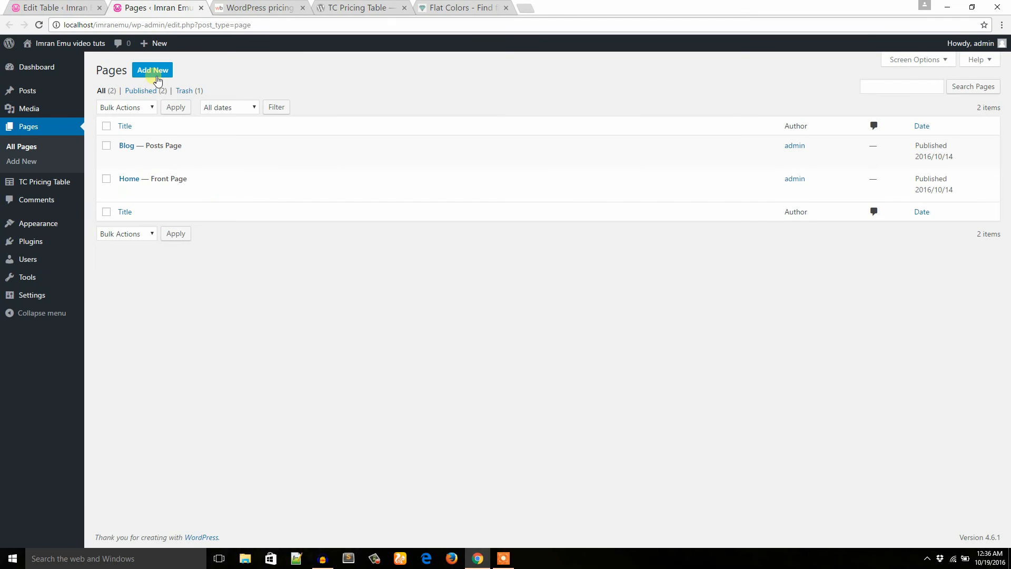
pyautogui.click(152, 70)
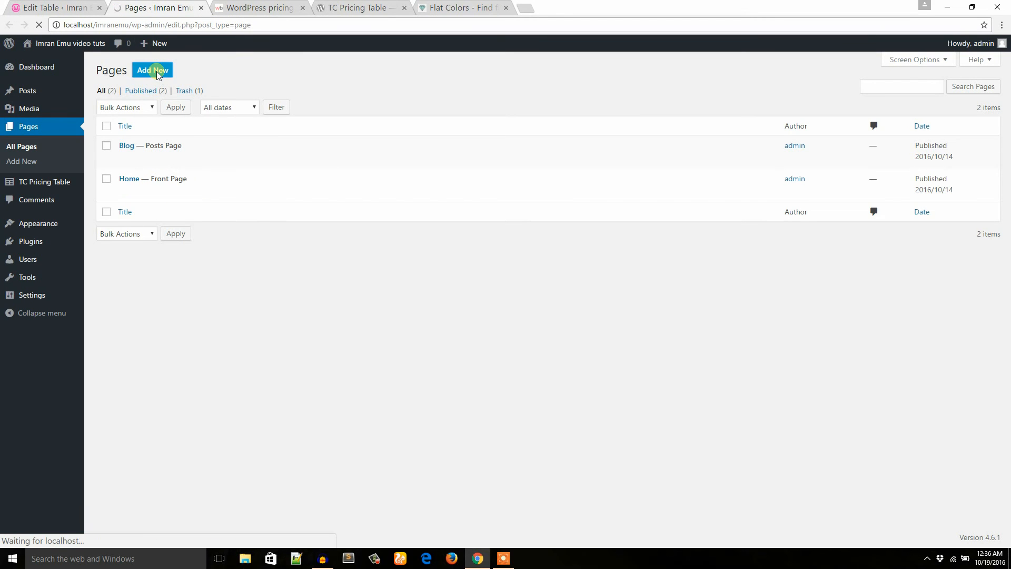
pyautogui.click(152, 69)
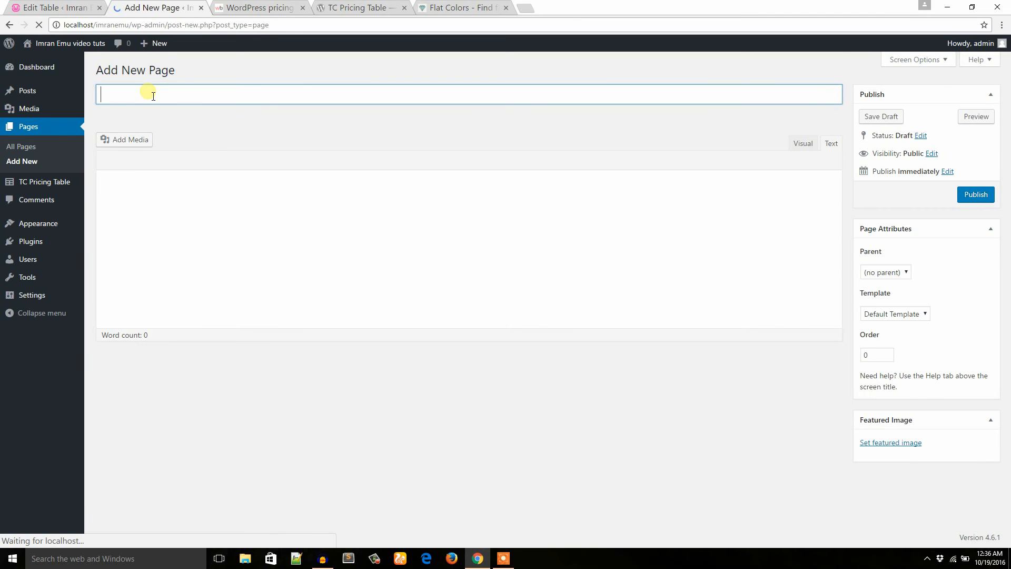
pyautogui.write('New table page')
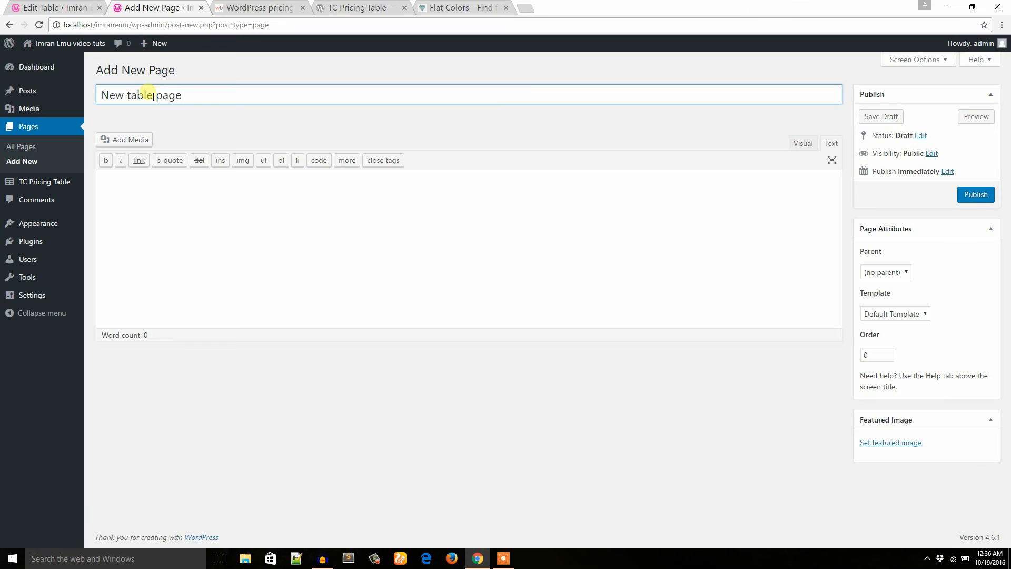
pyautogui.click(976, 193)
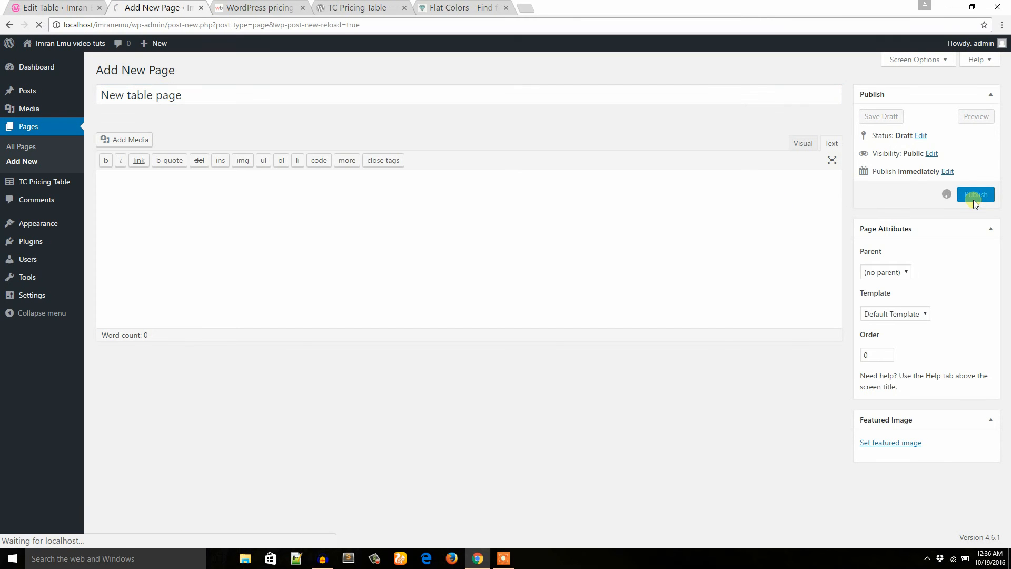
pyautogui.click(974, 195)
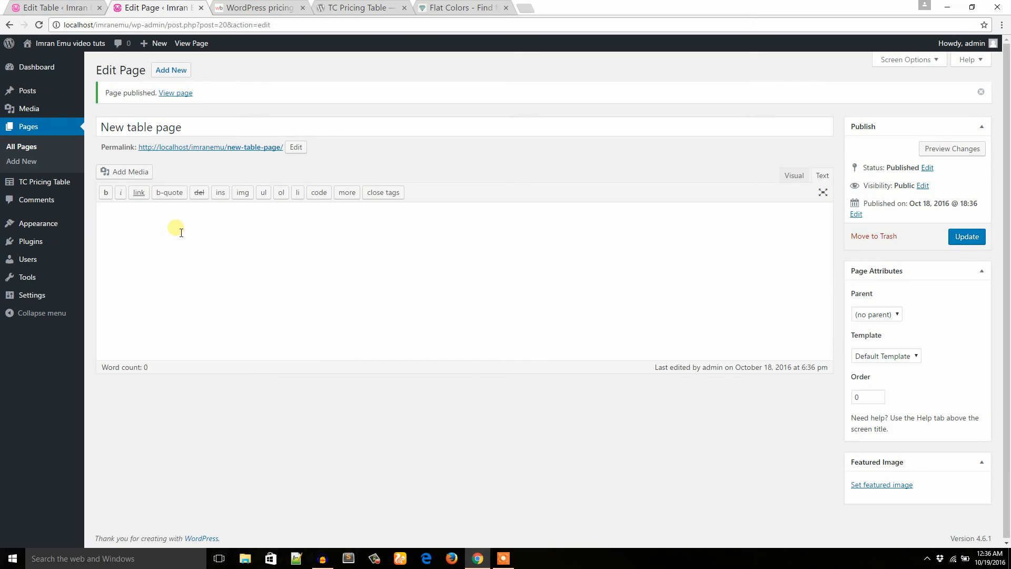
pyautogui.moveTo(168, 237)
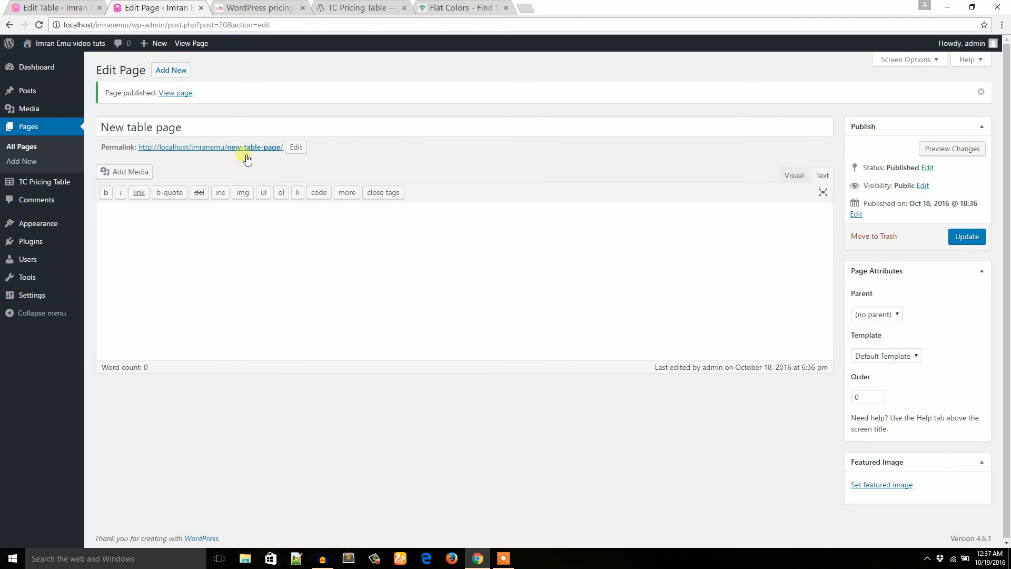
pyautogui.click(46, 181)
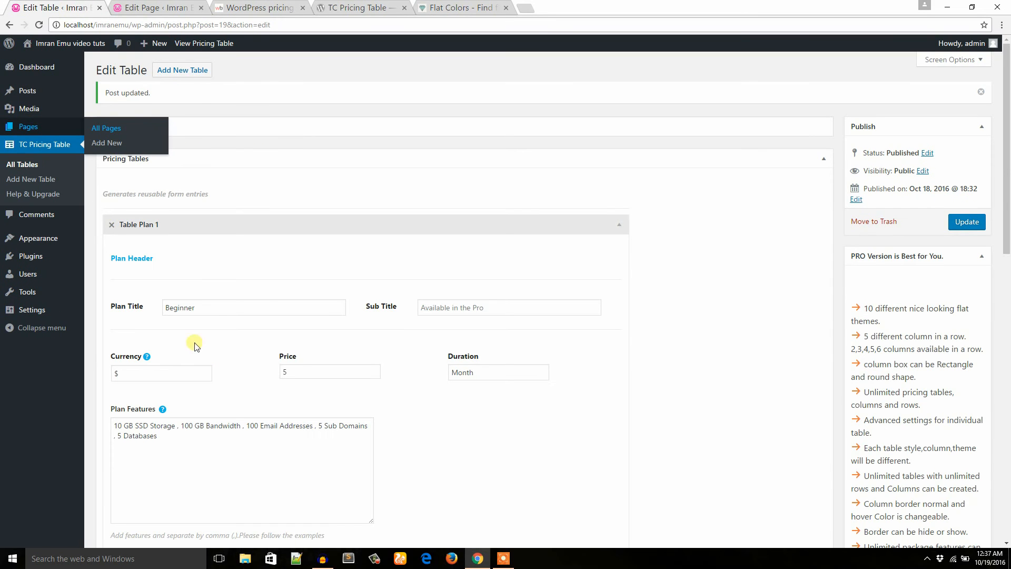
# Insert the shortcode [tc-pricing-table tableid="19"] into New table page and update the page
pyautogui.rightClick(21, 164)
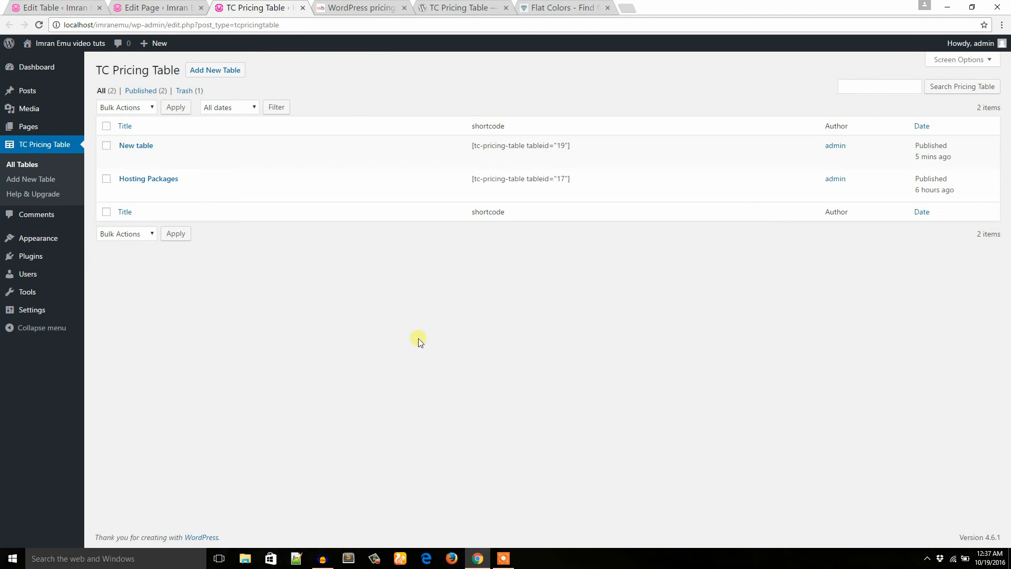
pyautogui.moveTo(136, 146)
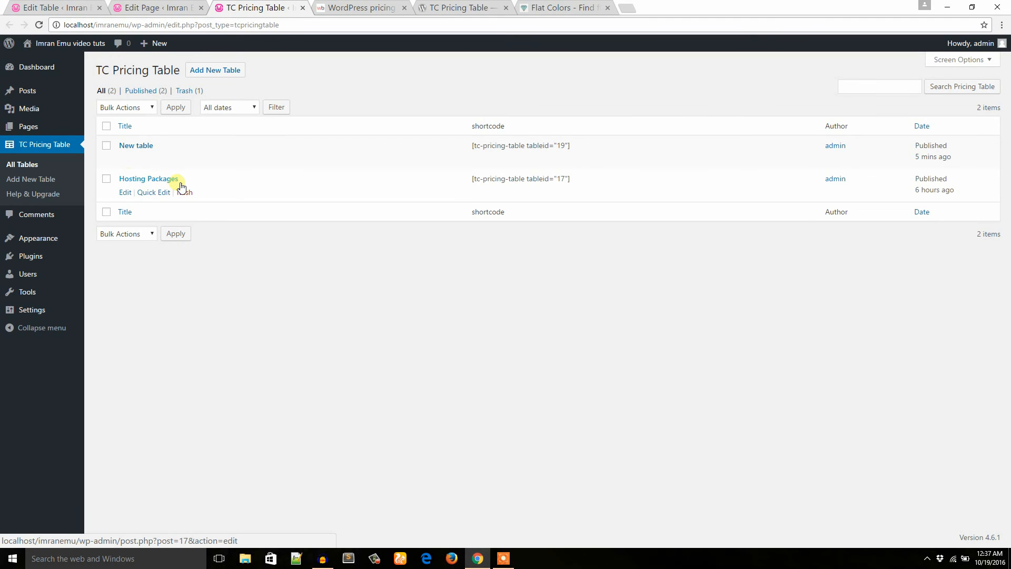
pyautogui.moveTo(135, 145)
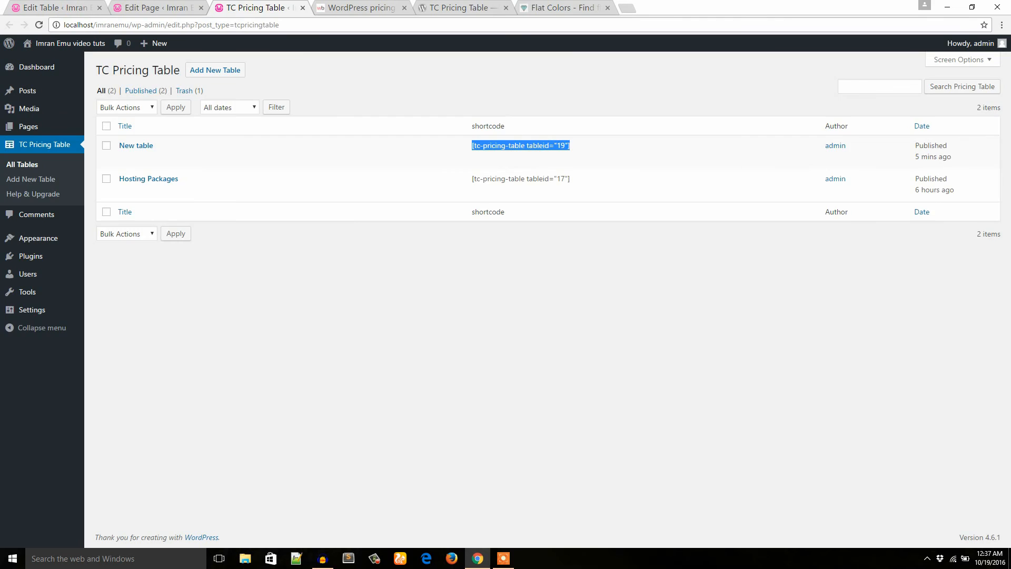
pyautogui.click(155, 7)
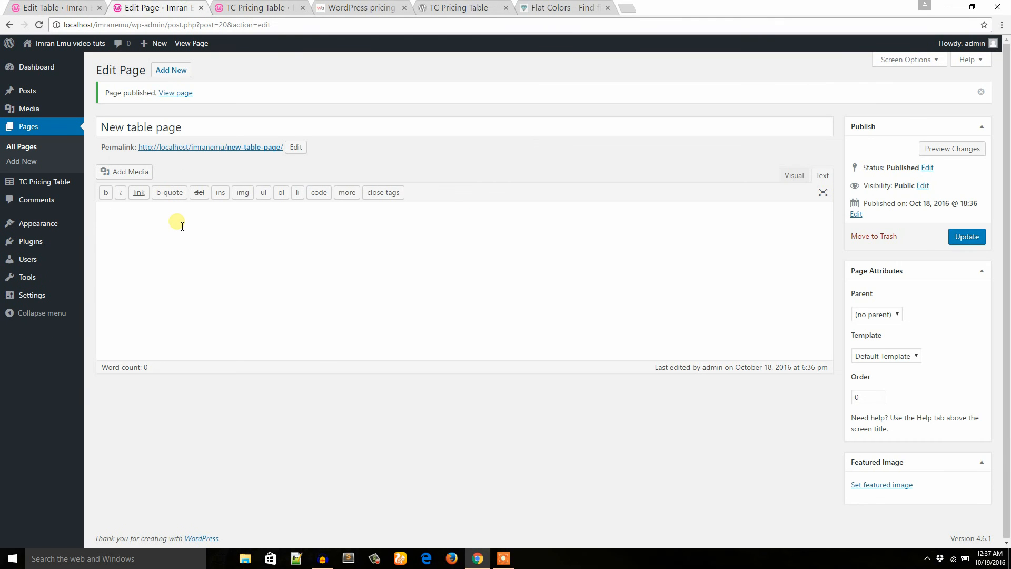
pyautogui.write('[tc-pricing-table tableid="19"]')
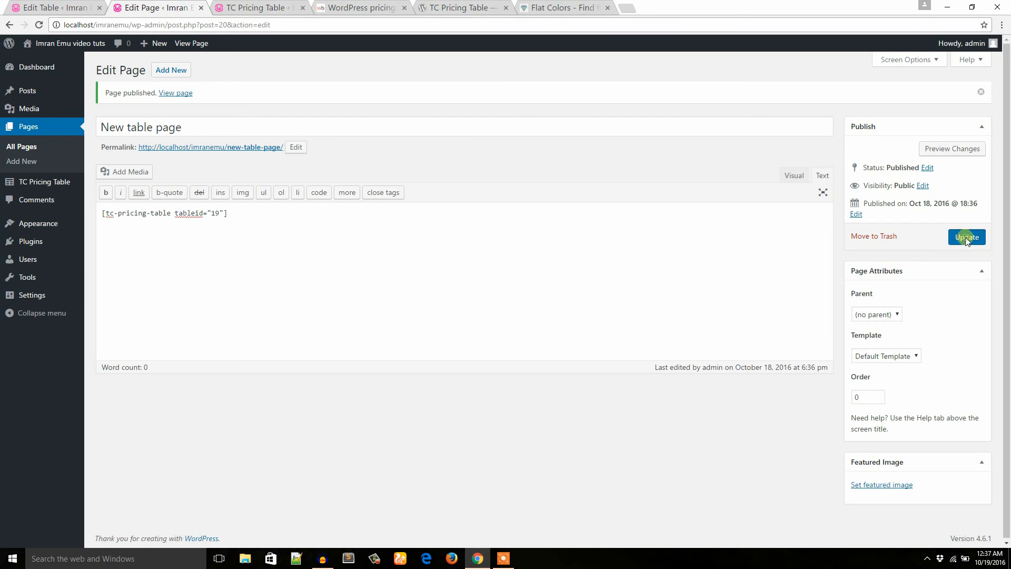
pyautogui.click(967, 237)
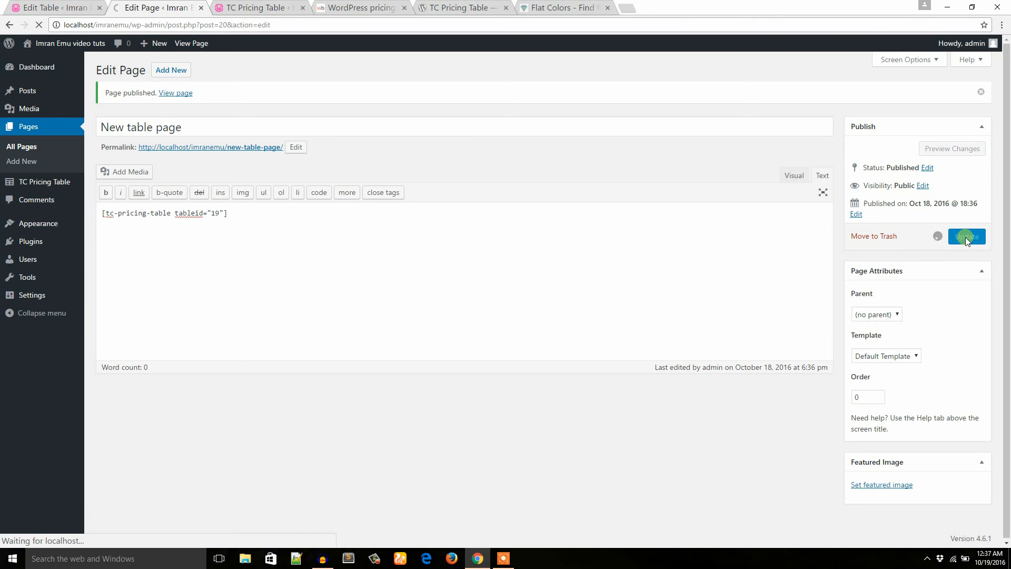
pyautogui.click(967, 236)
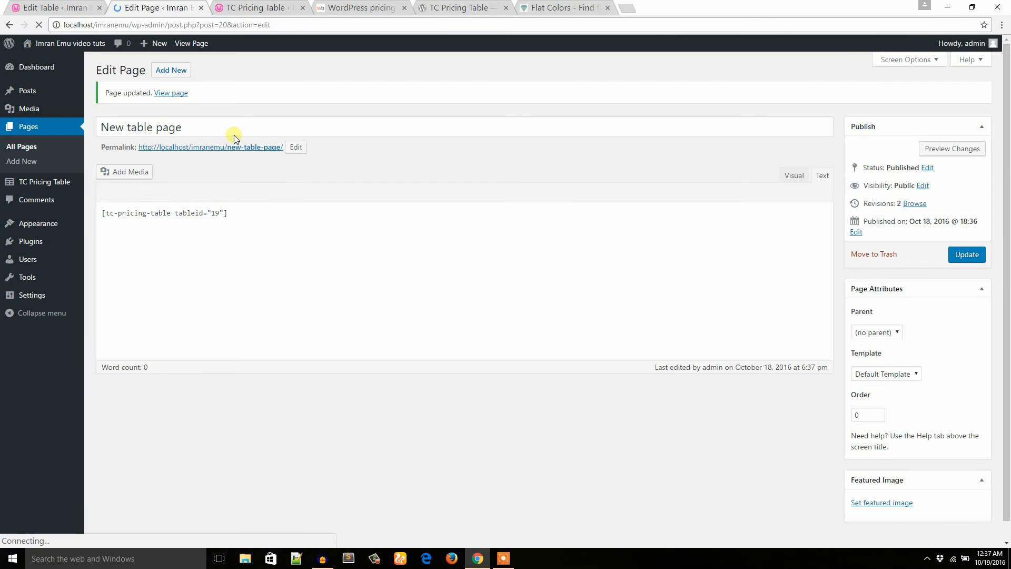
pyautogui.rightClick(171, 92)
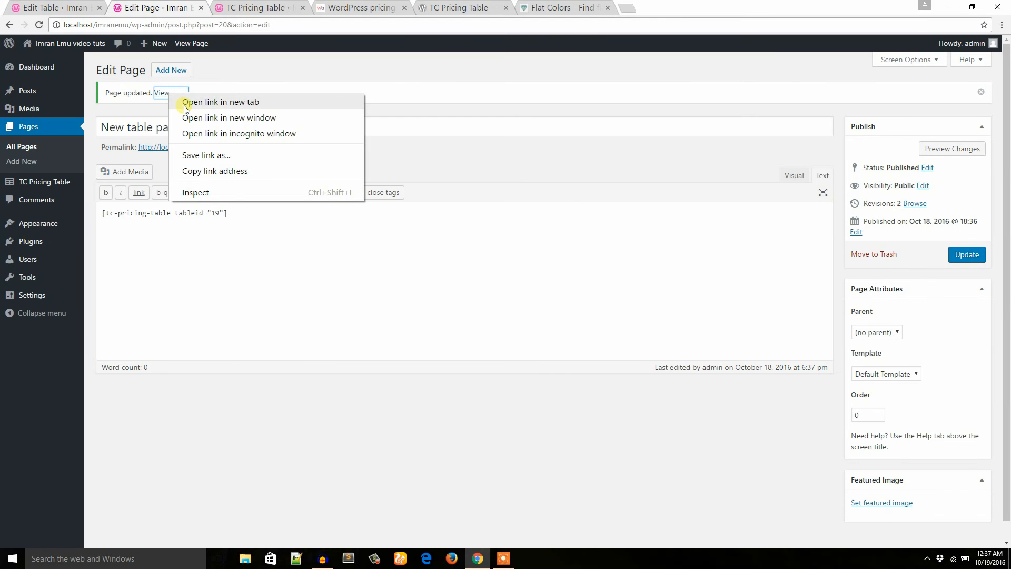
# View the published page with the coral Beginner plan and compare it with the demo's three-plan table
pyautogui.click(220, 102)
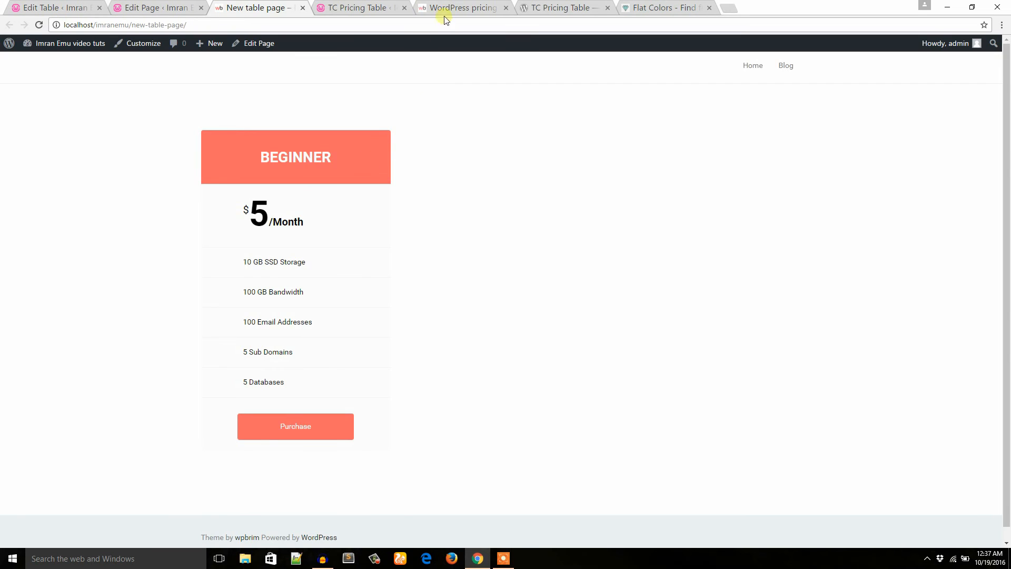
pyautogui.click(461, 8)
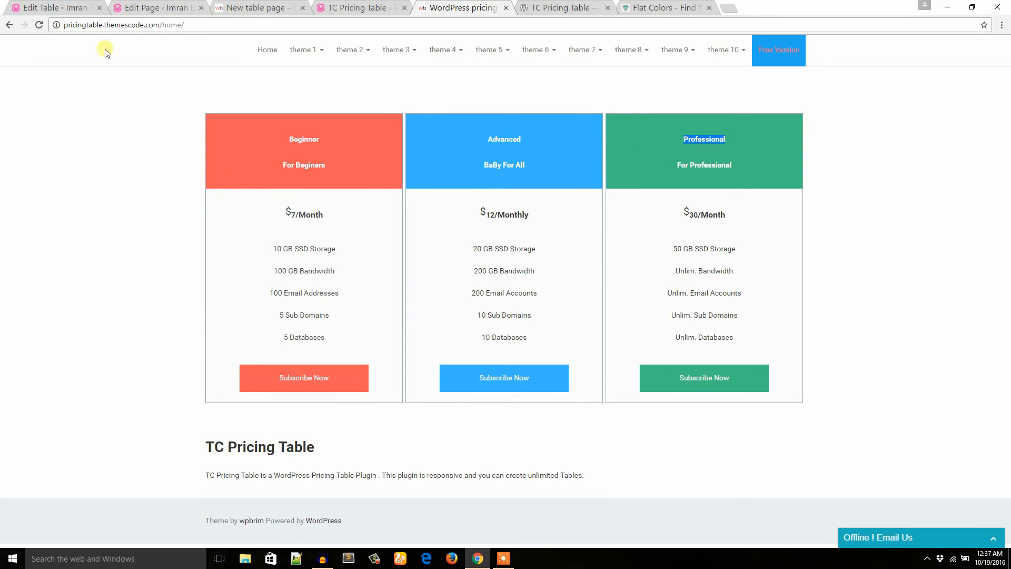
pyautogui.click(55, 8)
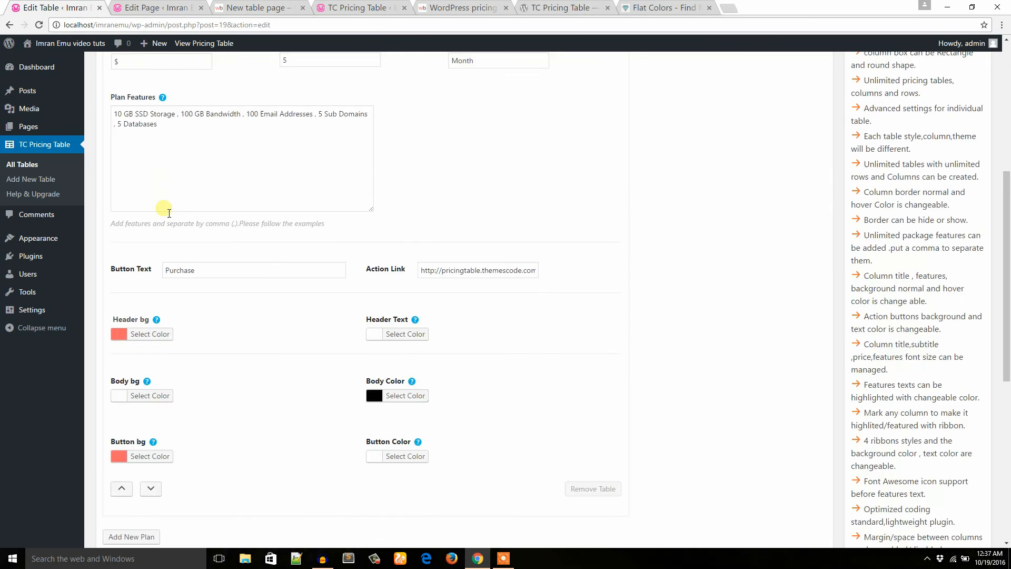
# Add a second plan titled Advanced with price 10 per Month, checking the demo for reference
pyautogui.scroll(-3)
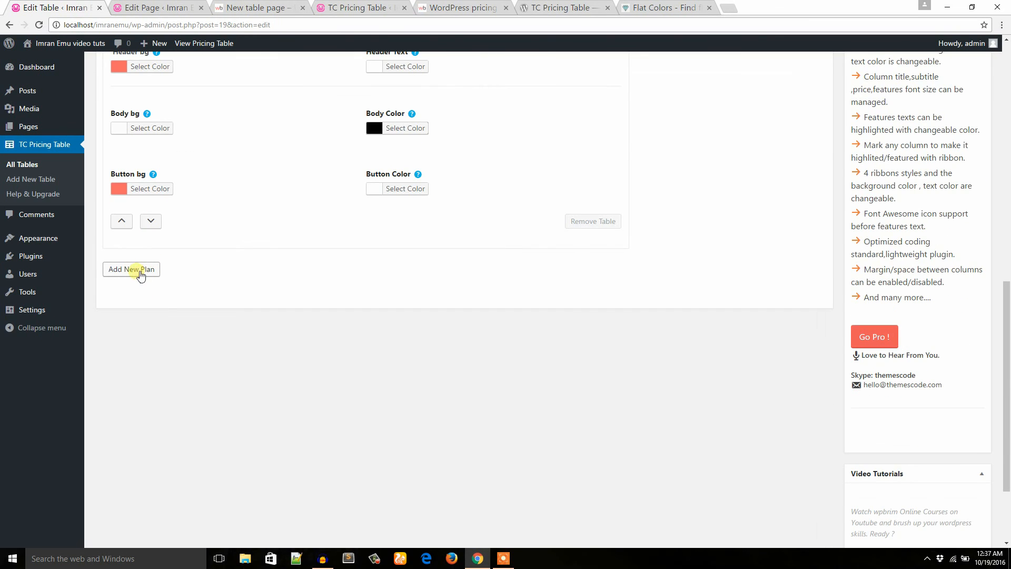
pyautogui.click(132, 269)
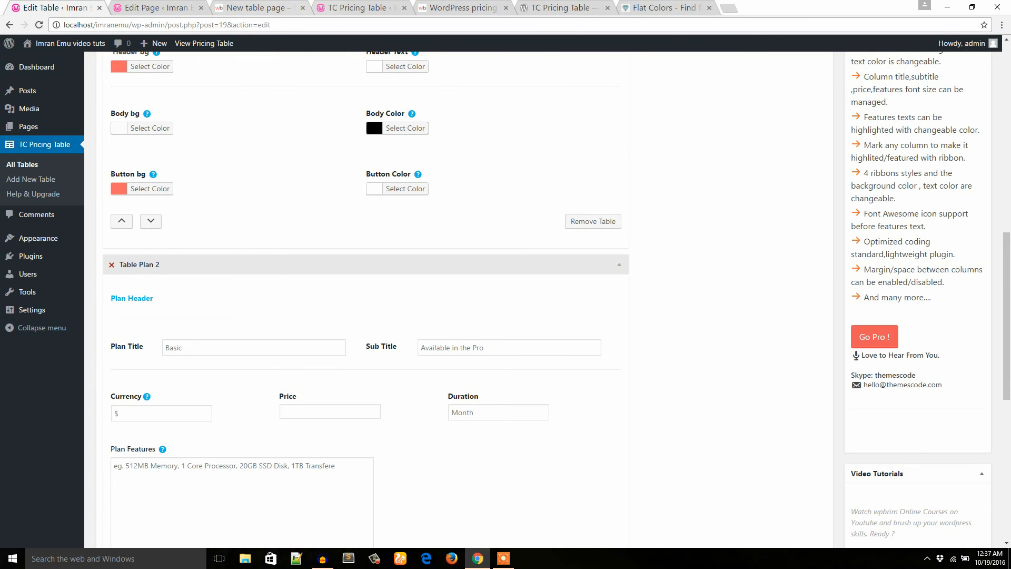
pyautogui.click(461, 8)
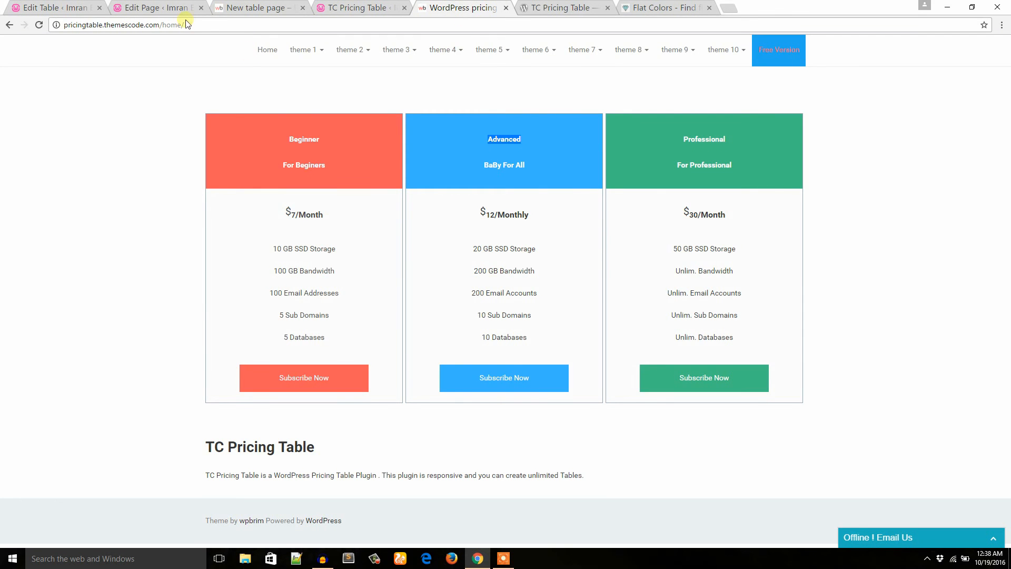
pyautogui.click(54, 7)
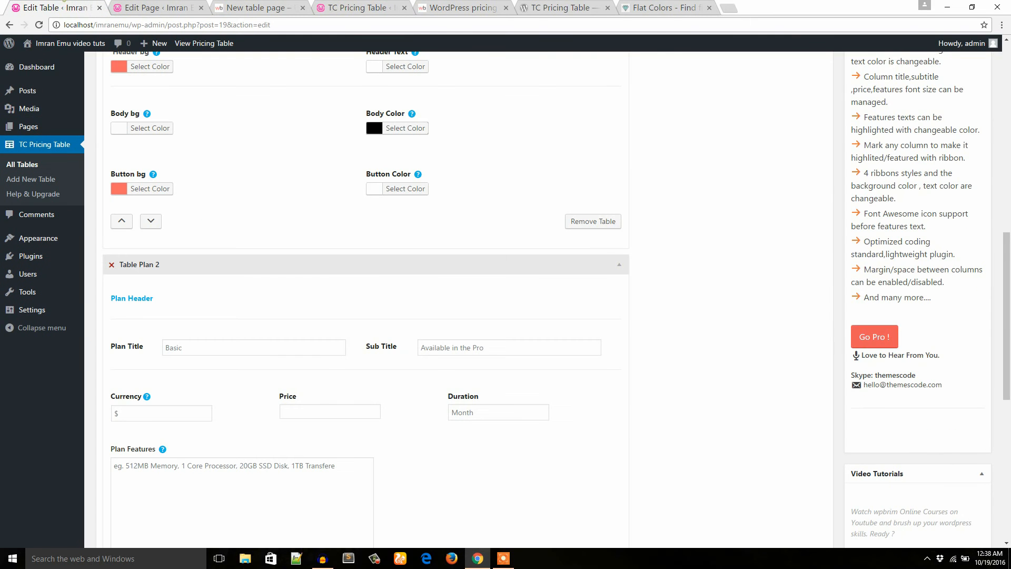
pyautogui.scroll(-3)
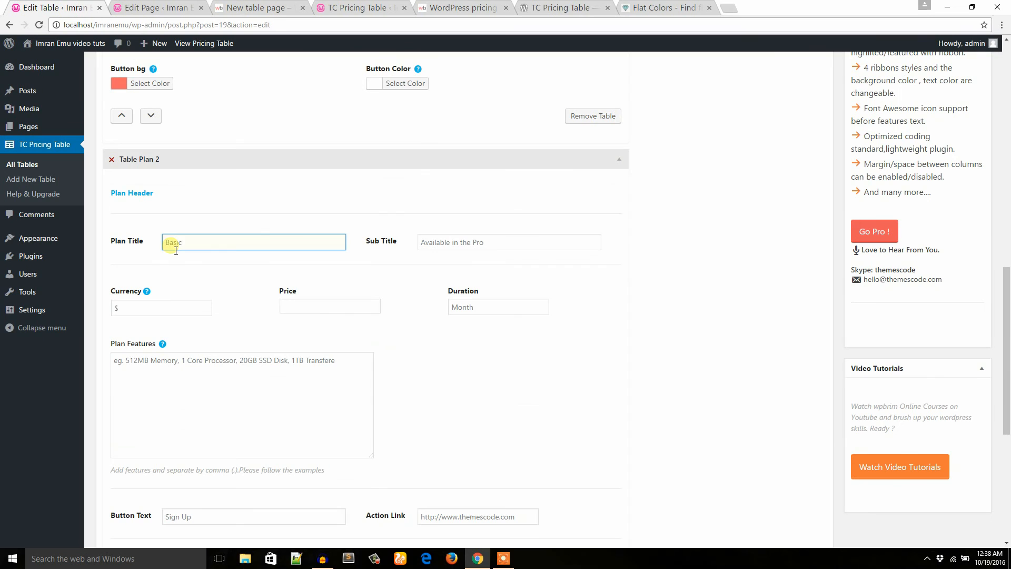
pyautogui.write('Advanced')
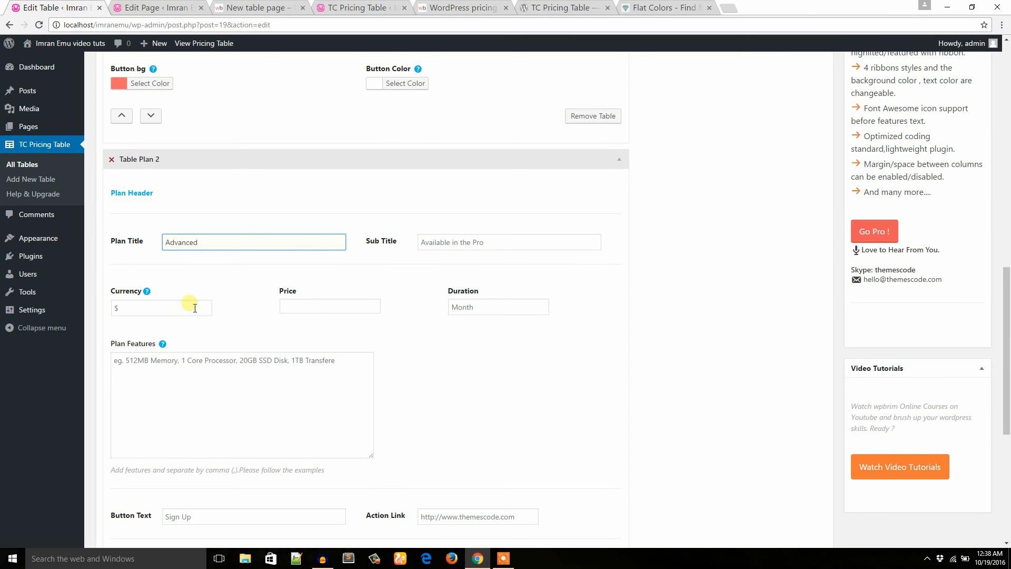
pyautogui.click(161, 307)
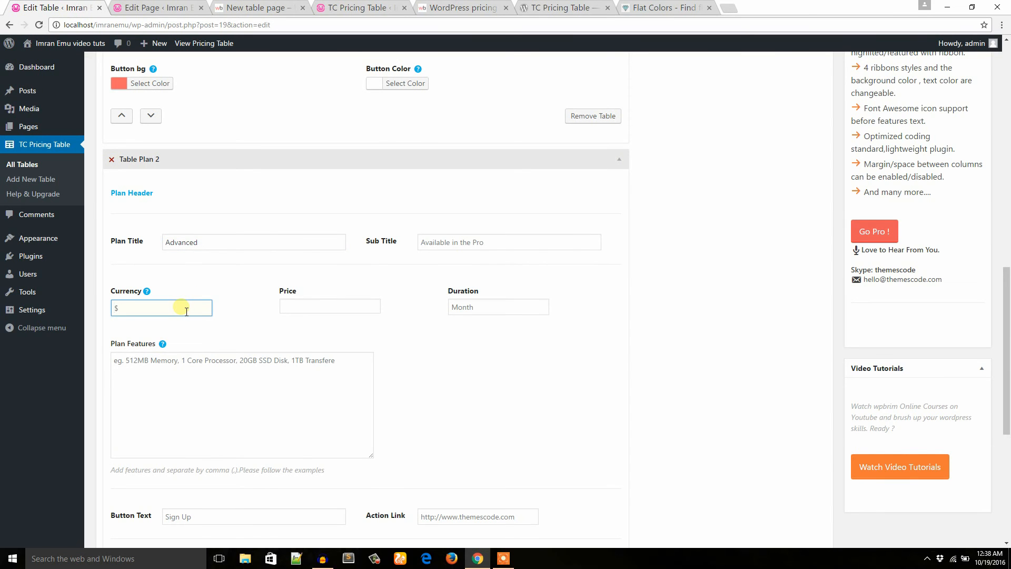
pyautogui.click(329, 306)
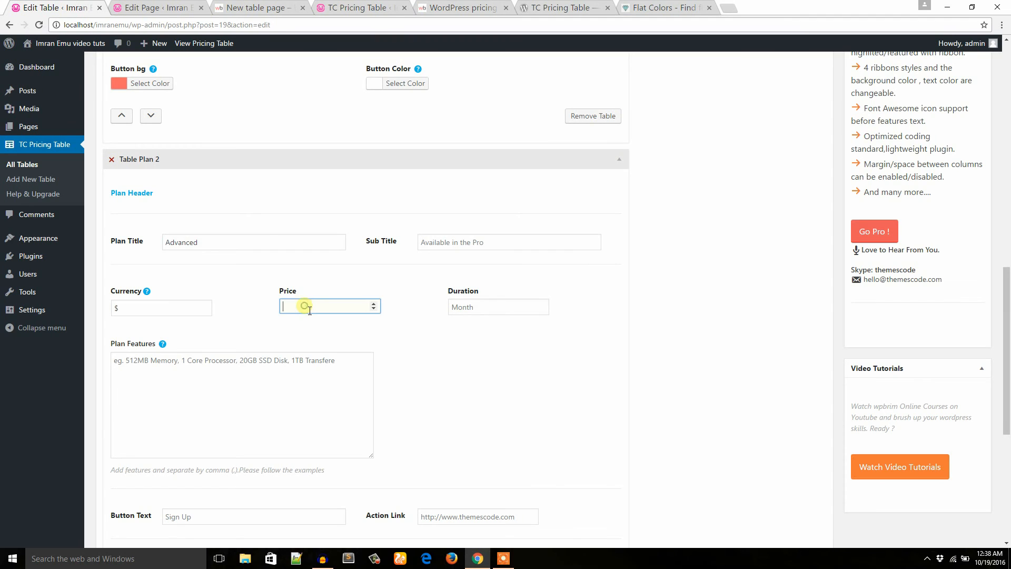
pyautogui.write('10')
pyautogui.click(498, 306)
pyautogui.write('M')
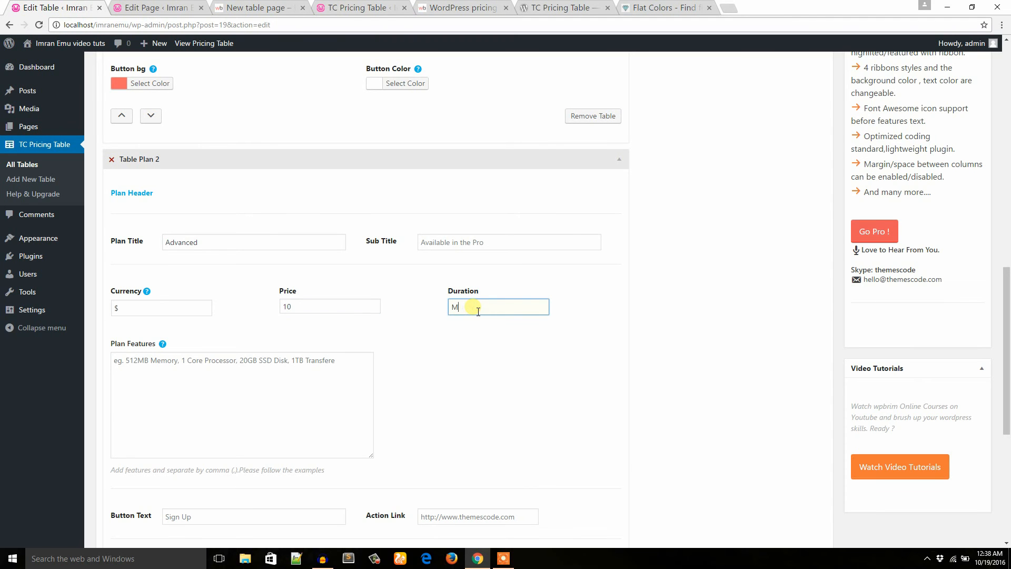
pyautogui.write('onth')
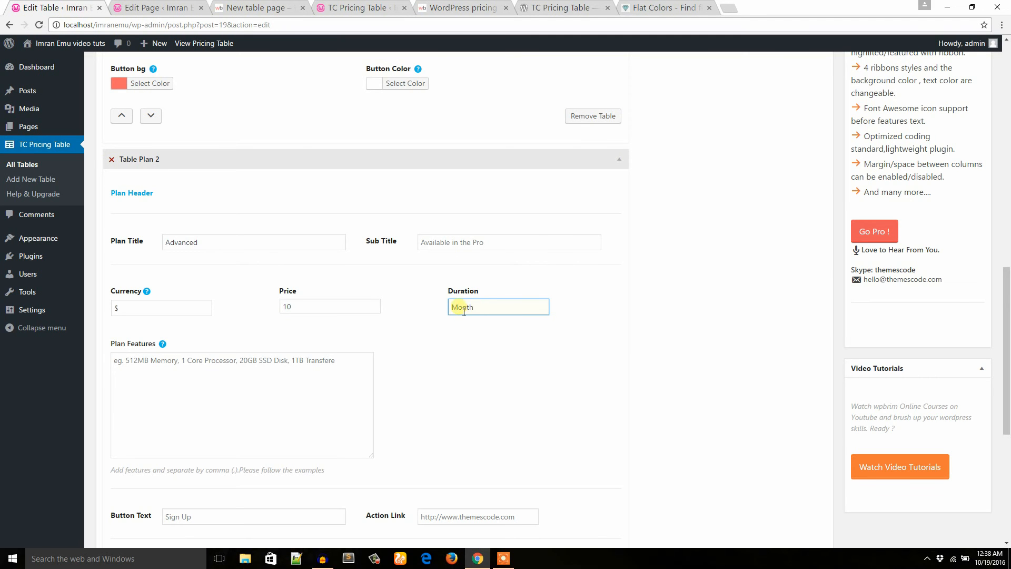
# Copy the first plan's features to Advanced, set its button text to Purchase and preview the live page
pyautogui.click(242, 403)
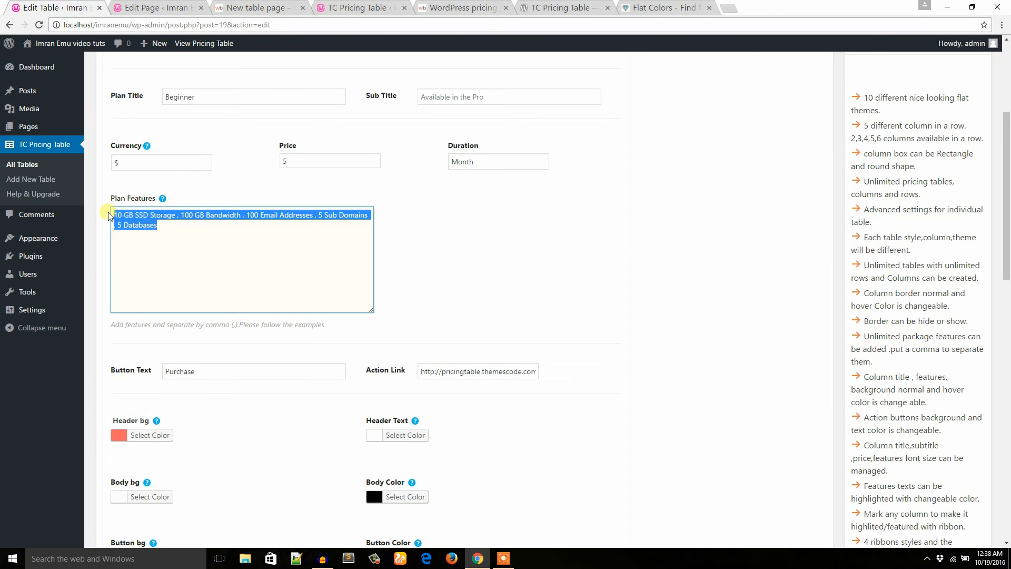
pyautogui.scroll(-3)
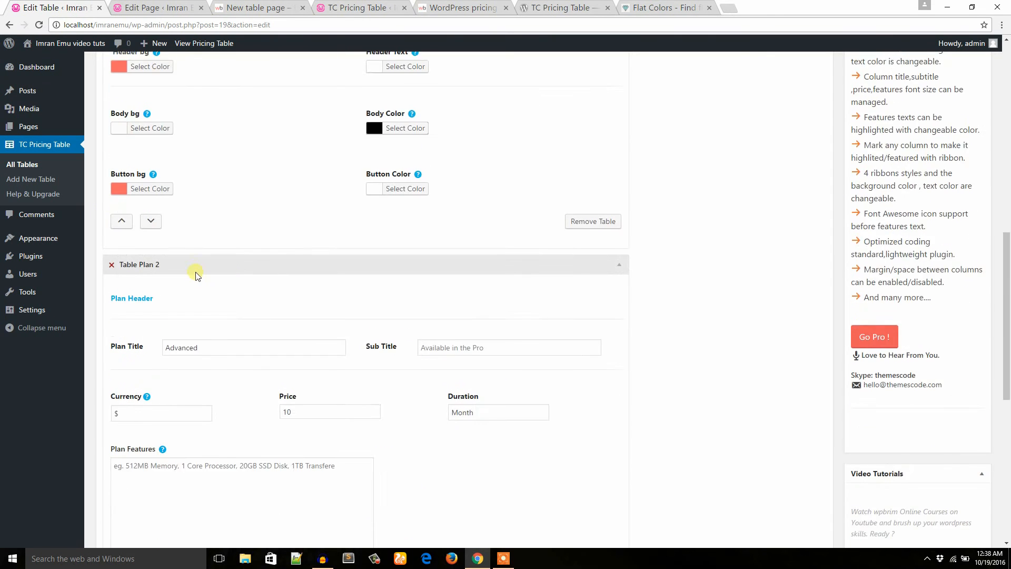
pyautogui.scroll(-3)
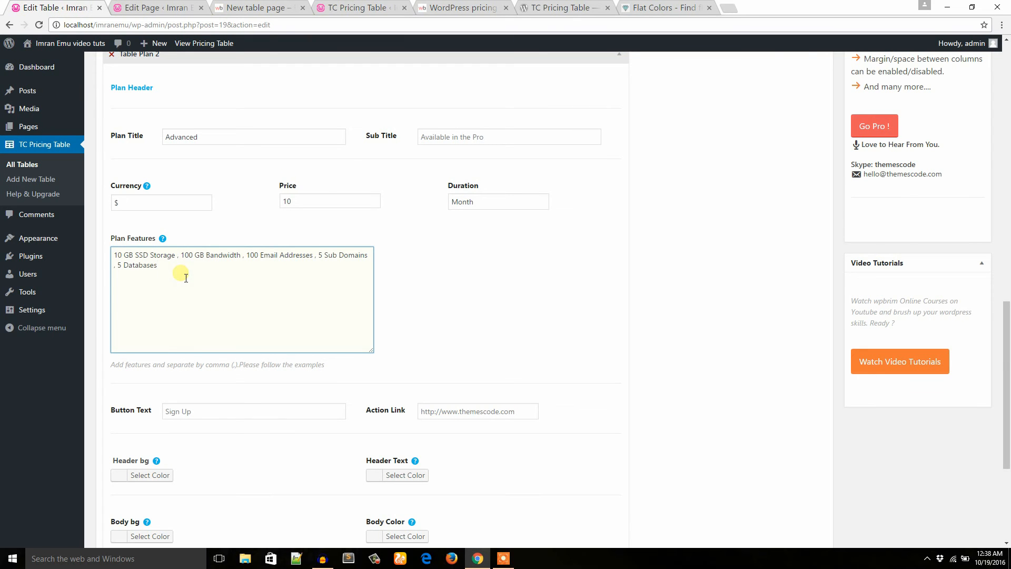
pyautogui.click(253, 410)
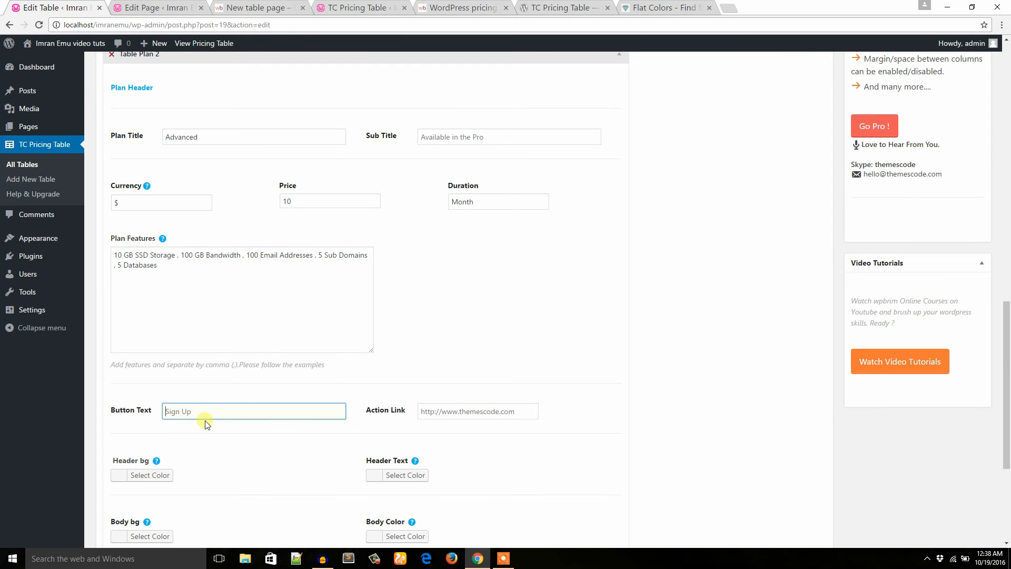
pyautogui.write('Pur')
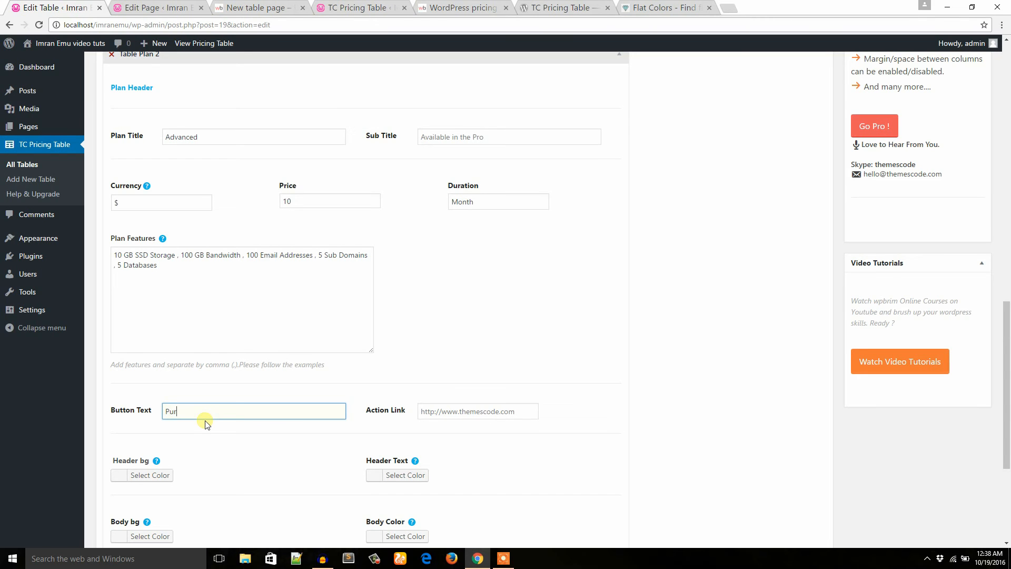
pyautogui.write('chase')
pyautogui.click(478, 411)
pyautogui.write('#')
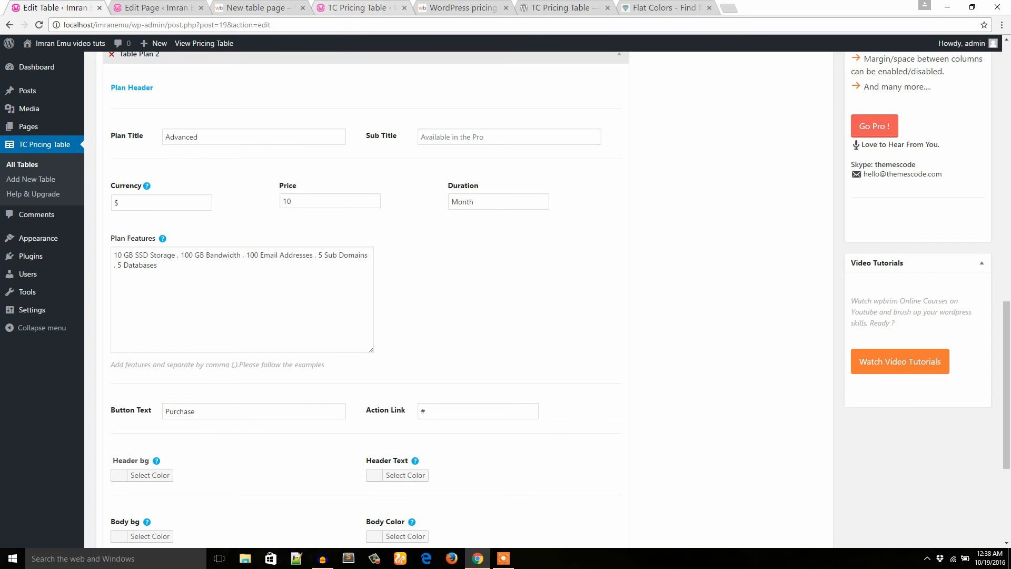
pyautogui.click(256, 7)
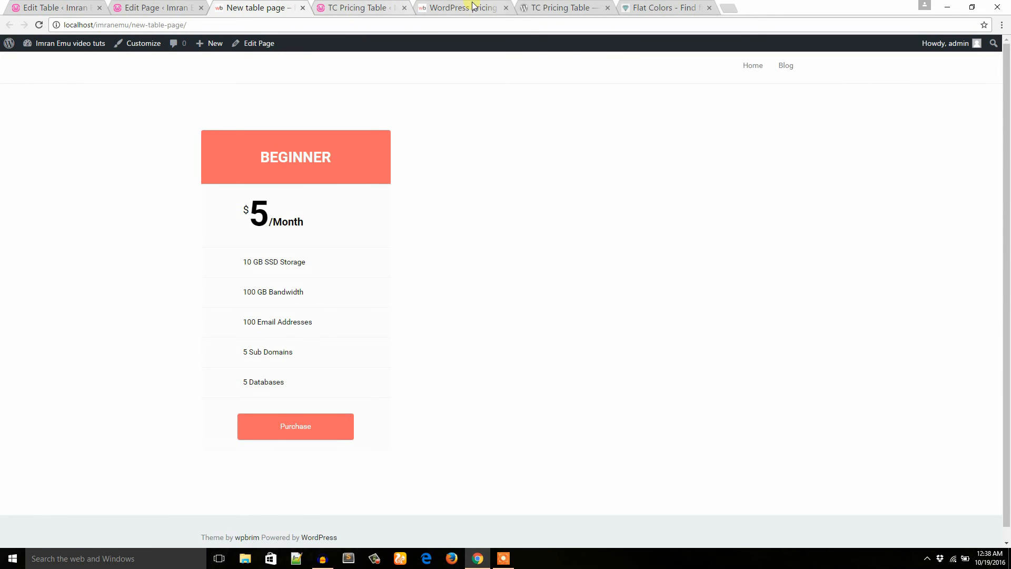
# Copy light blue #44BBFF from Flat Colors and apply it to the Advanced plan's header and button backgrounds
pyautogui.click(462, 7)
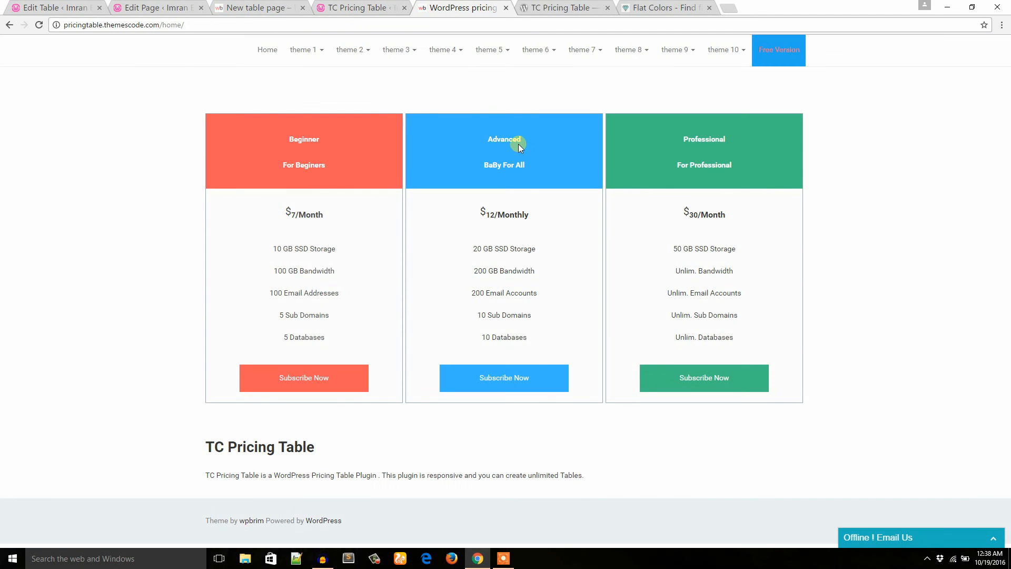
pyautogui.click(662, 8)
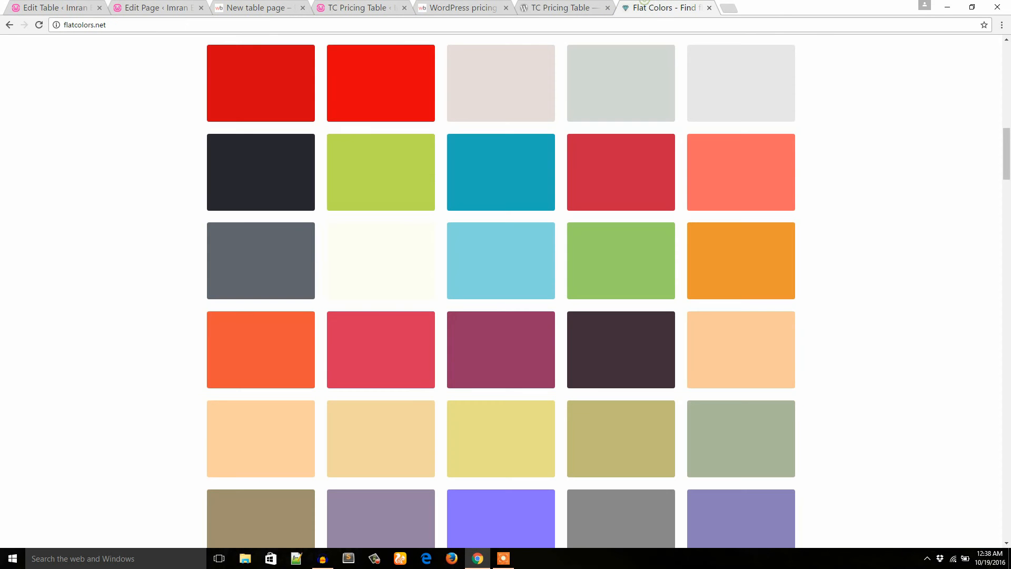
pyautogui.scroll(-3)
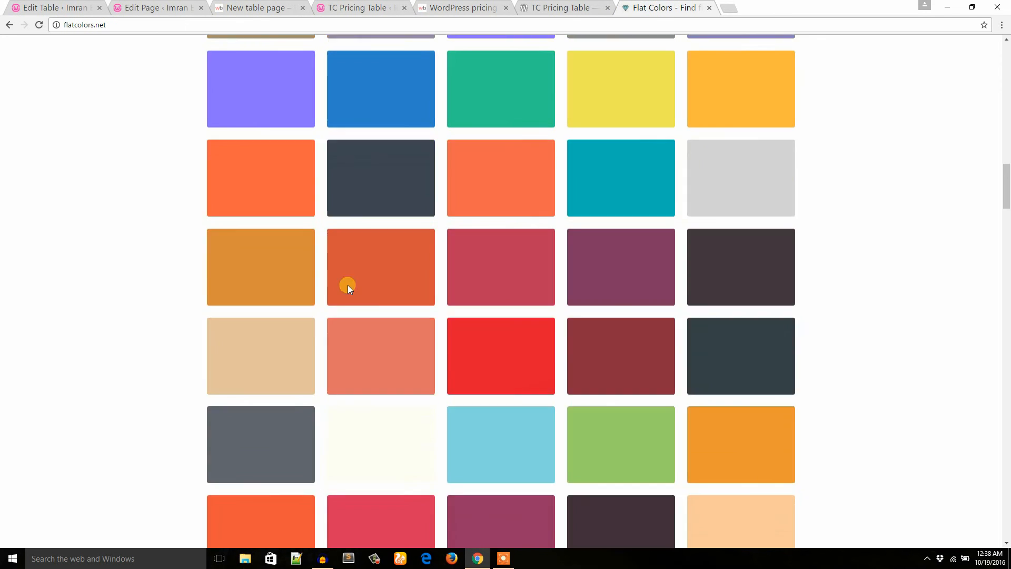
pyautogui.scroll(-3)
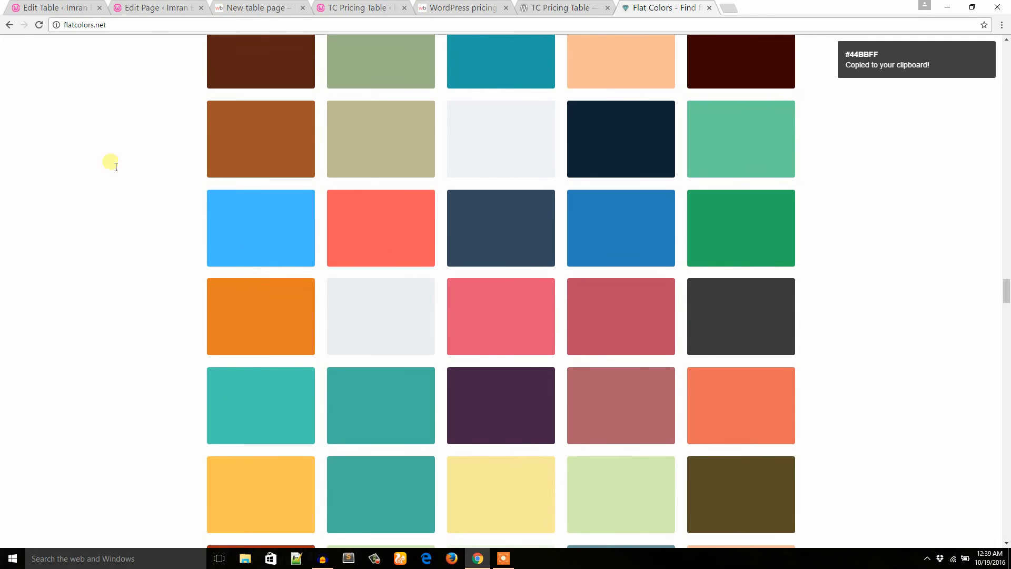
pyautogui.click(55, 8)
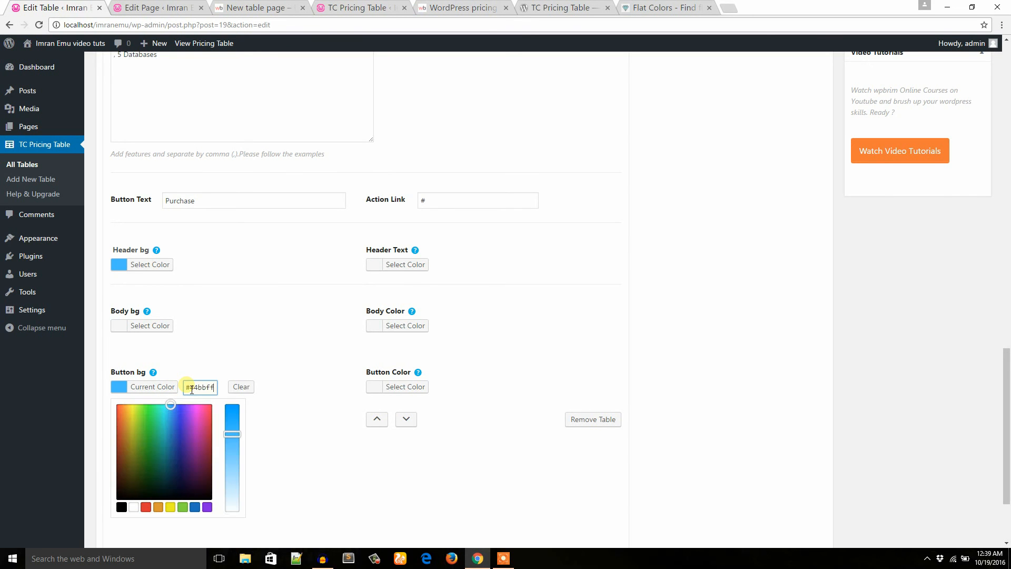
pyautogui.click(405, 265)
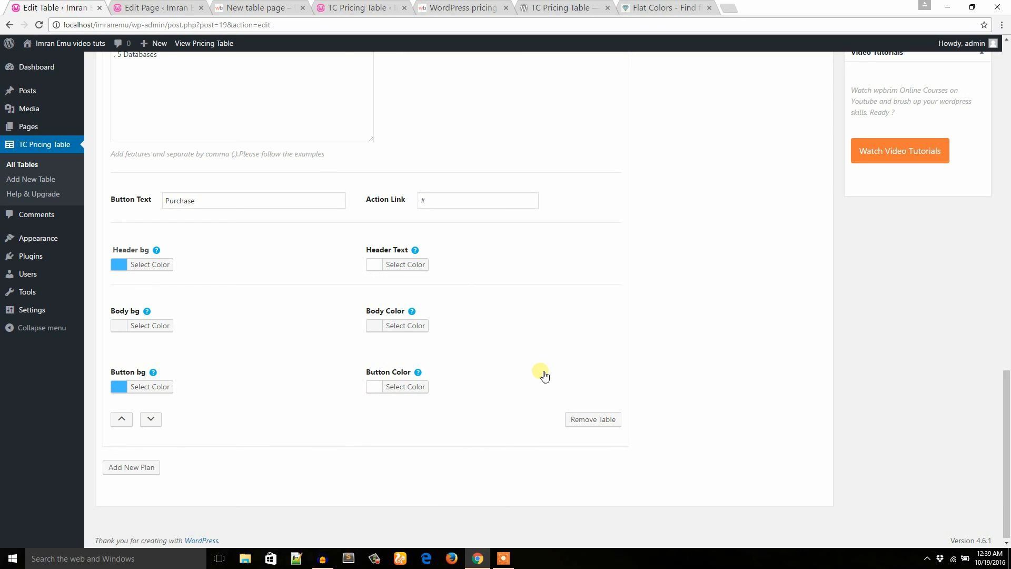
pyautogui.moveTo(404, 155)
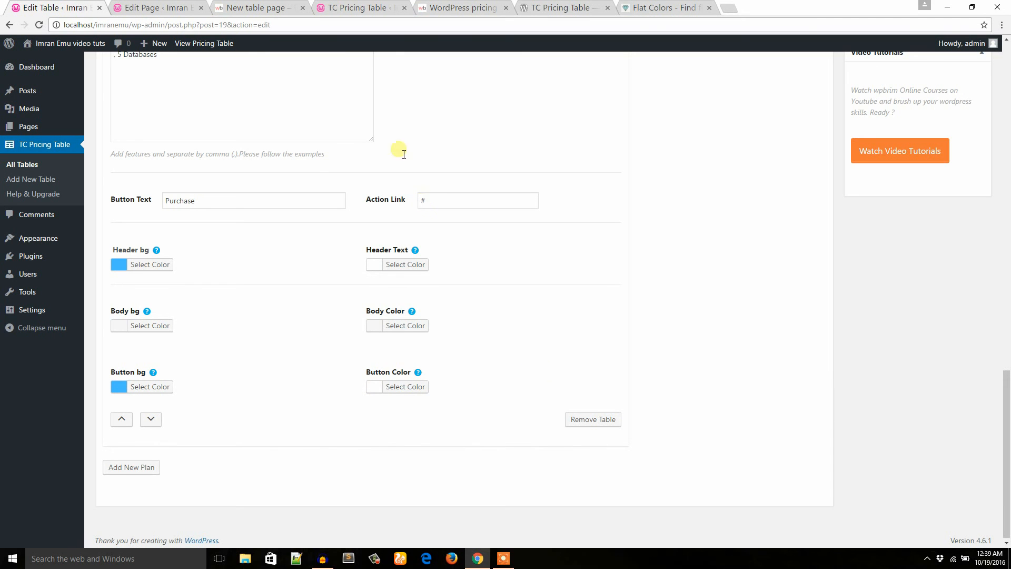
pyautogui.click(459, 7)
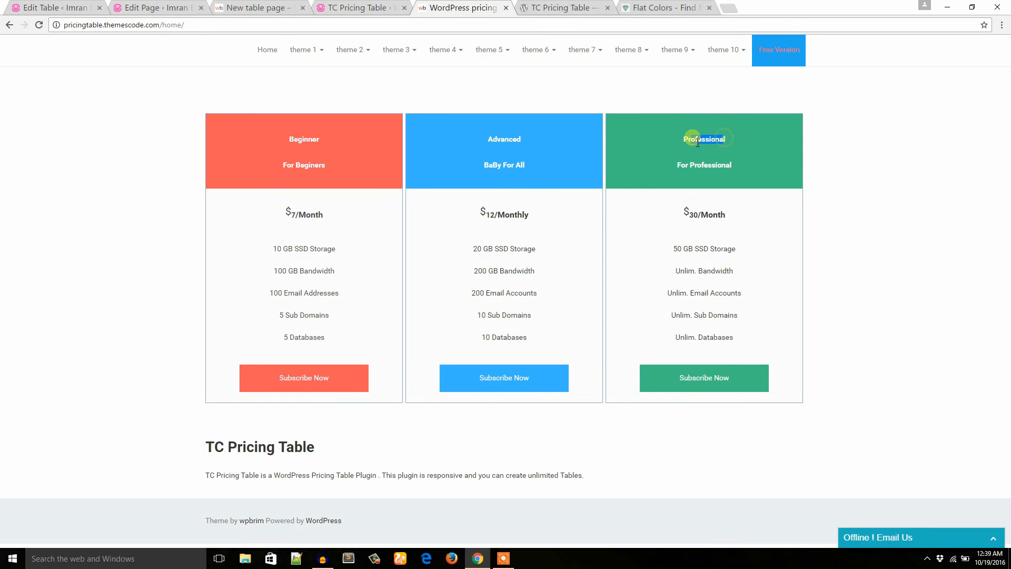
# Give the third plan the title Professiona and a price of 25 per Month
pyautogui.click(55, 7)
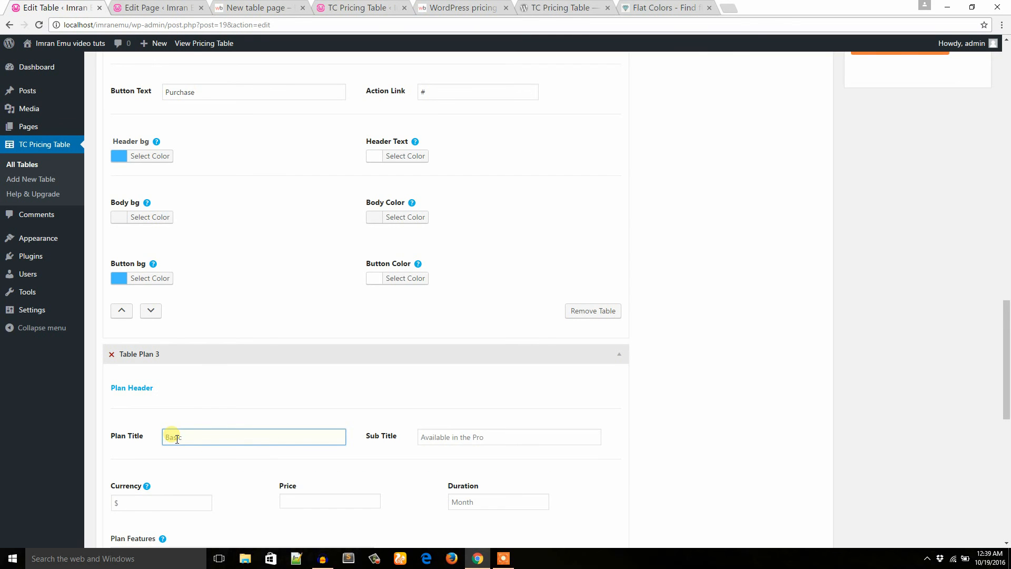
pyautogui.write('Professiona')
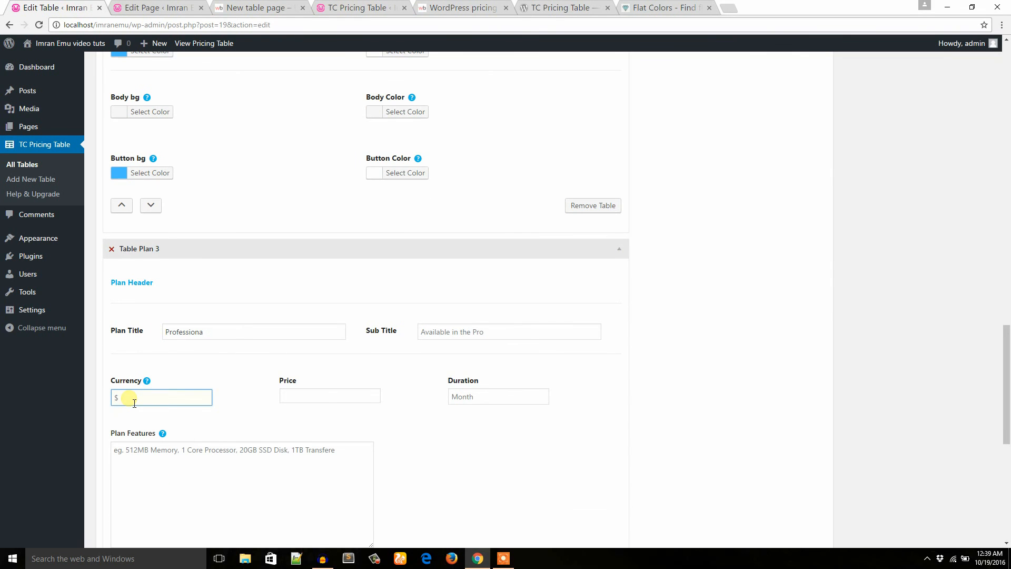
pyautogui.click(330, 396)
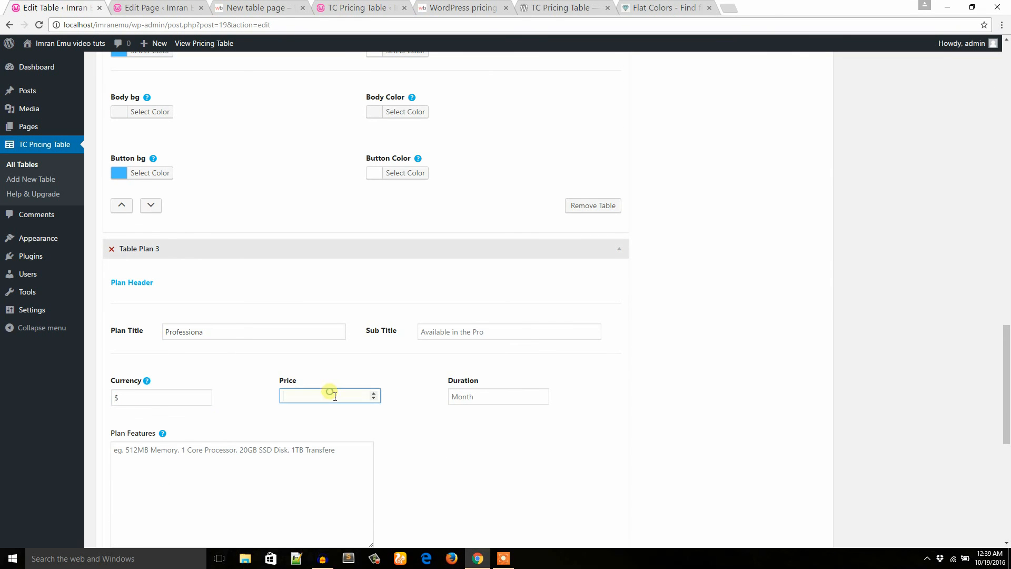
pyautogui.write('25')
pyautogui.click(498, 396)
pyautogui.write('M')
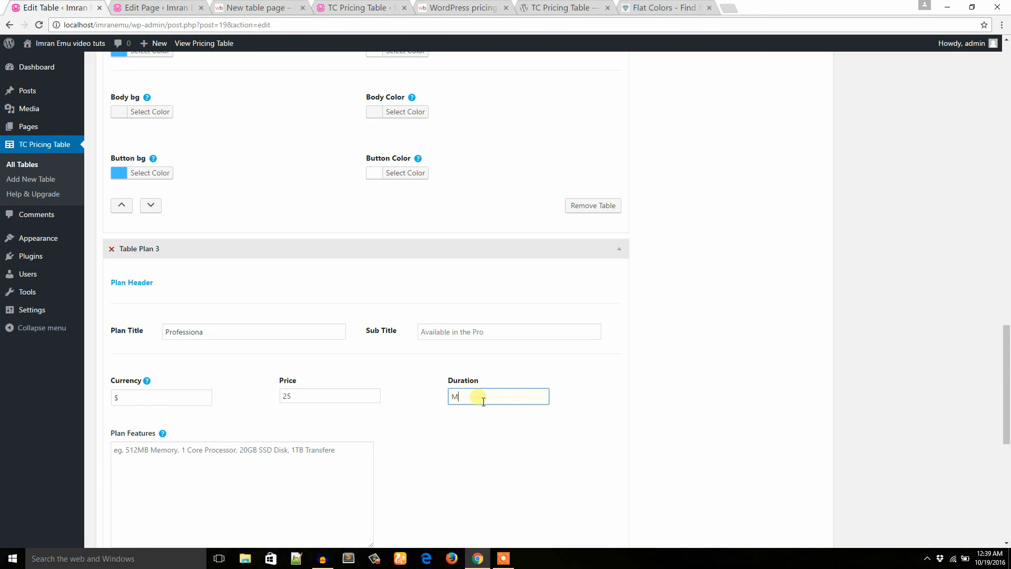
pyautogui.write('onth')
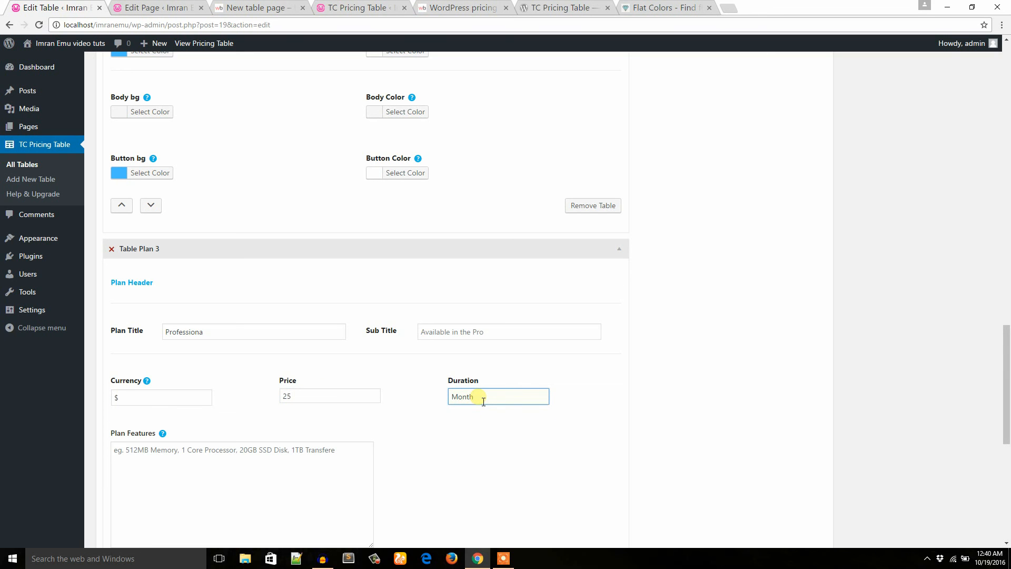
# Enter the five hosting features and Purchase button text for the third plan, then check the demo
pyautogui.scroll(-3)
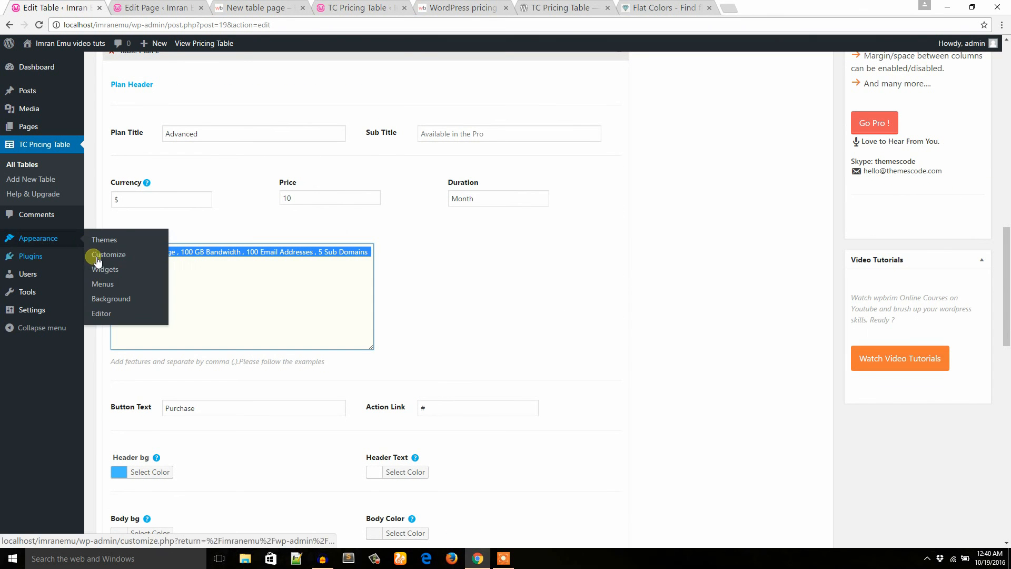
pyautogui.click(228, 309)
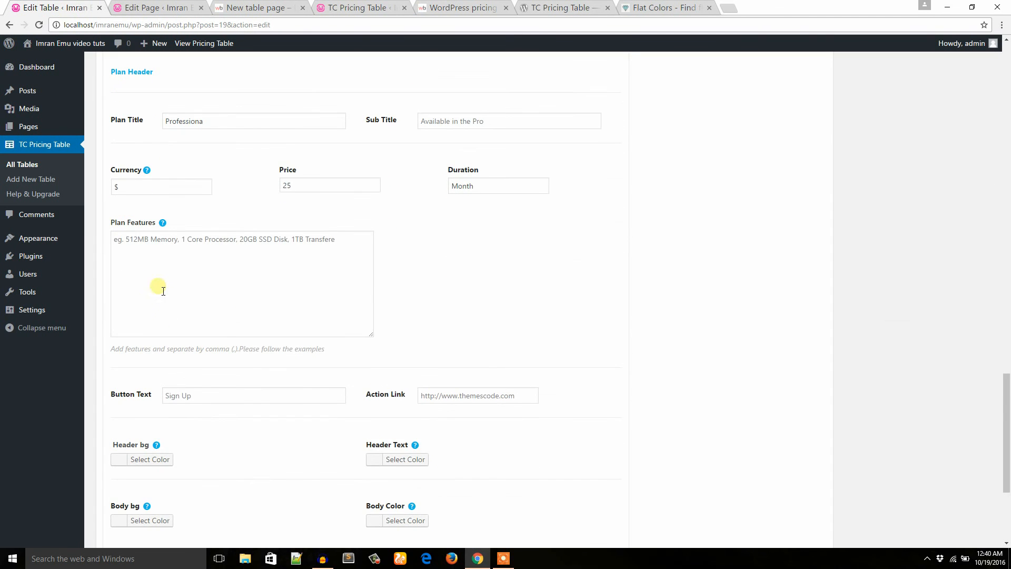
pyautogui.write('10 GB SSD Storage , 100 GB Bandwidth , 100 Email Addresses , 5 Sub Domains , 5 Databases')
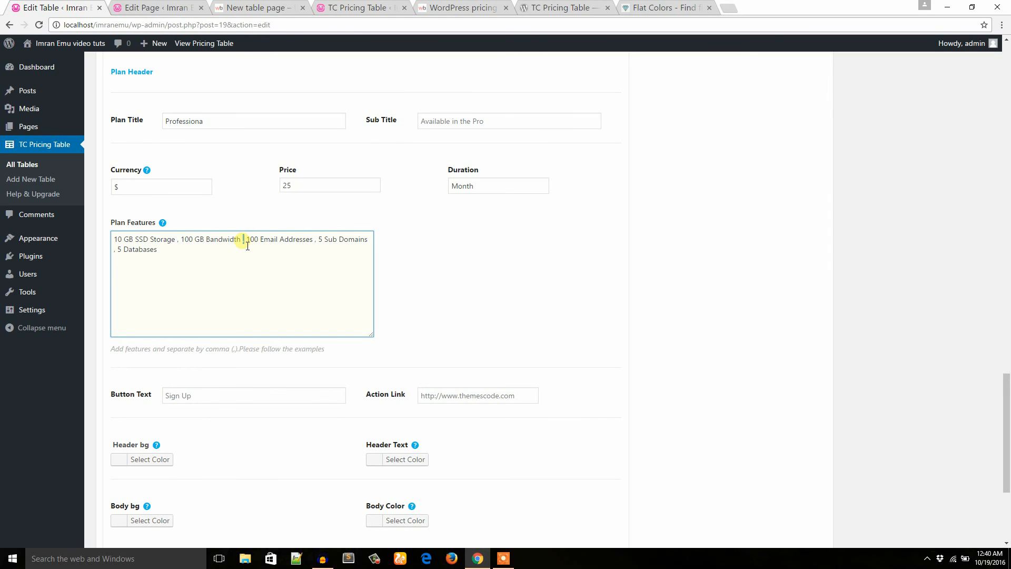
pyautogui.scroll(-3)
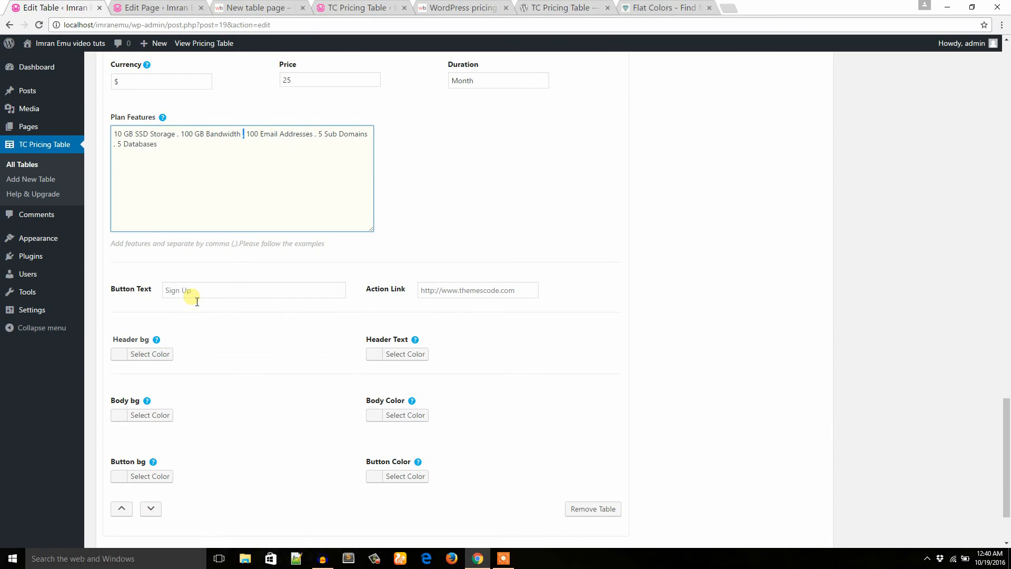
pyautogui.click(254, 290)
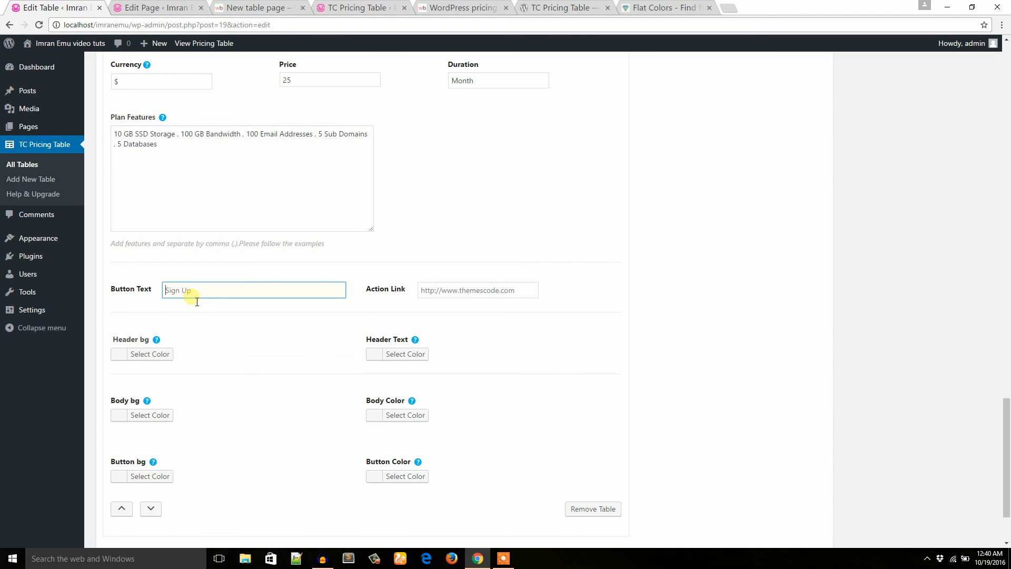
pyautogui.write('Purchase')
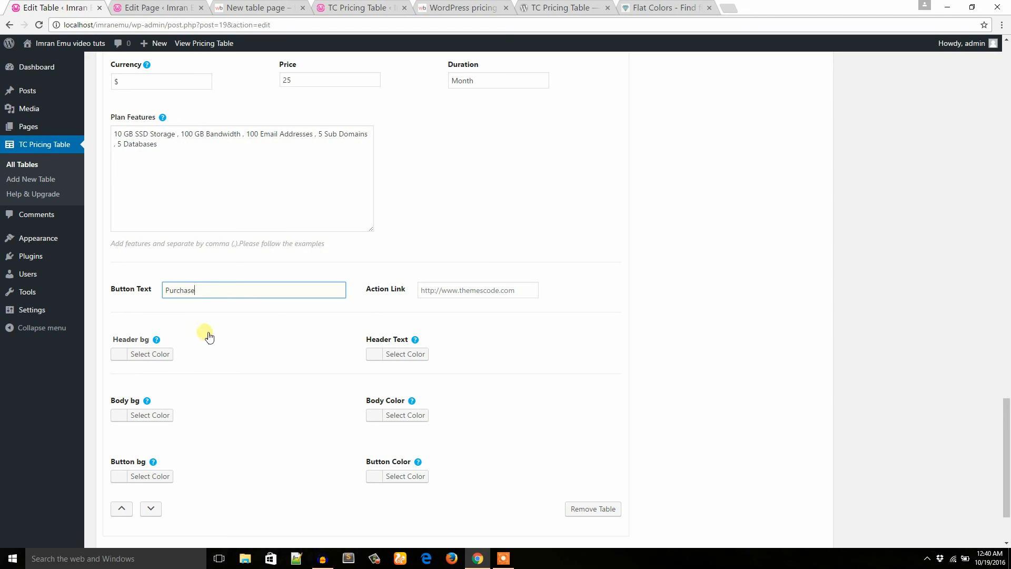
pyautogui.click(460, 7)
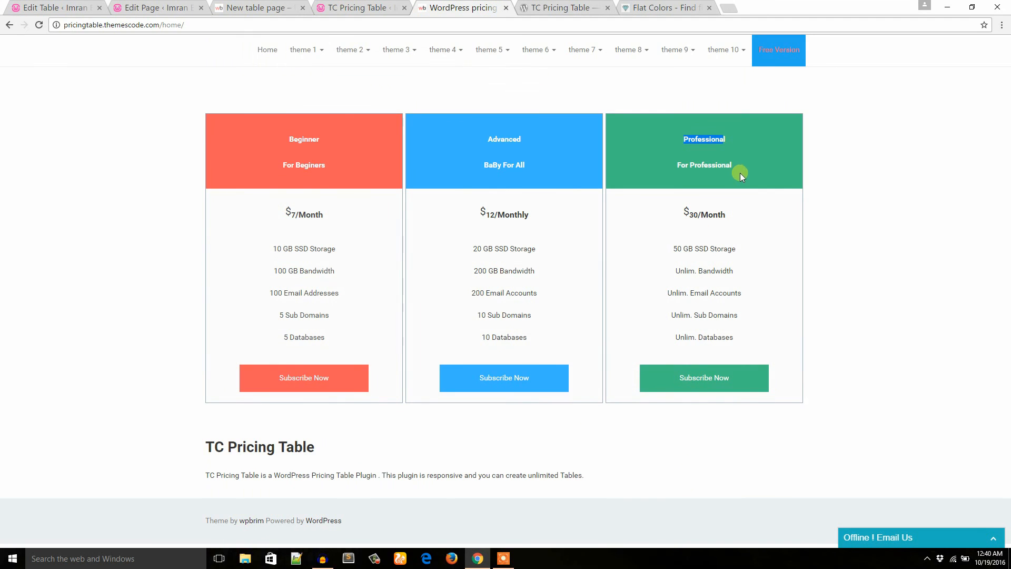
# Copy teal #47B39D from Flat Colors into the third plan's header and button backgrounds and save the table
pyautogui.click(658, 7)
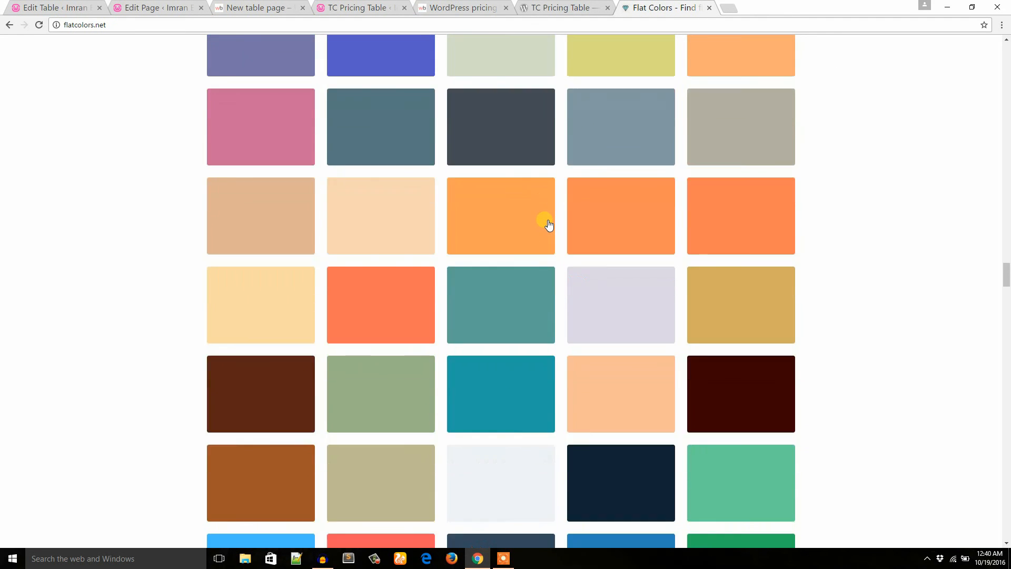
pyautogui.scroll(-3)
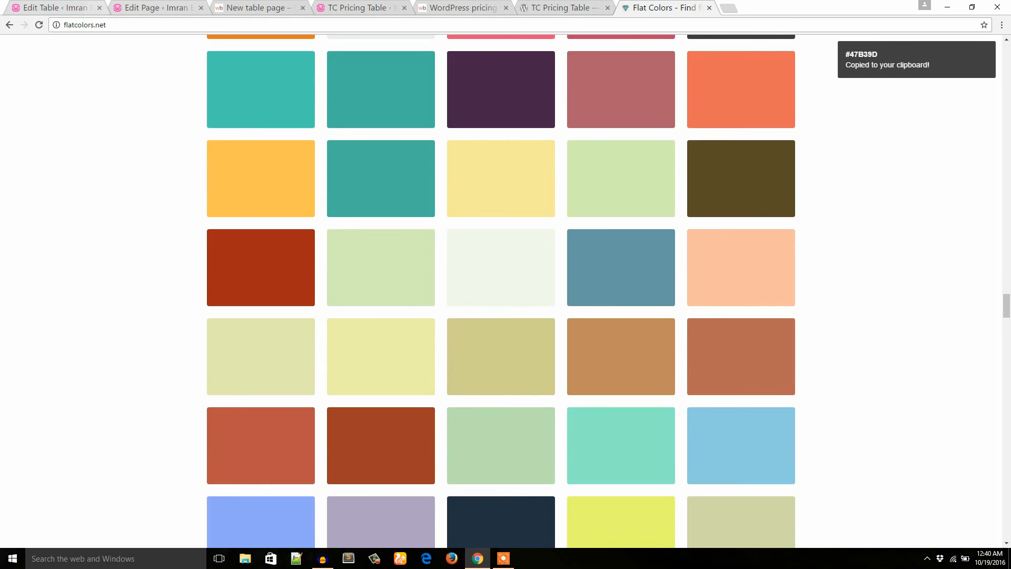
pyautogui.click(52, 7)
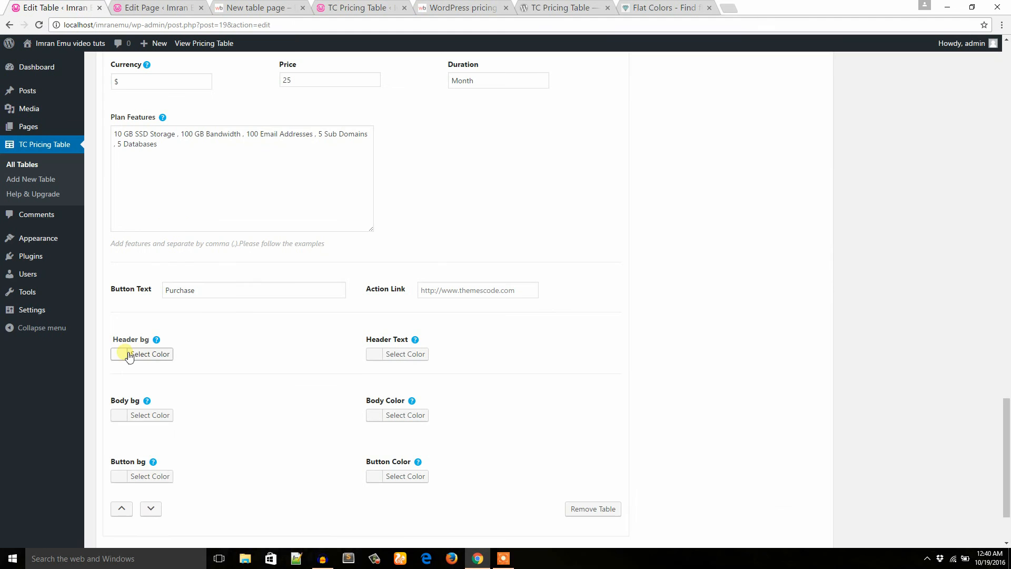
pyautogui.click(153, 353)
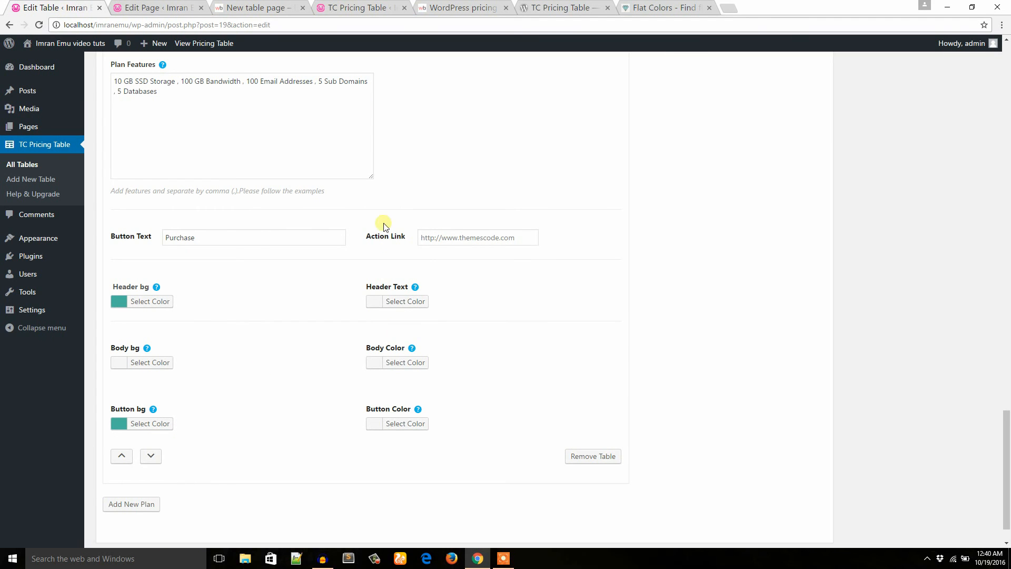
pyautogui.scroll(-3)
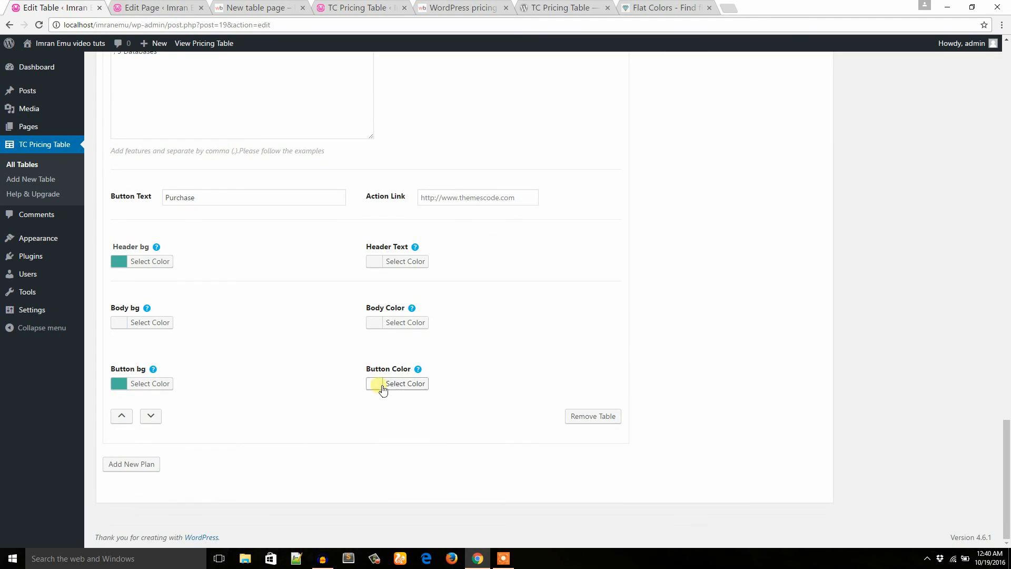
pyautogui.click(405, 383)
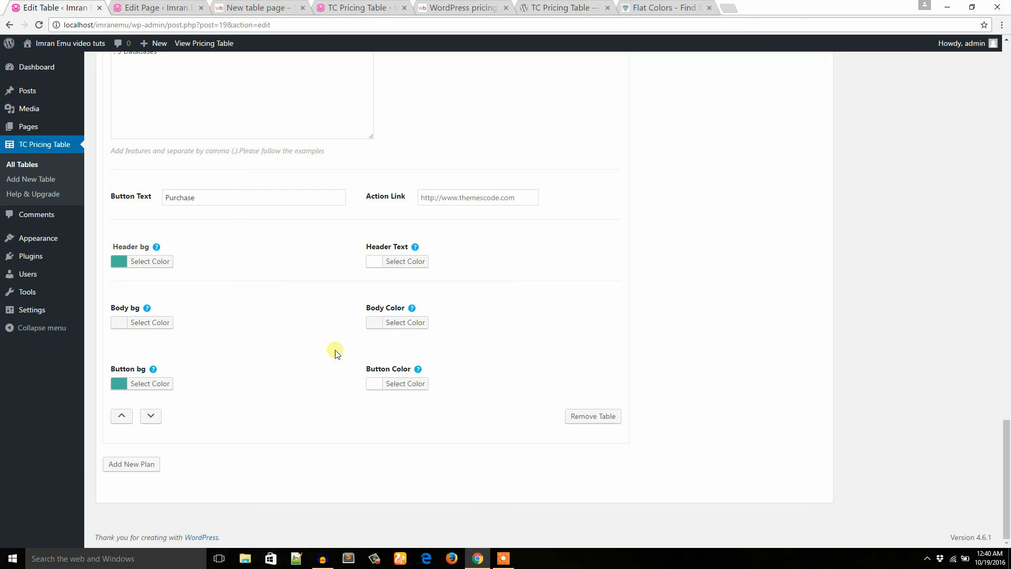
pyautogui.scroll(3)
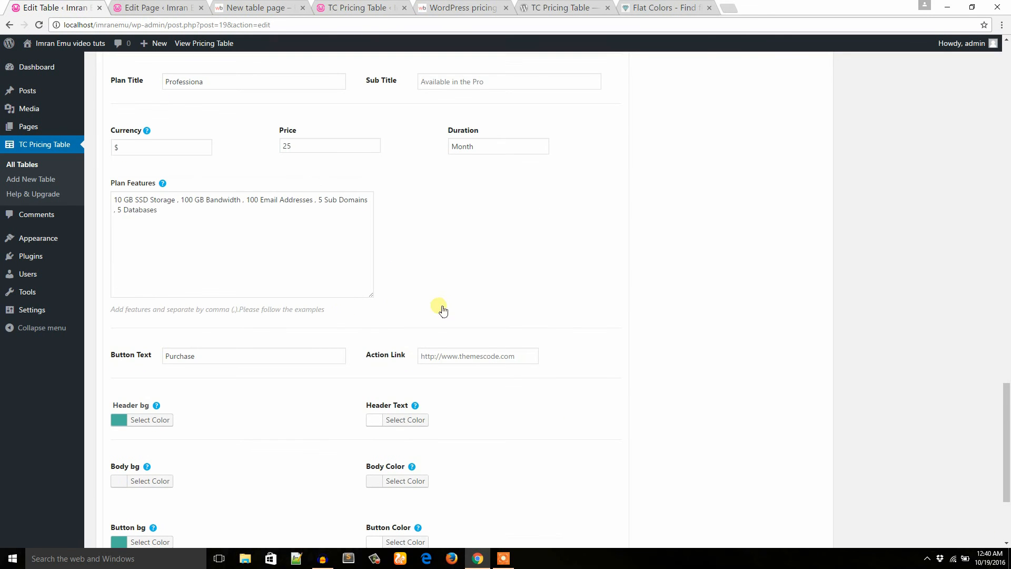
pyautogui.scroll(-3)
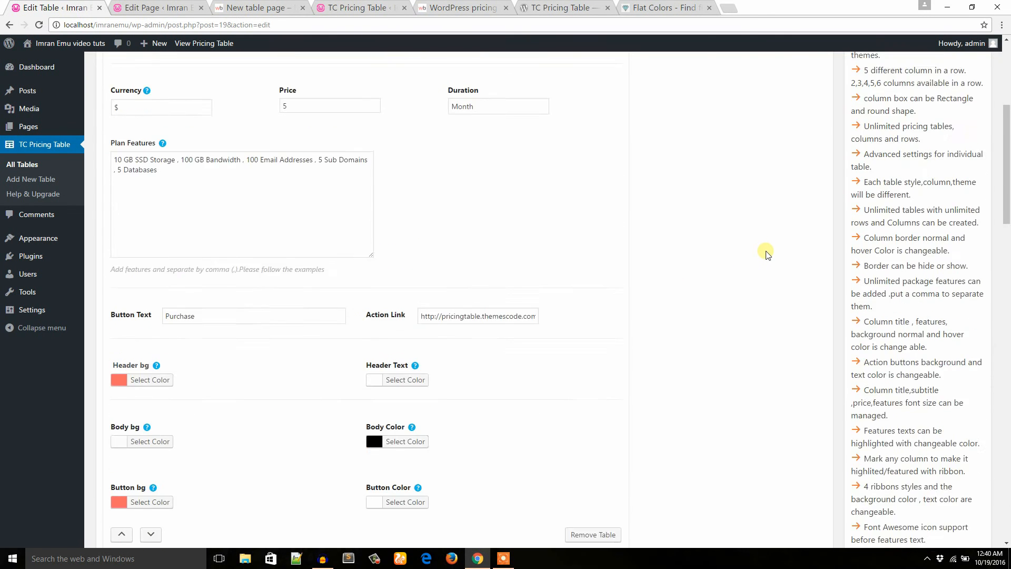
pyautogui.click(966, 222)
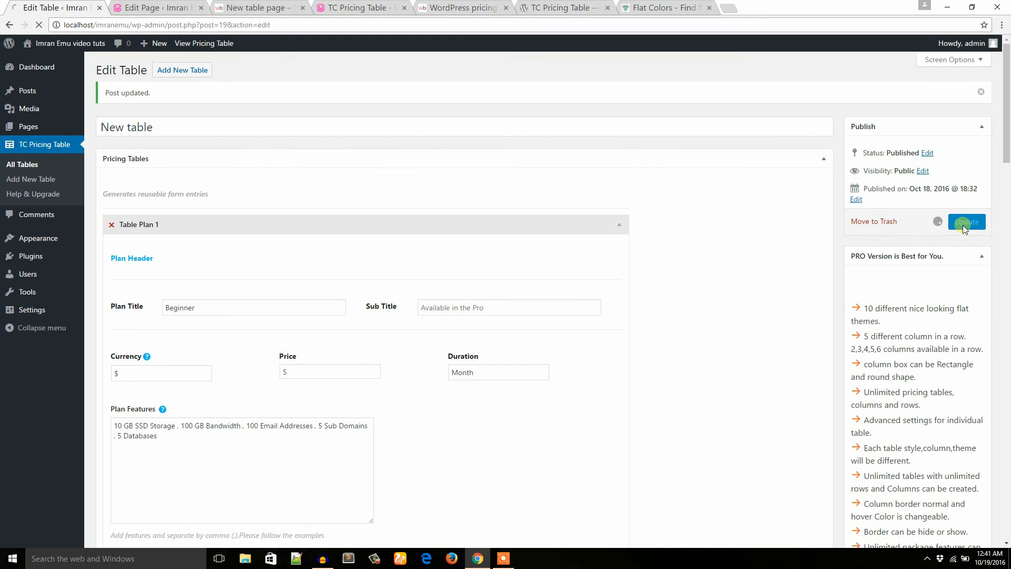
# Check the published page showing coral, blue and teal plans, then switch to the plugin's wordpress.org listing
pyautogui.click(966, 221)
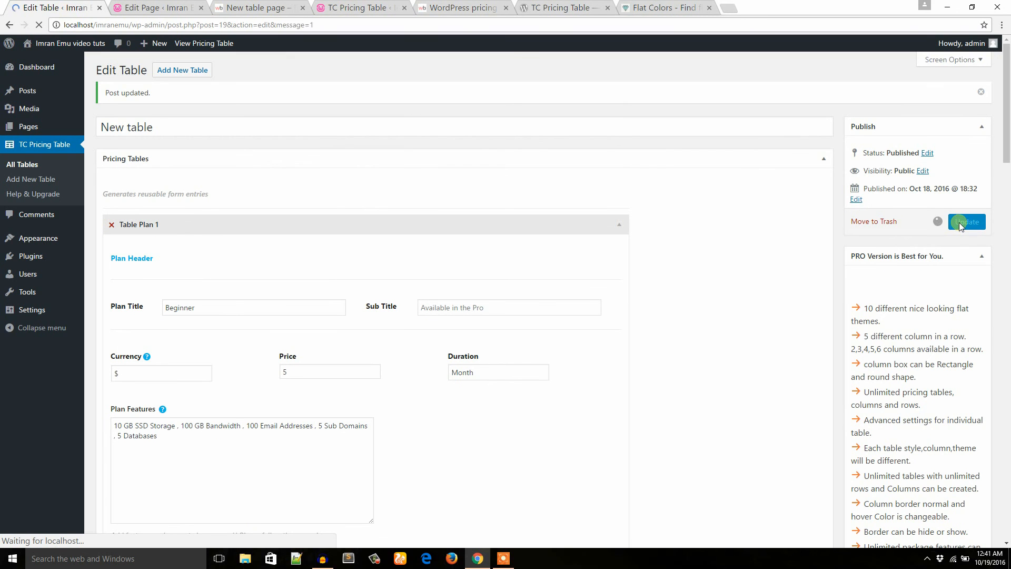
pyautogui.click(966, 221)
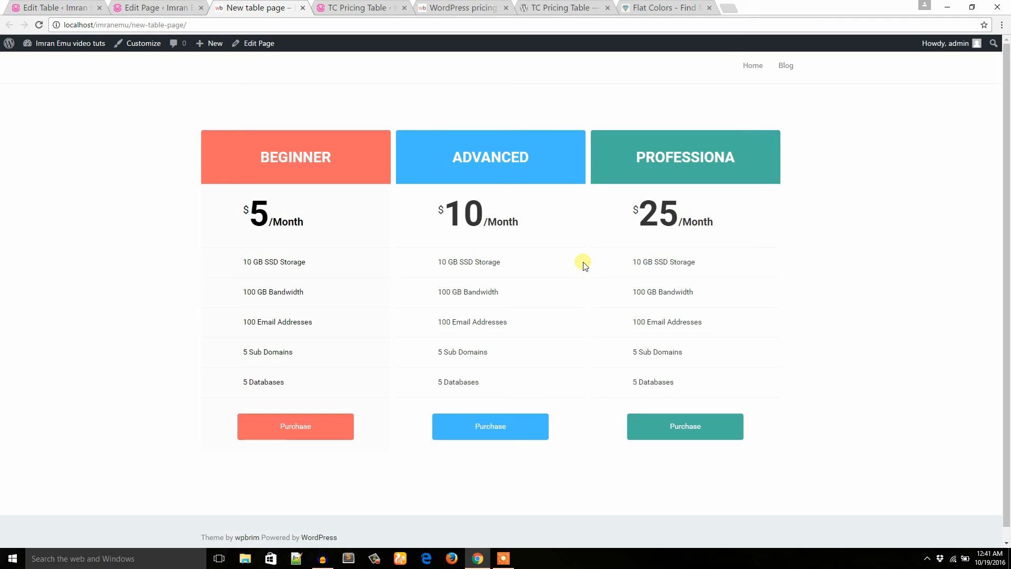
pyautogui.moveTo(365, 252)
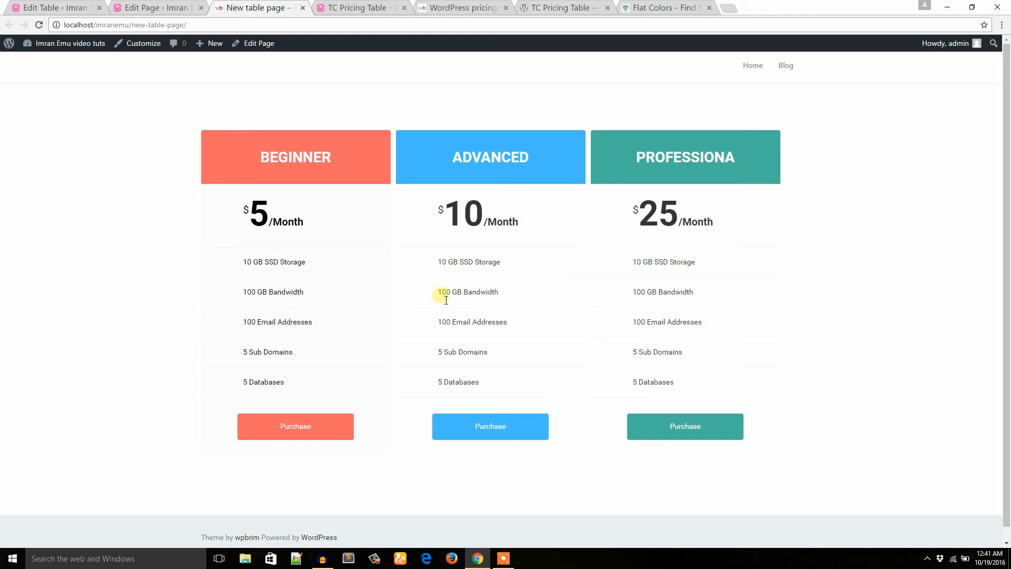
pyautogui.moveTo(502, 268)
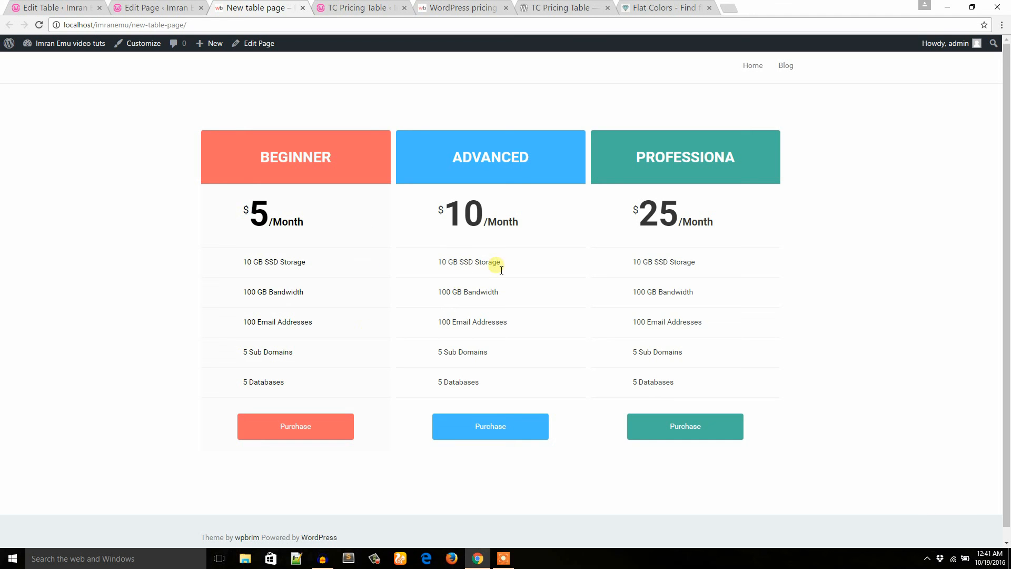
pyautogui.click(558, 8)
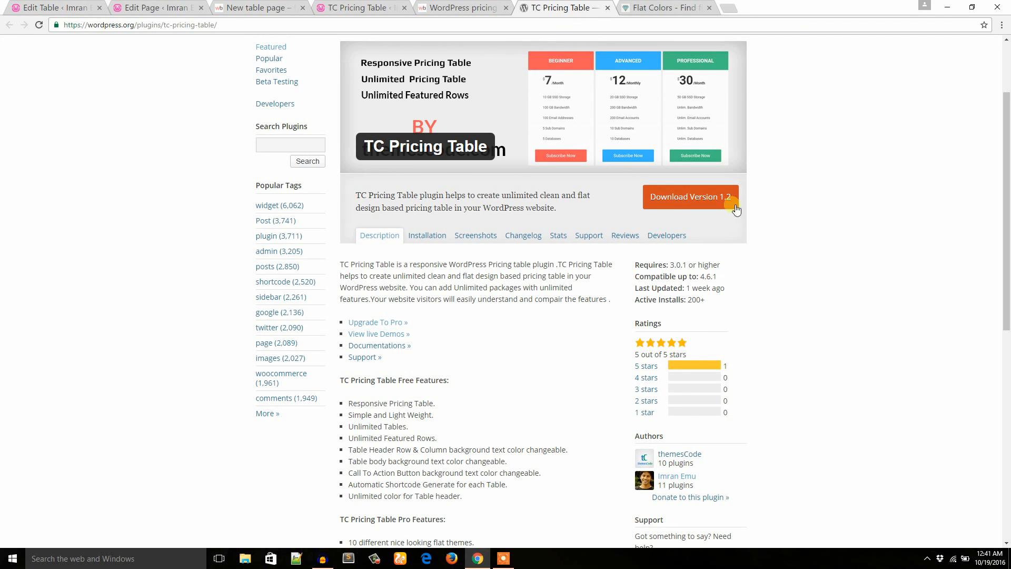
pyautogui.moveTo(740, 200)
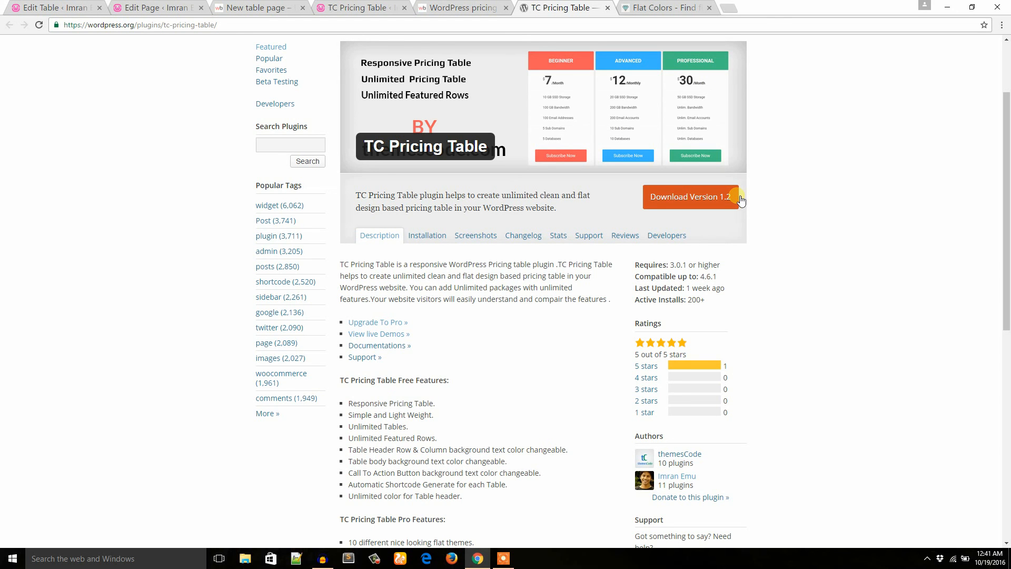
# Browse the TC Pricing Table Pro product page with its license prices, then return to the free plugin listing
pyautogui.click(54, 8)
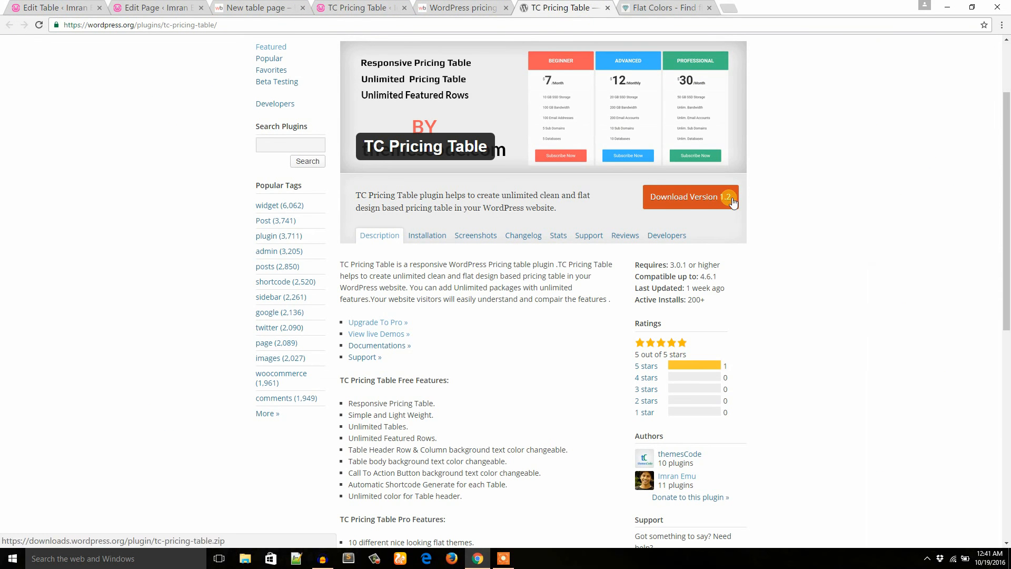
pyautogui.moveTo(423, 330)
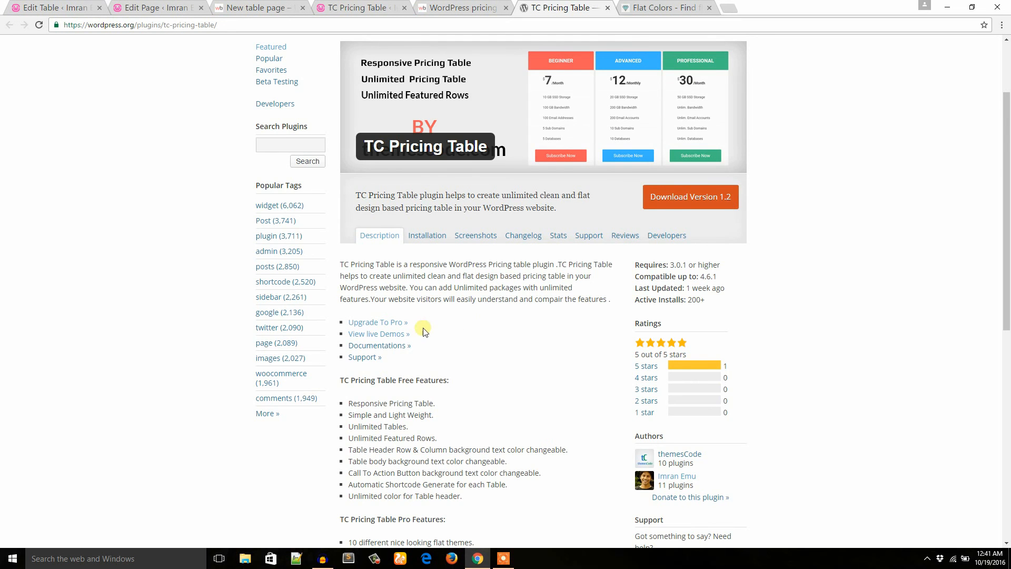
pyautogui.scroll(-3)
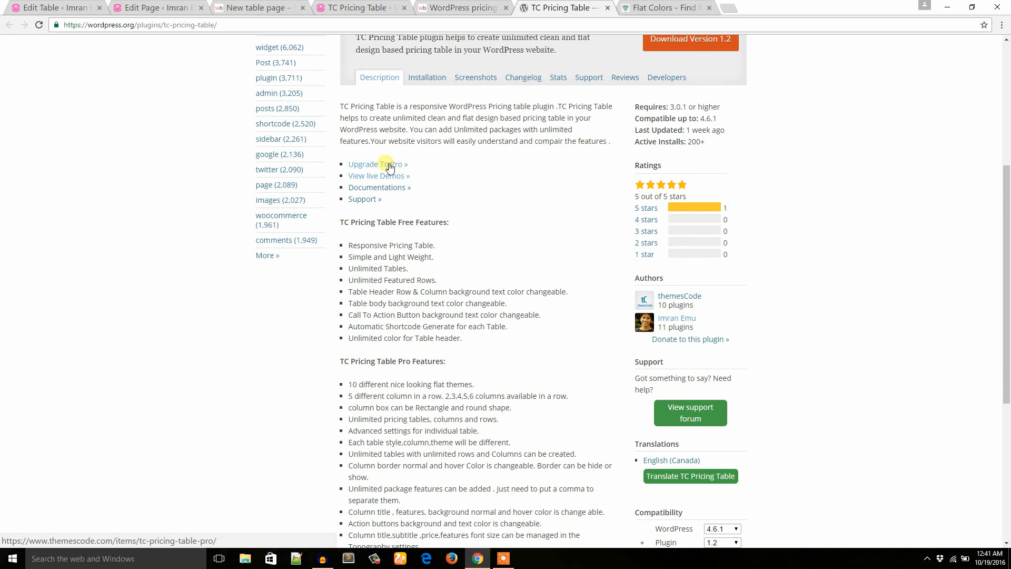
pyautogui.click(362, 164)
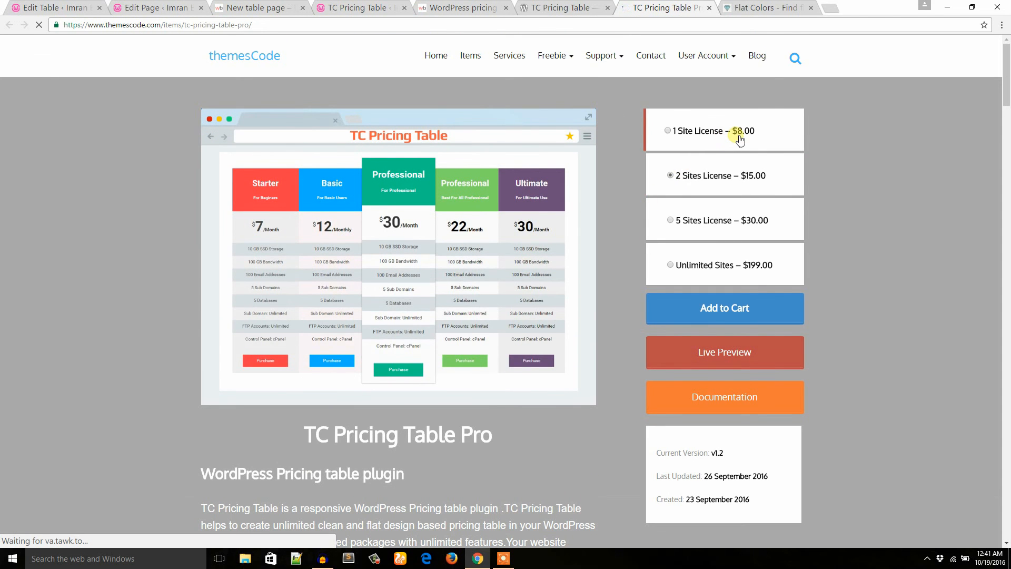
pyautogui.scroll(-3)
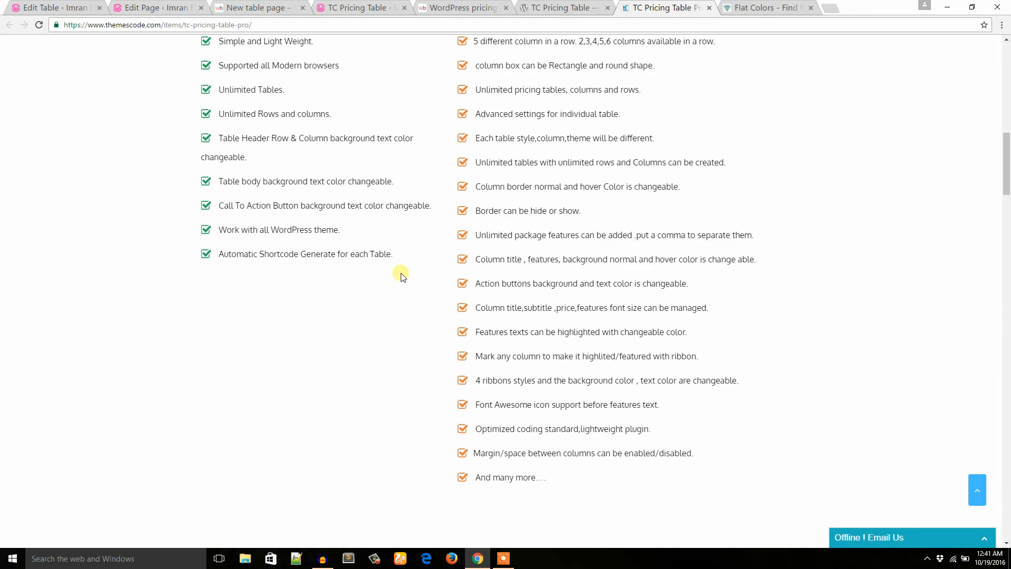
pyautogui.click(48, 7)
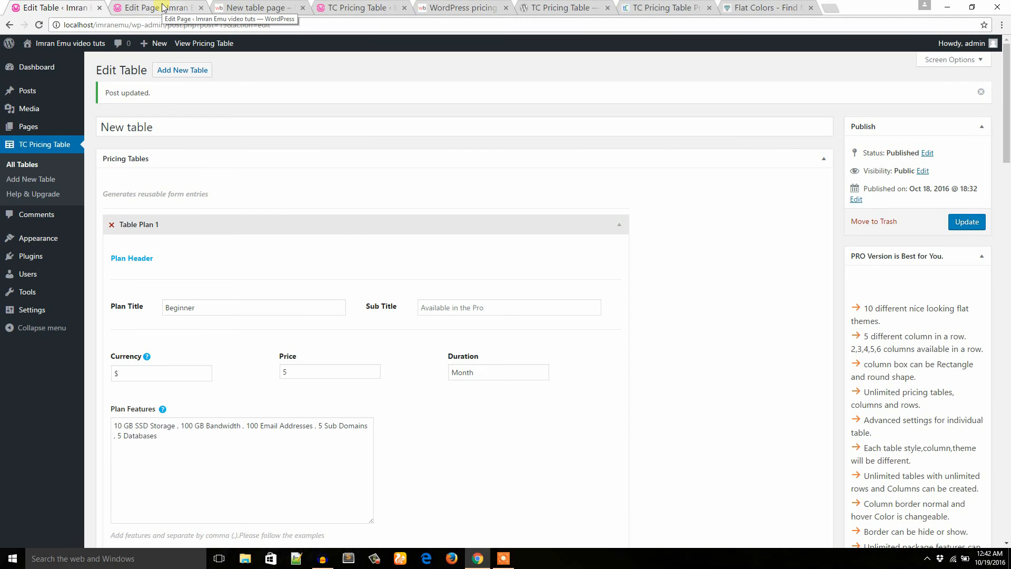
pyautogui.click(558, 7)
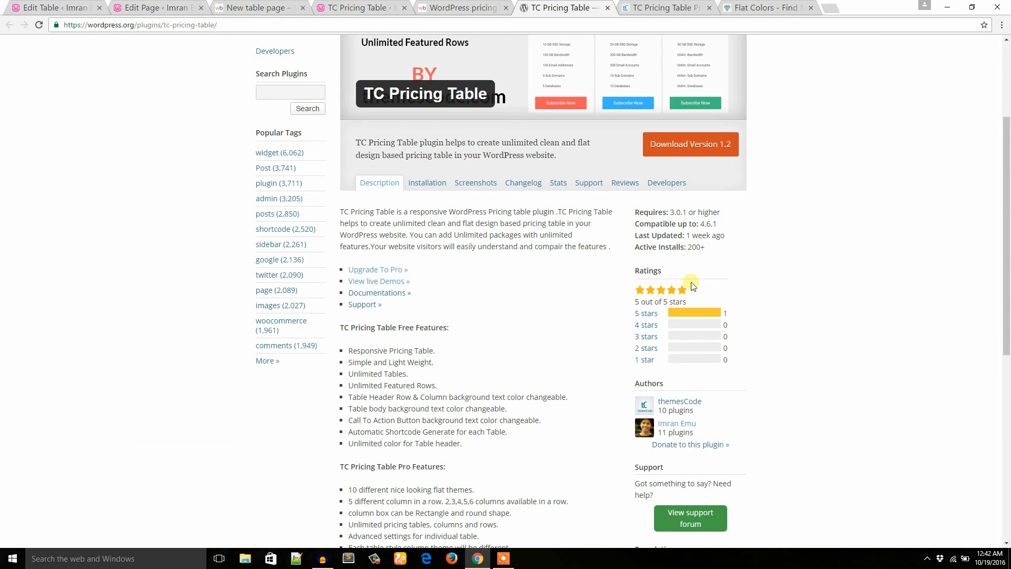